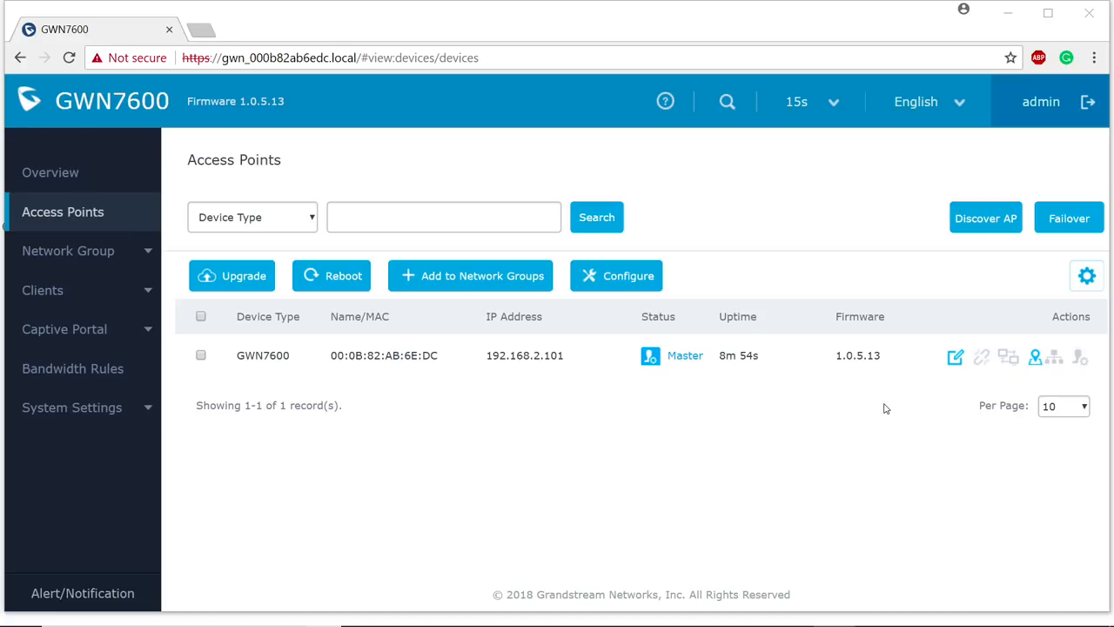
mouse_move(518, 68)
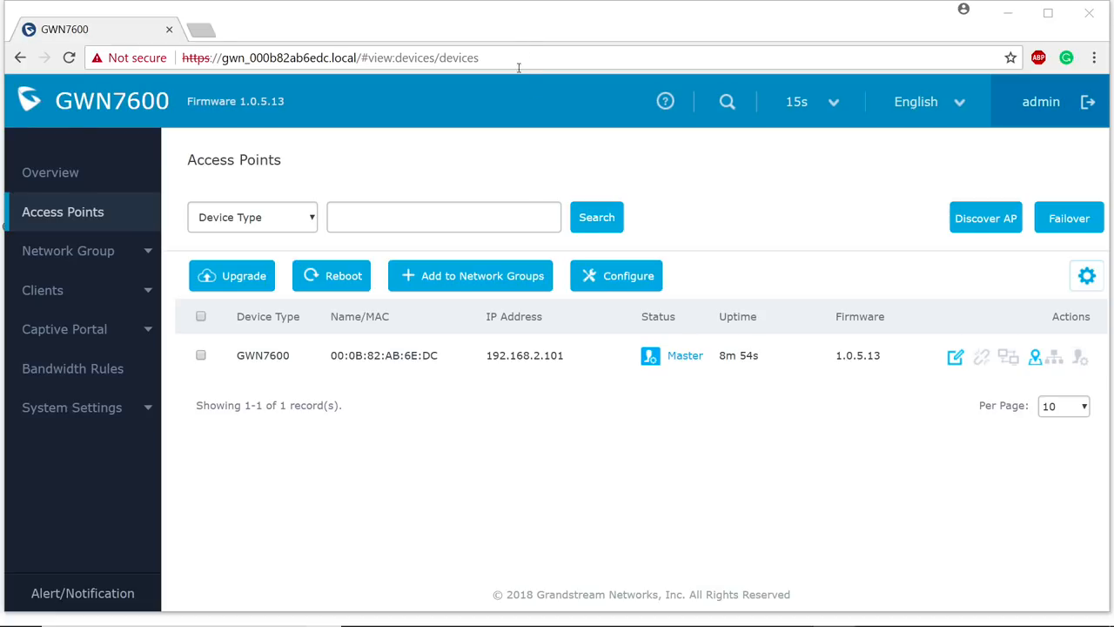
Discover access points and pair the units at 192.168.2.102 and 192.168.2.100
click(331, 57)
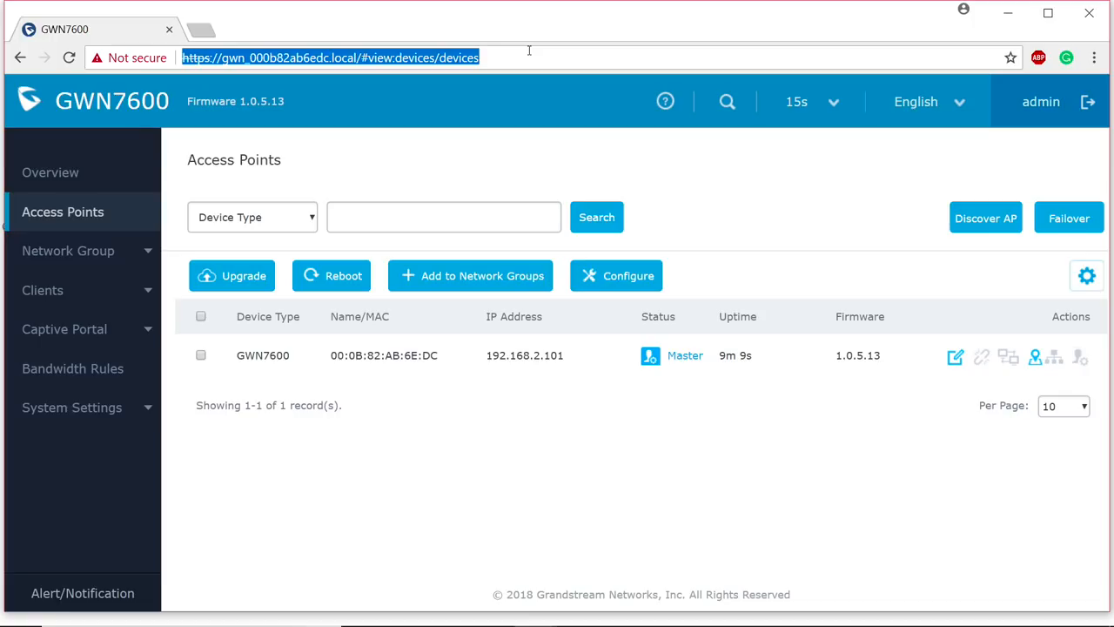
mouse_move(856, 243)
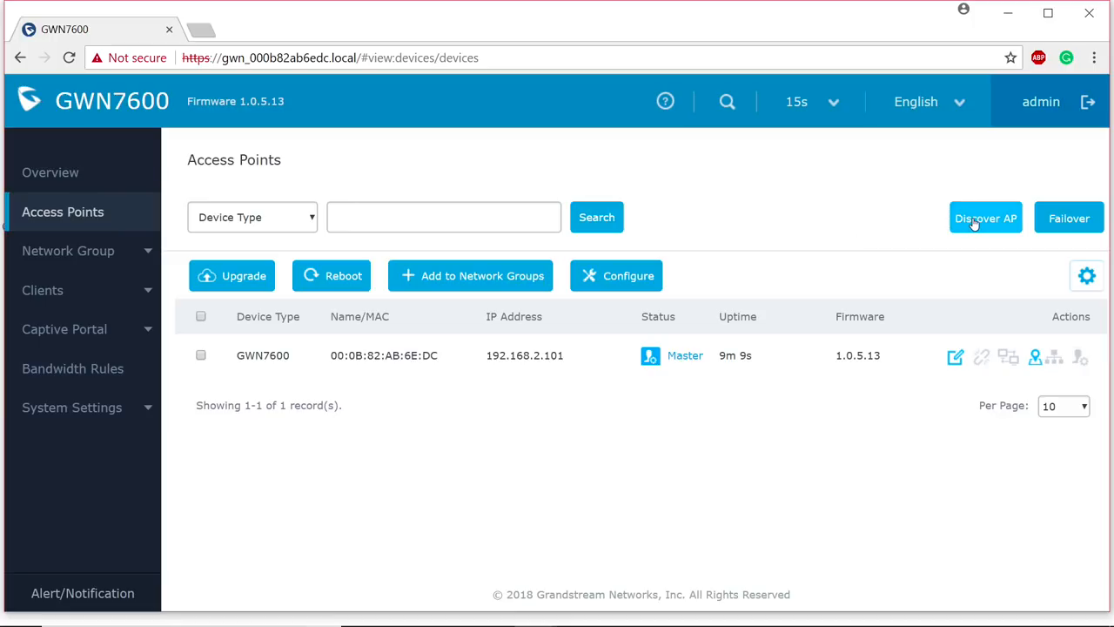
click(986, 218)
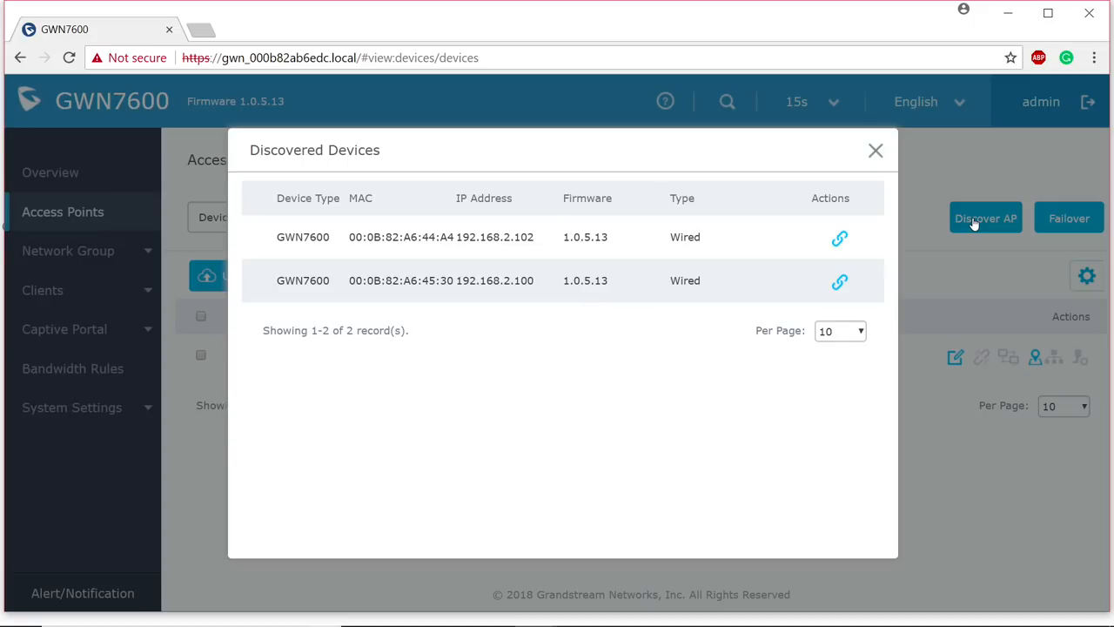
mouse_move(877, 222)
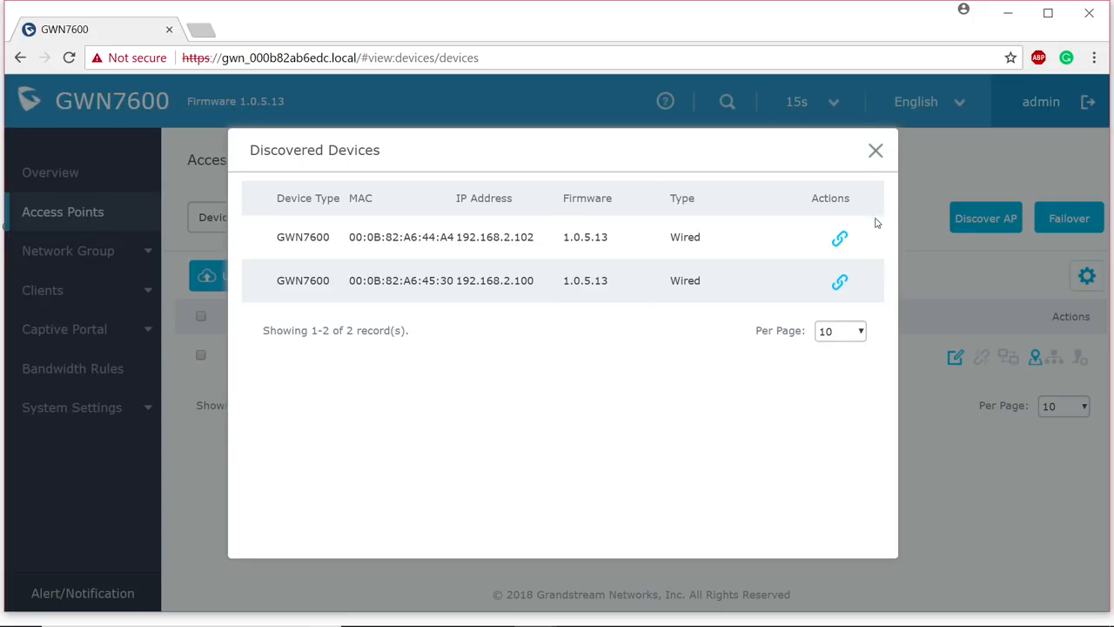
click(839, 237)
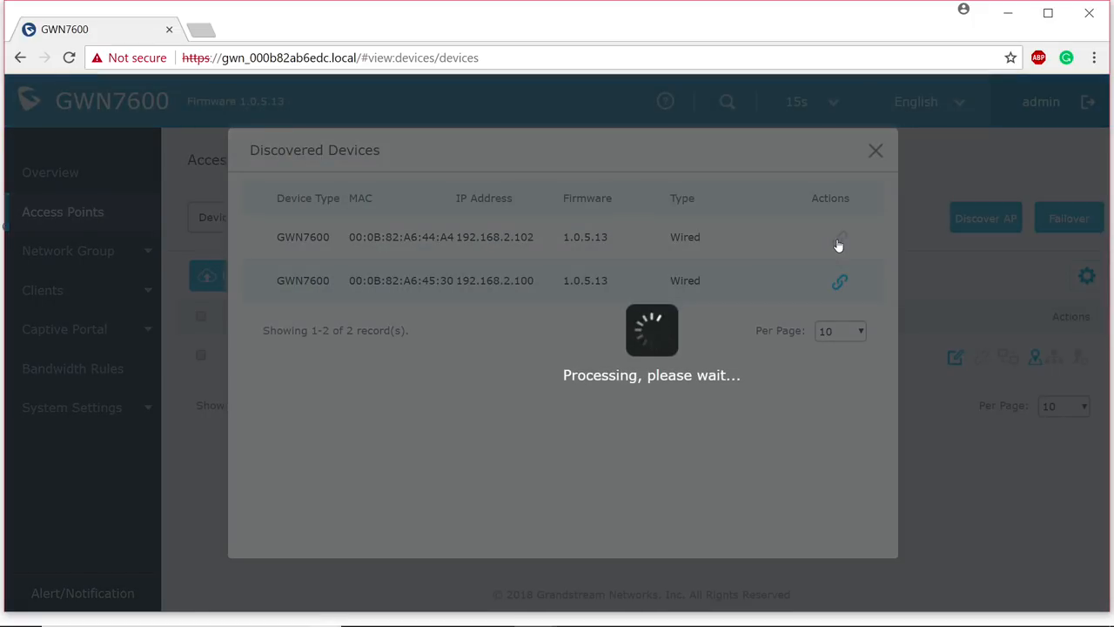
click(840, 237)
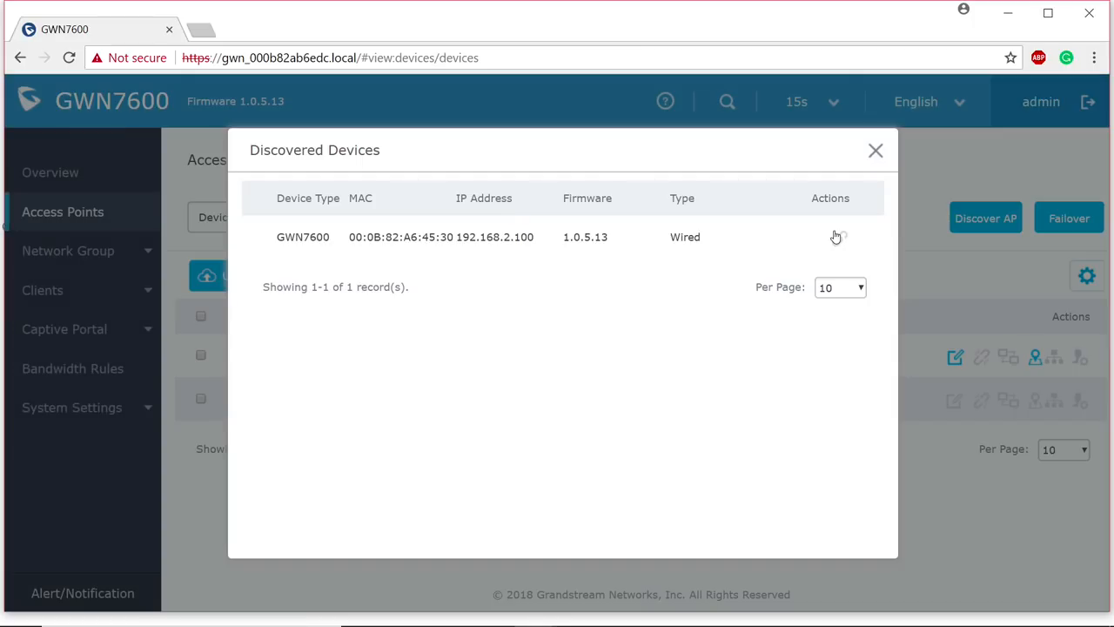
click(875, 150)
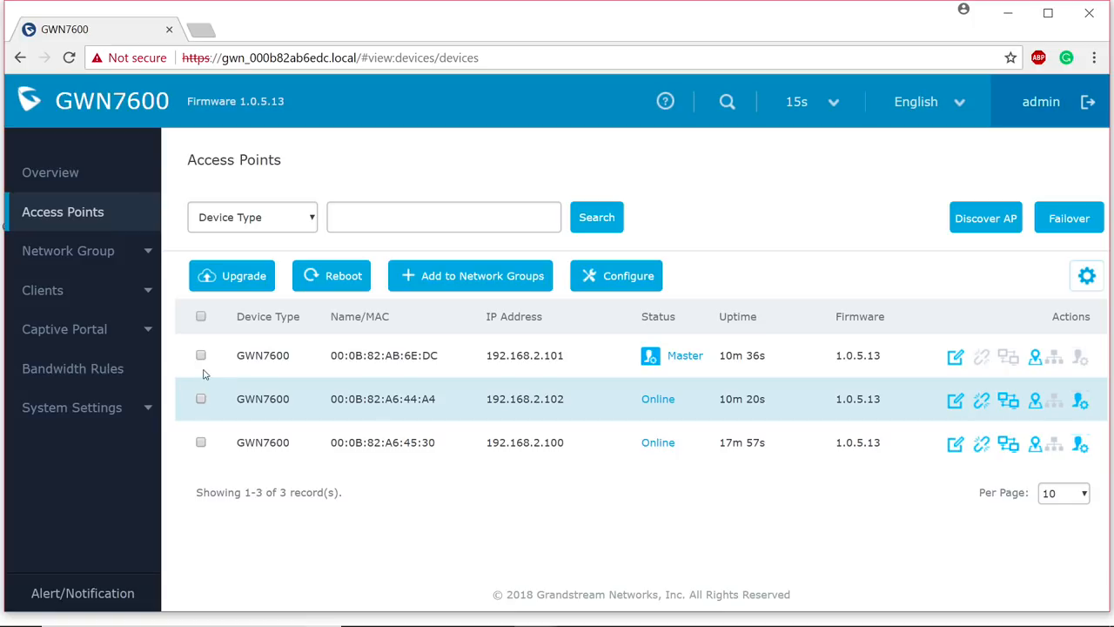
Select all three access points, assign them to group0, and save
click(200, 316)
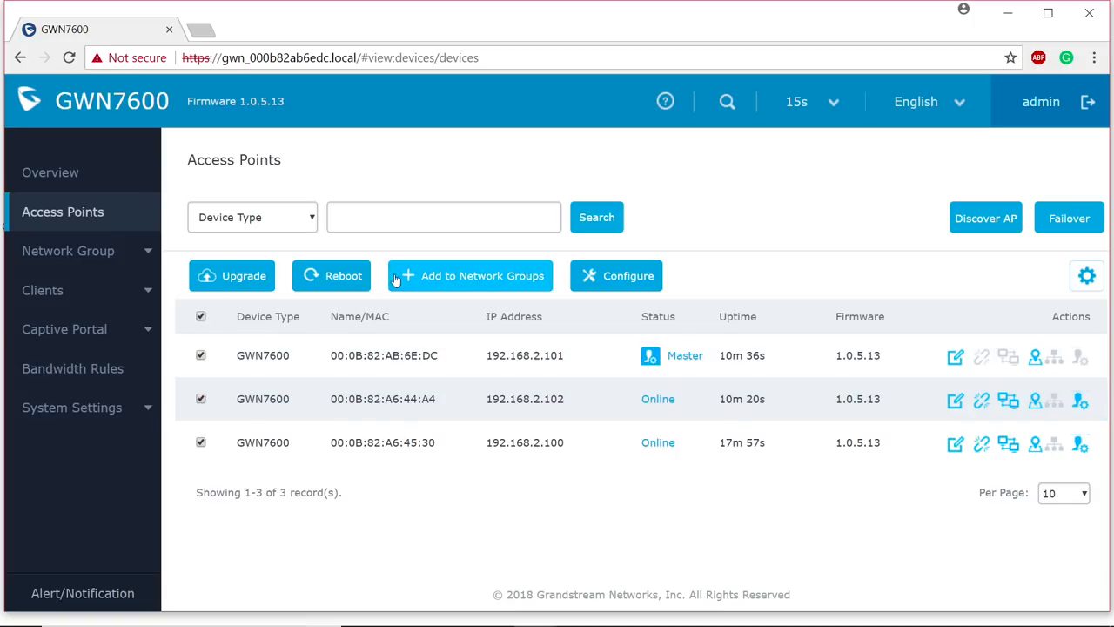
click(470, 275)
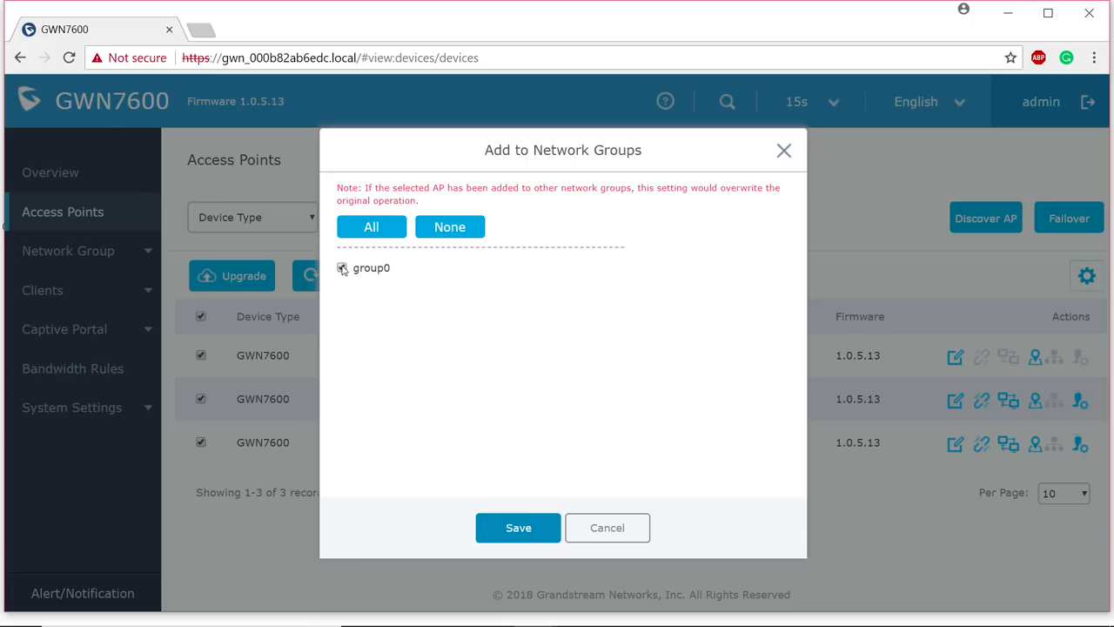
click(341, 268)
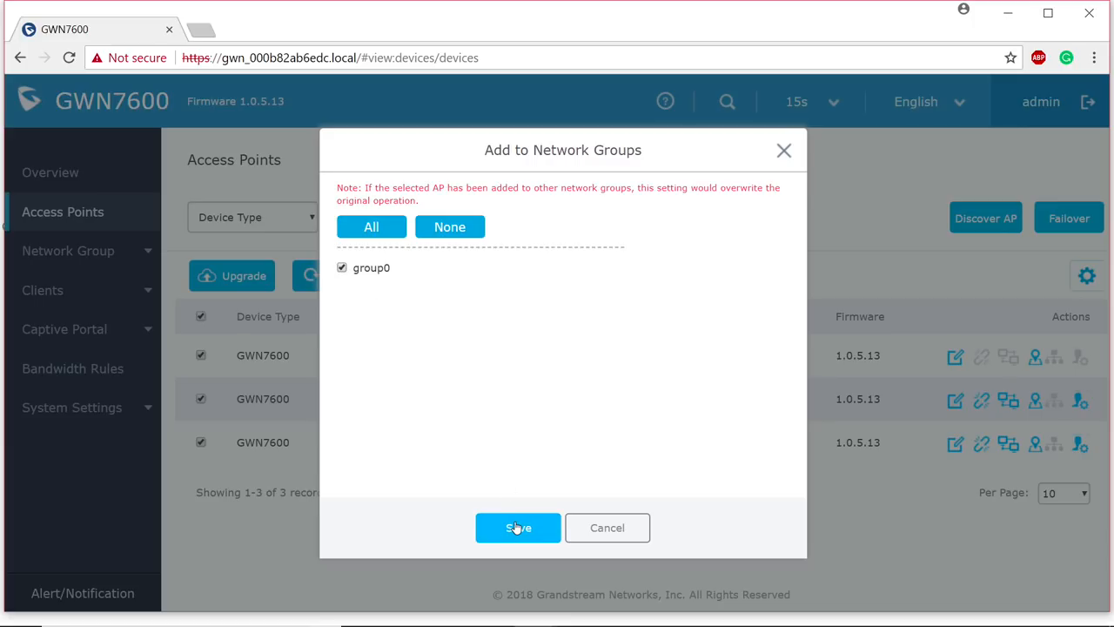
click(518, 527)
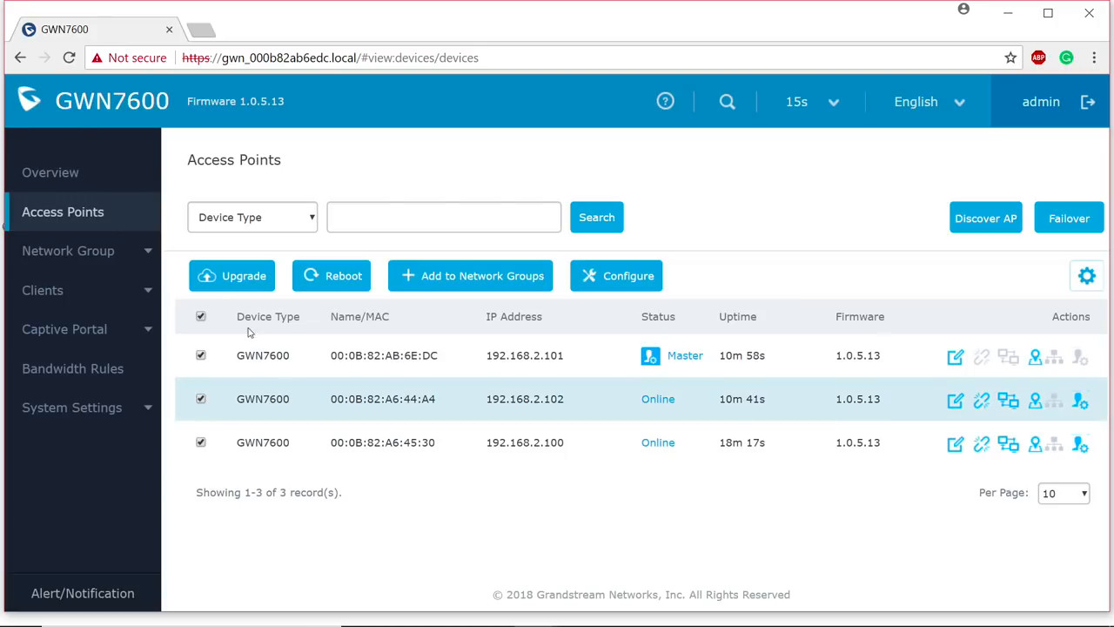
click(68, 251)
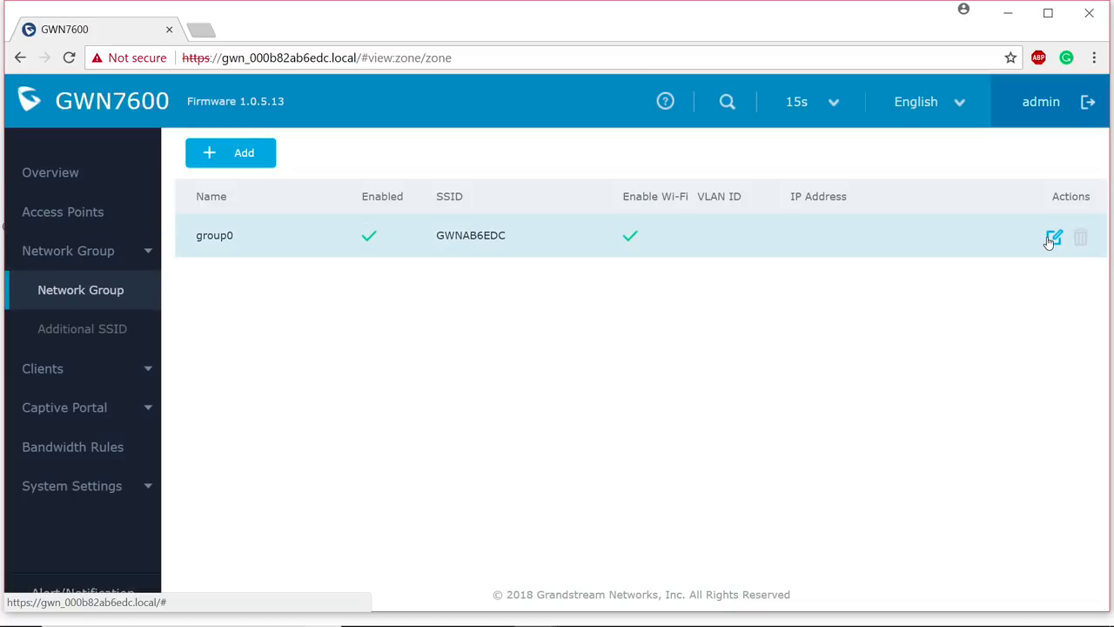
Edit group0's Wi-Fi settings, then reveal, hide and focus the WPA2 pre-shared key
click(1054, 238)
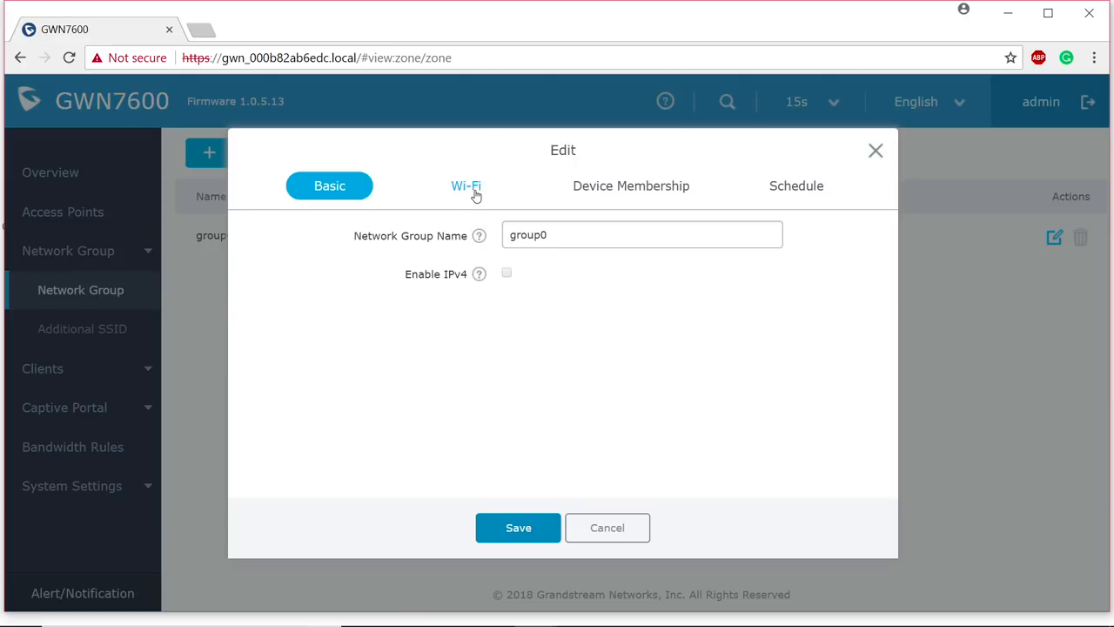
click(466, 186)
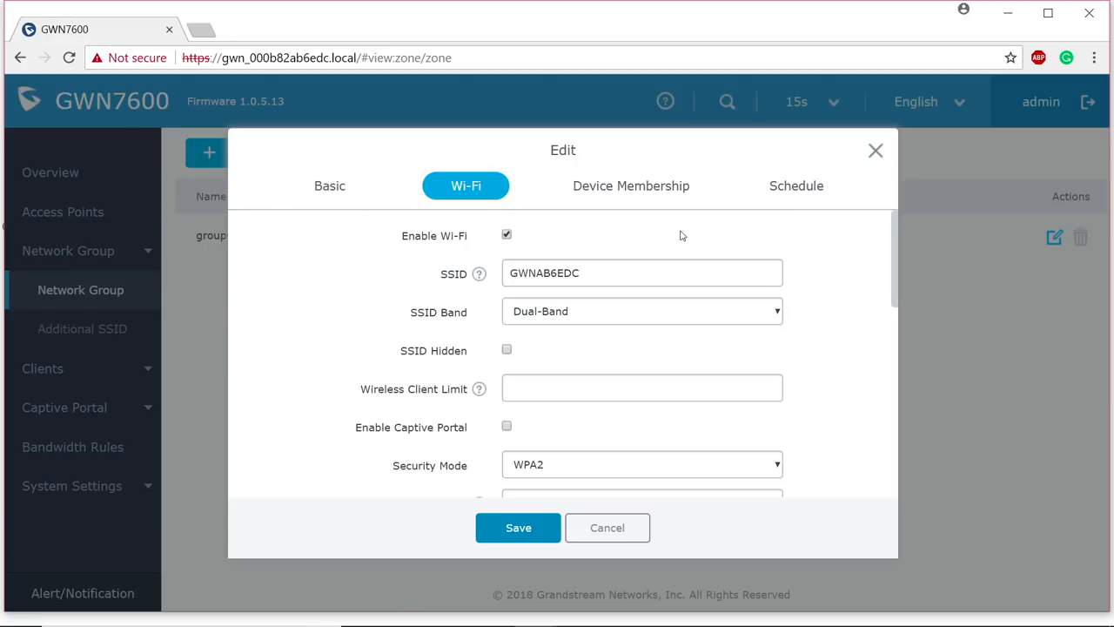
mouse_move(804, 278)
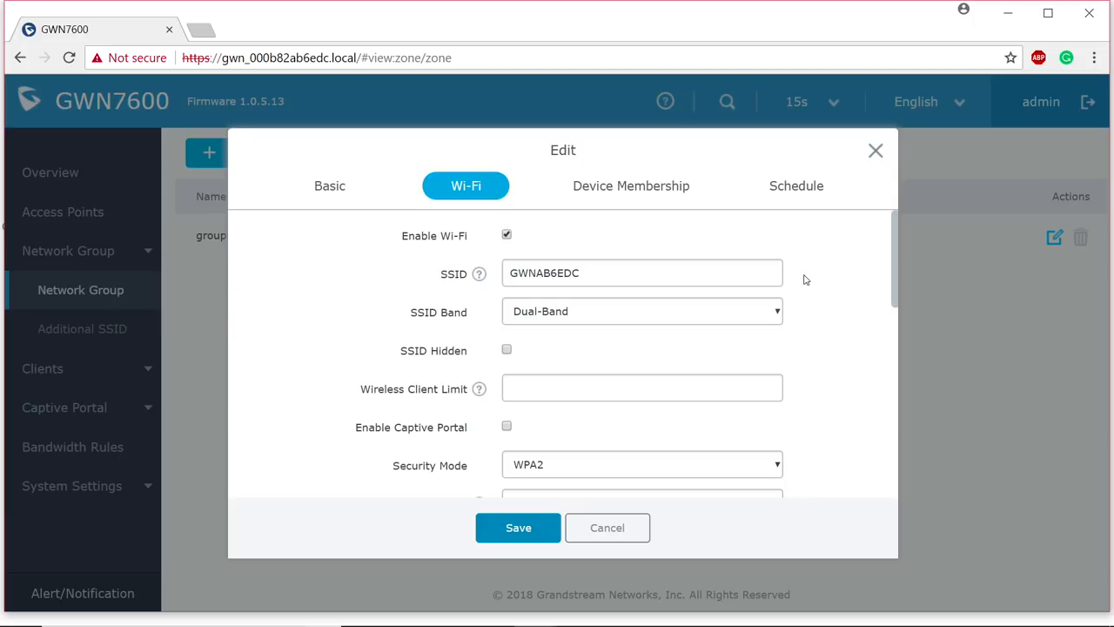
scroll(down, 3)
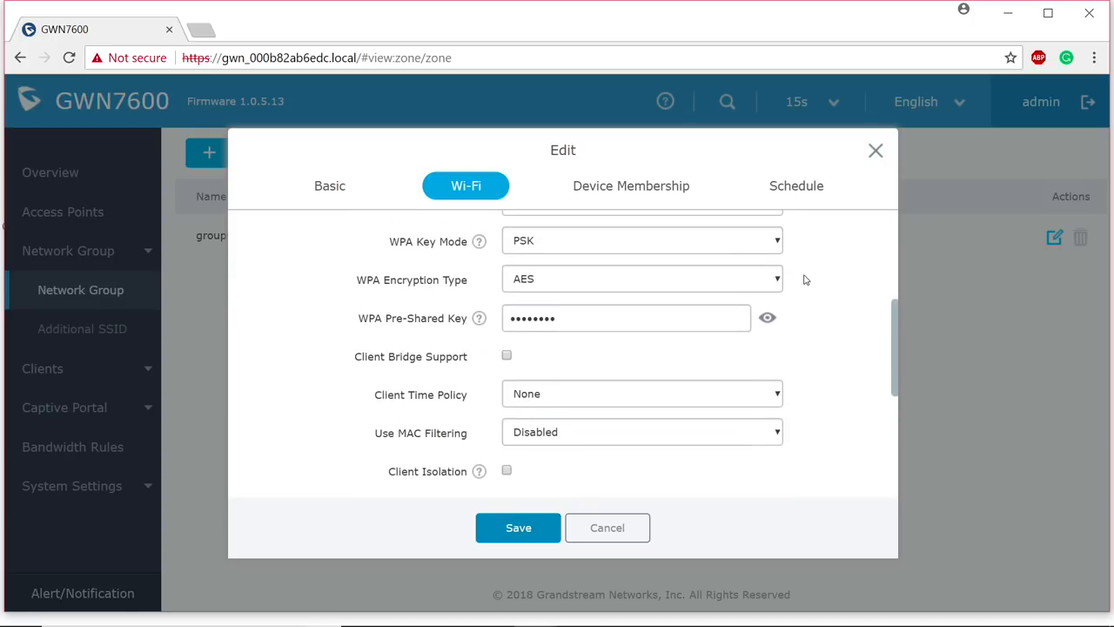
scroll(up, 3)
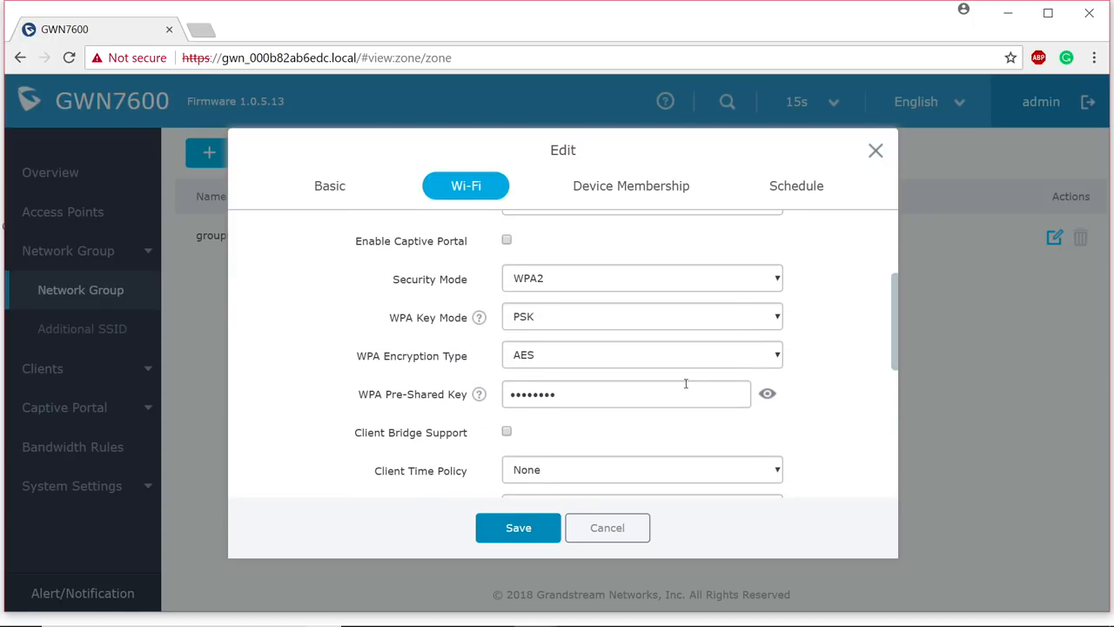
click(767, 393)
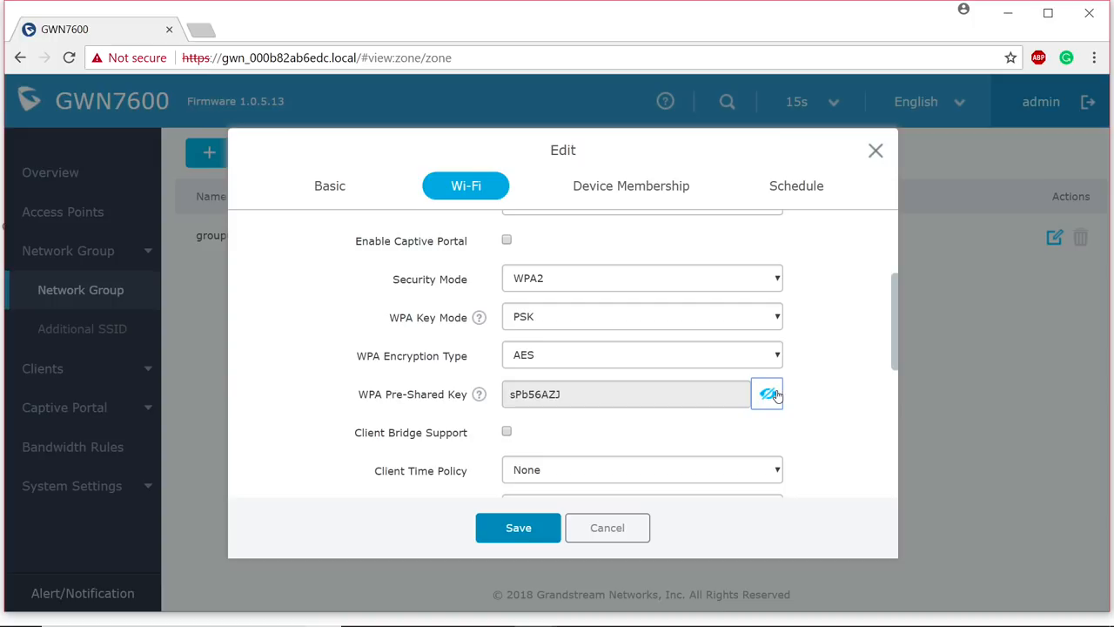
click(767, 394)
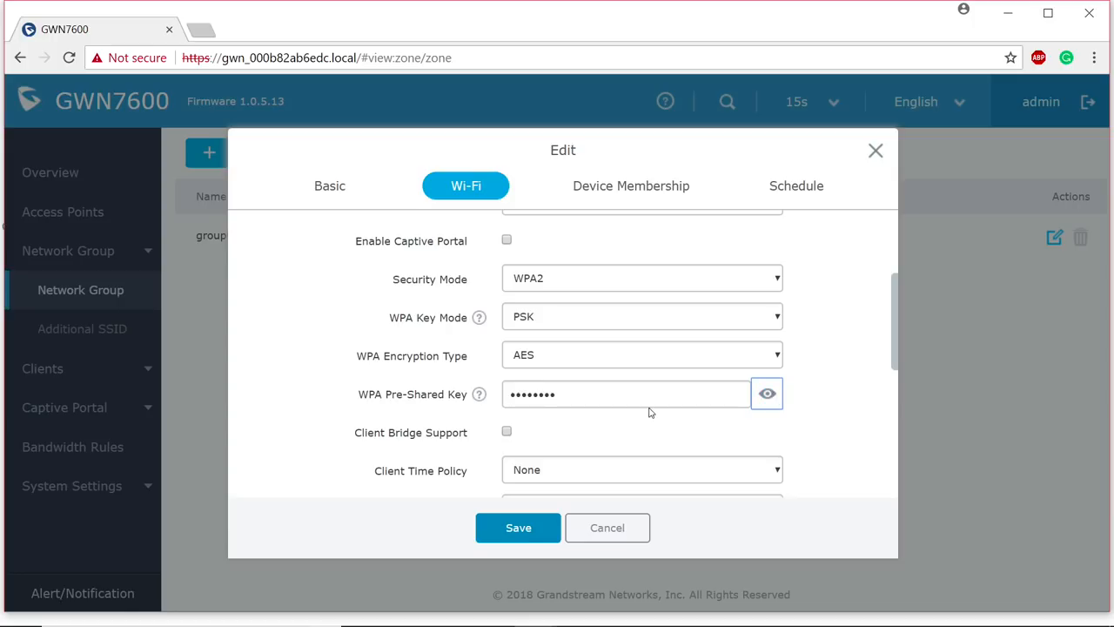
click(625, 394)
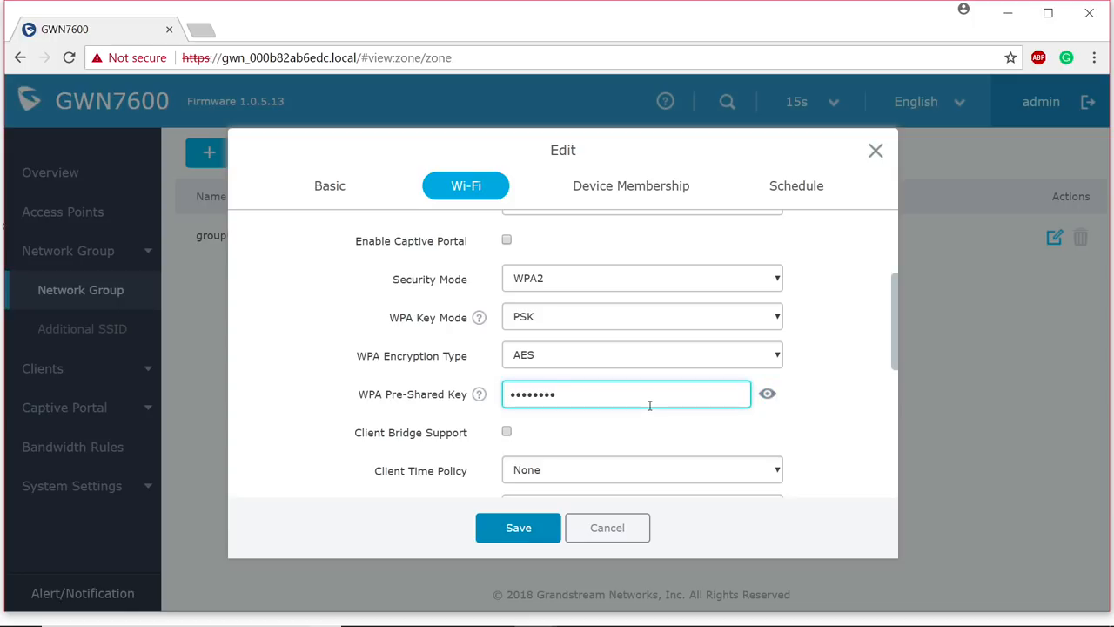
key(Backspace)
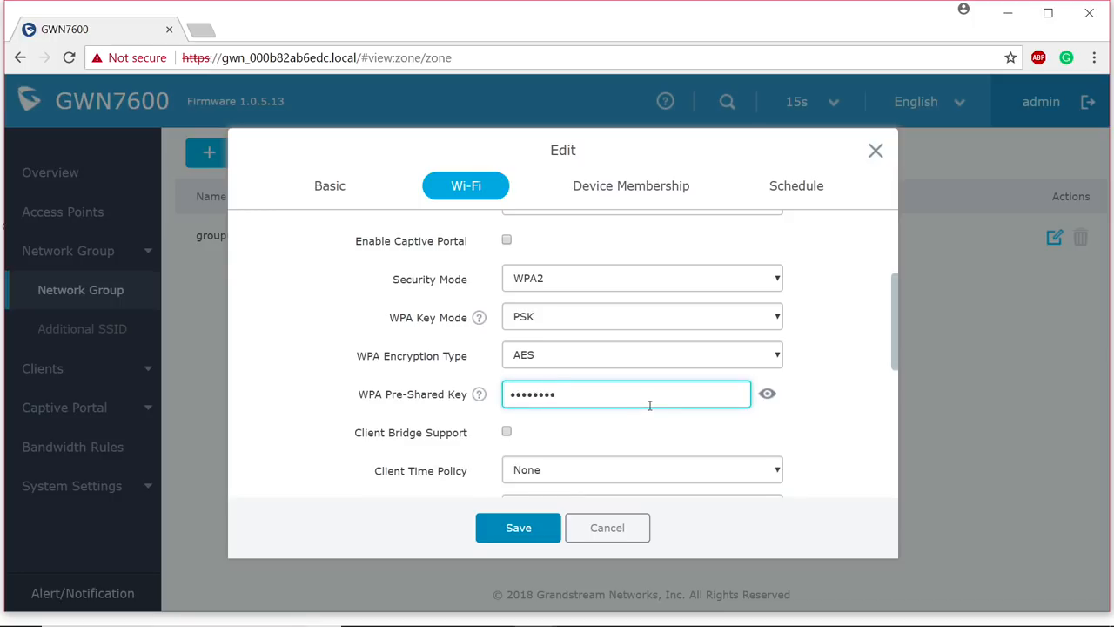
mouse_move(819, 380)
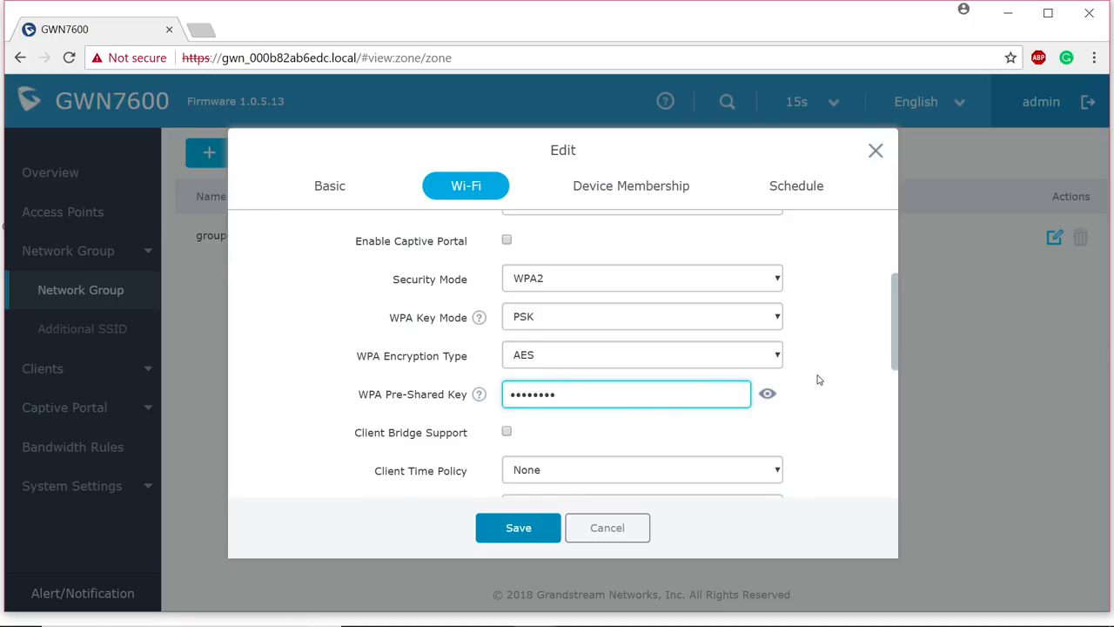
scroll(up, 3)
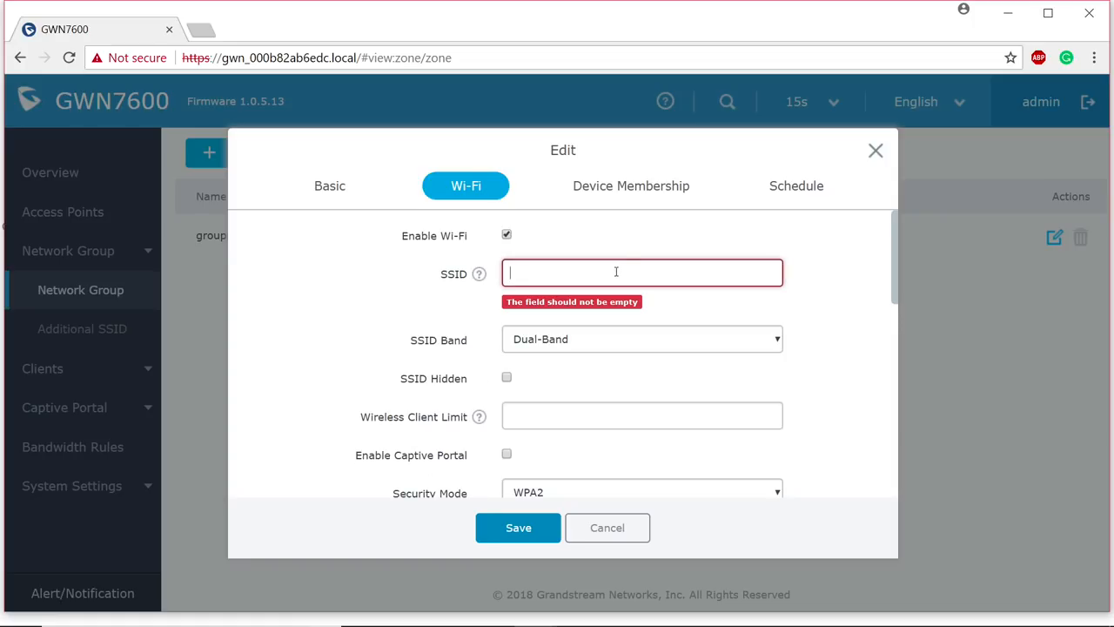
Enter Nate101 as group0's SSID
text(Nat)
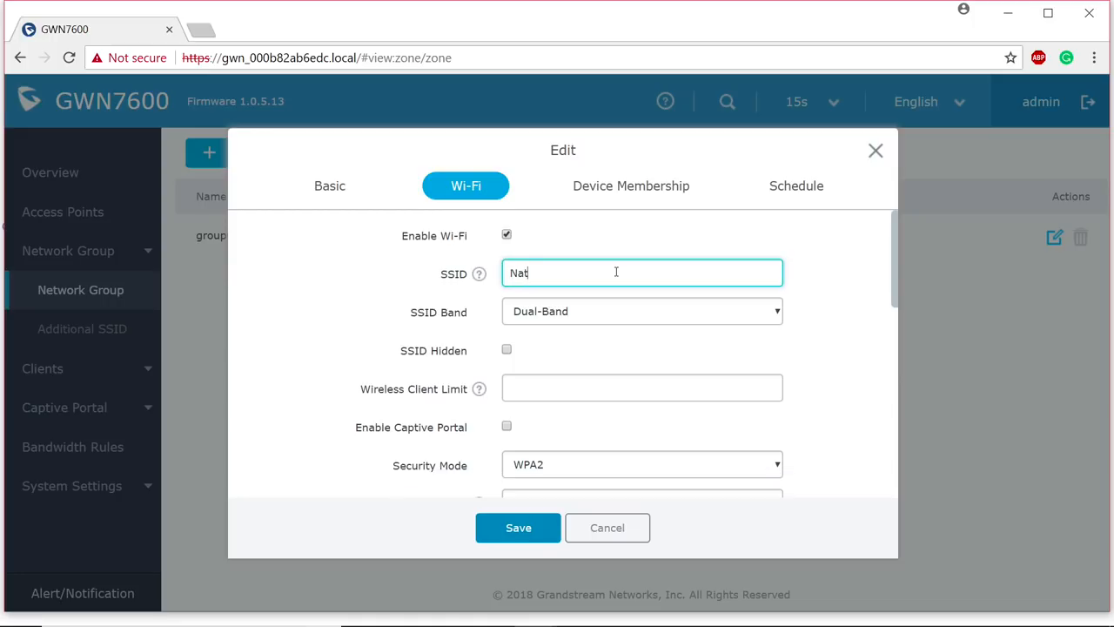
text(e)
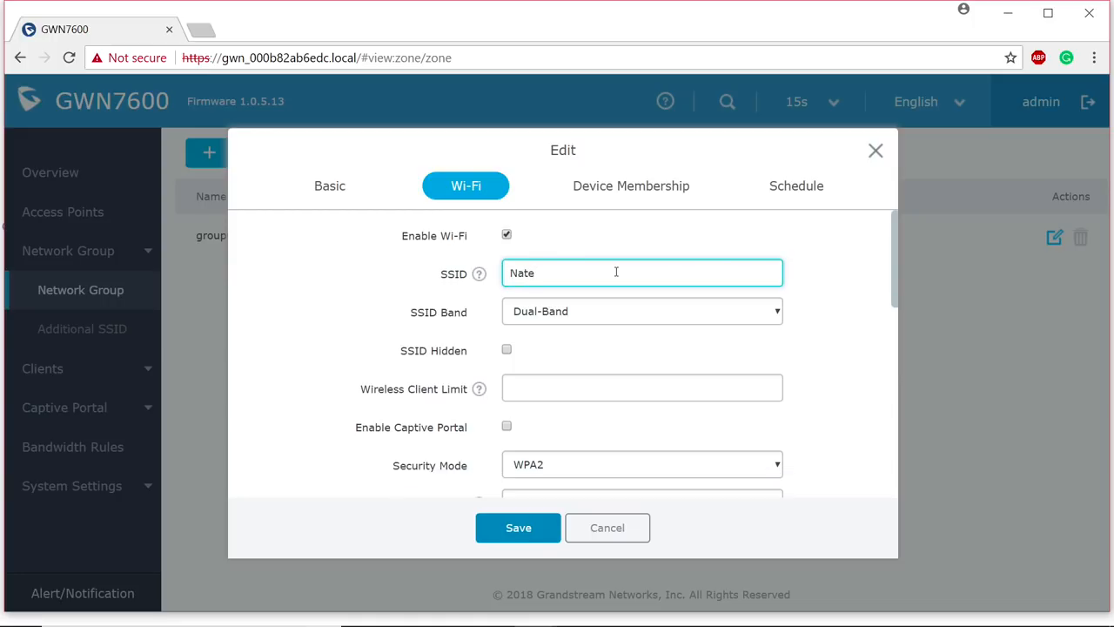
text(101)
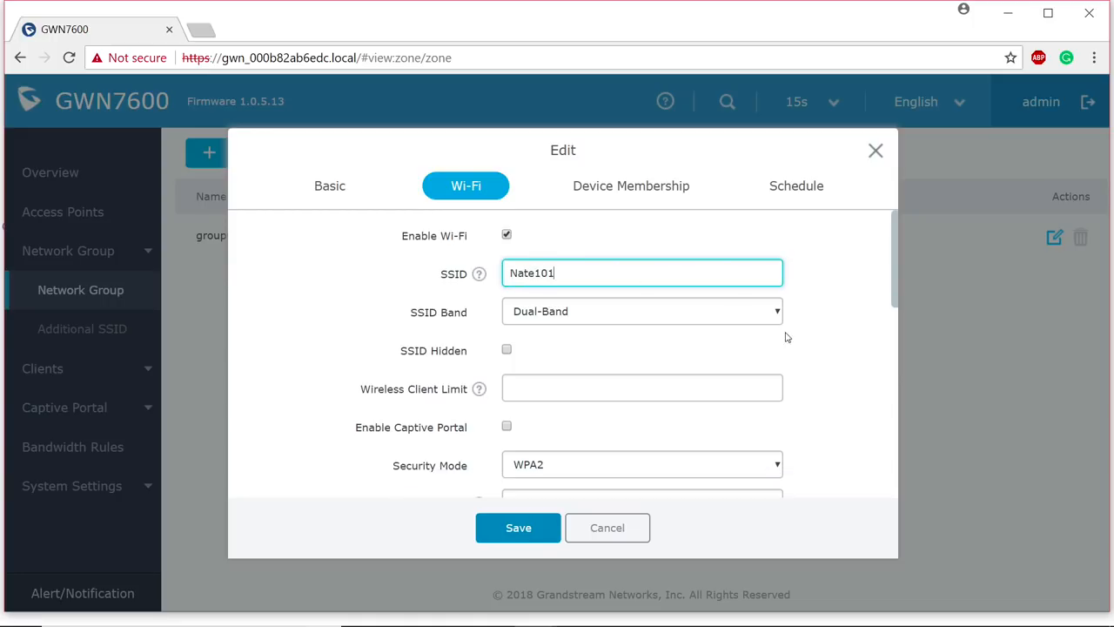
scroll(down, 3)
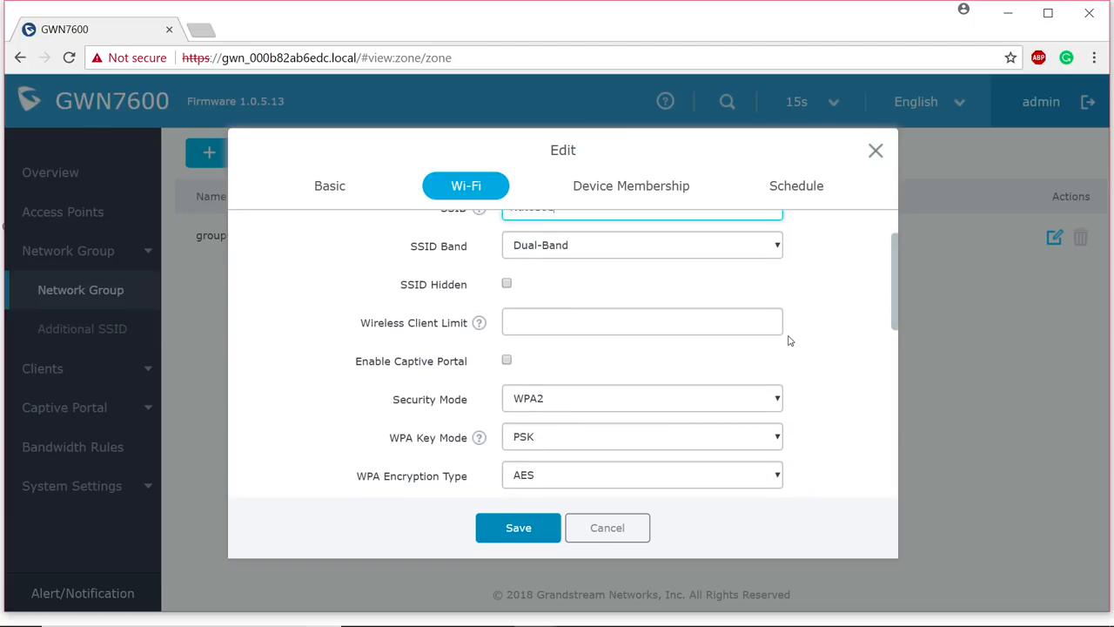
scroll(down, 3)
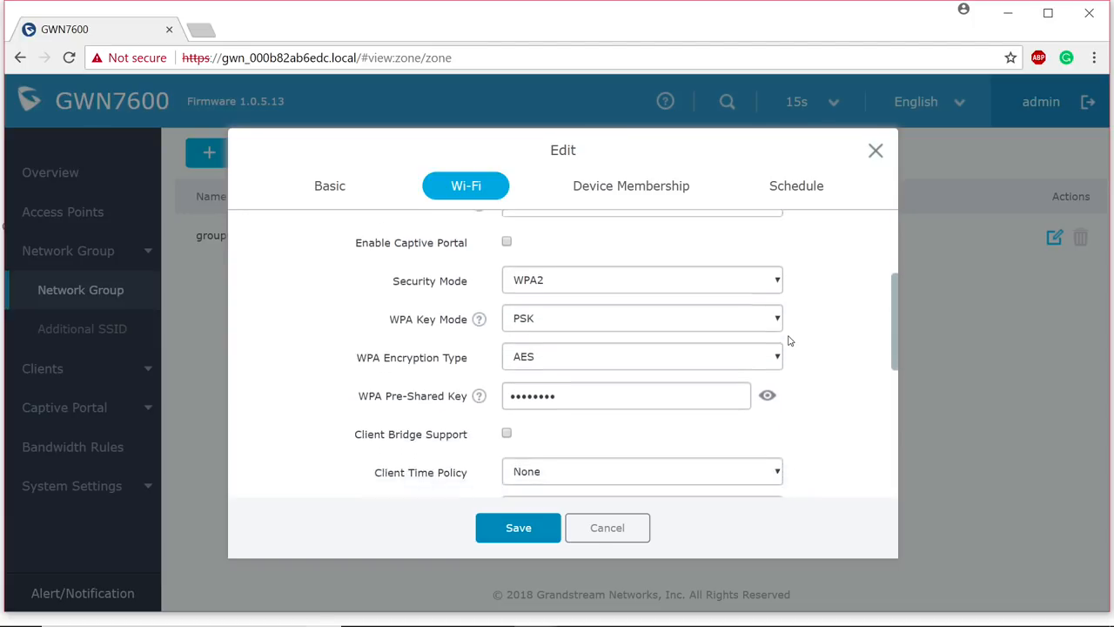
scroll(down, 3)
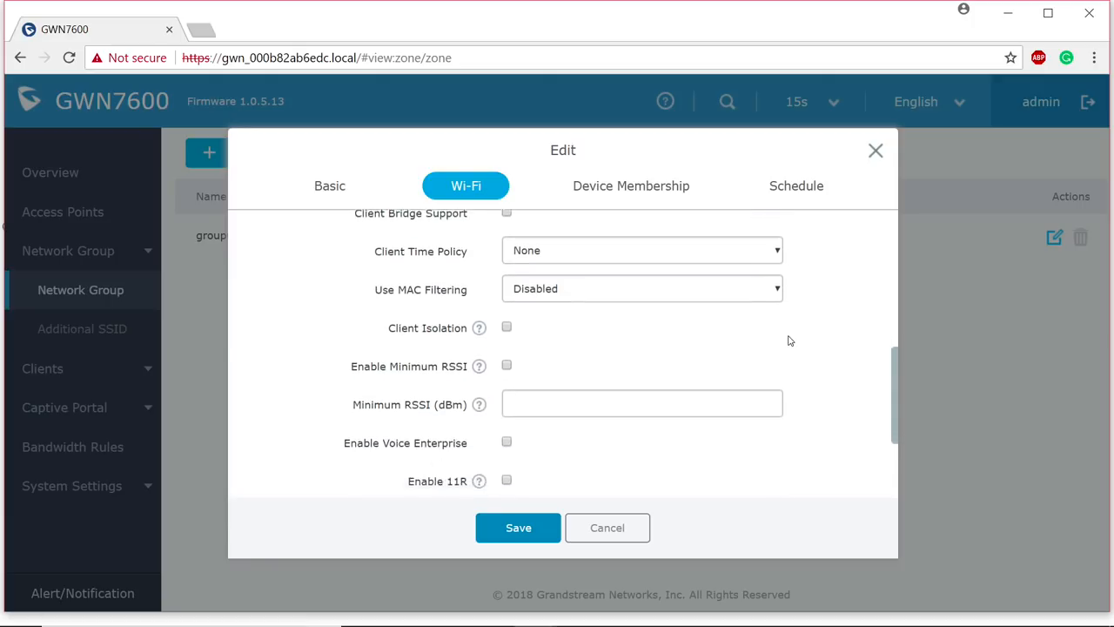
scroll(down, 3)
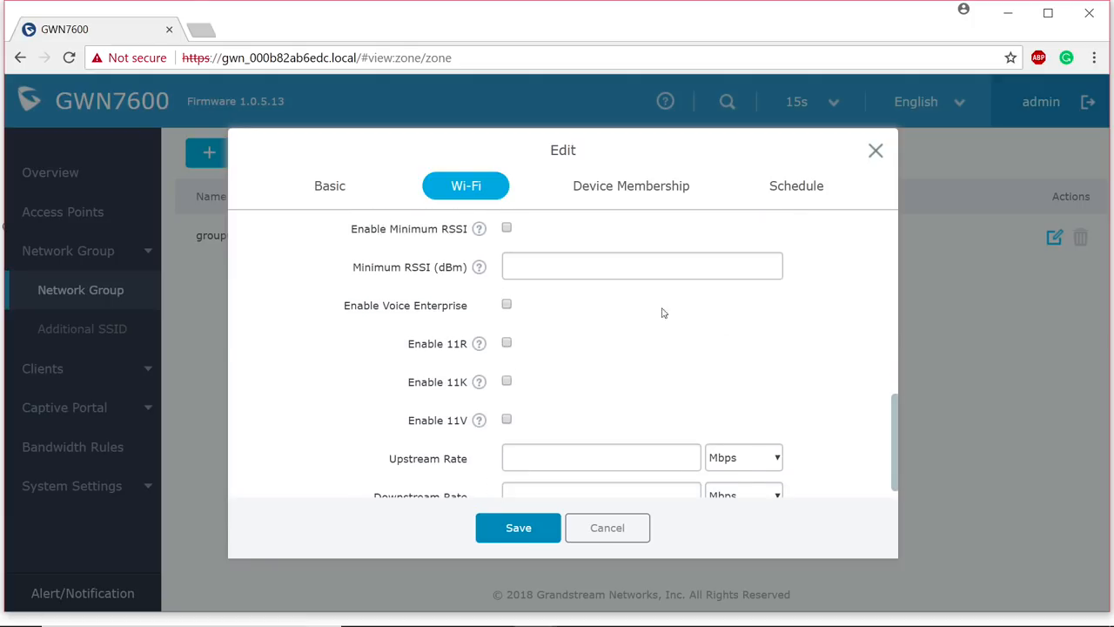
Enable Voice Enterprise with 11R/11K/11V, set 250 Mbps upstream and downstream, and save
click(507, 305)
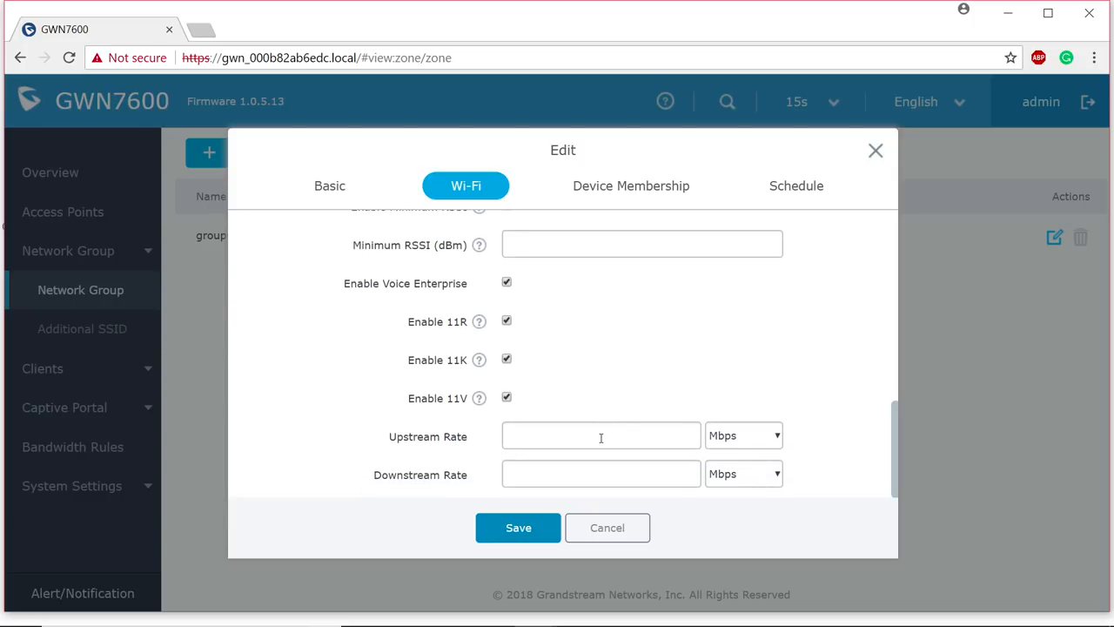
click(601, 435)
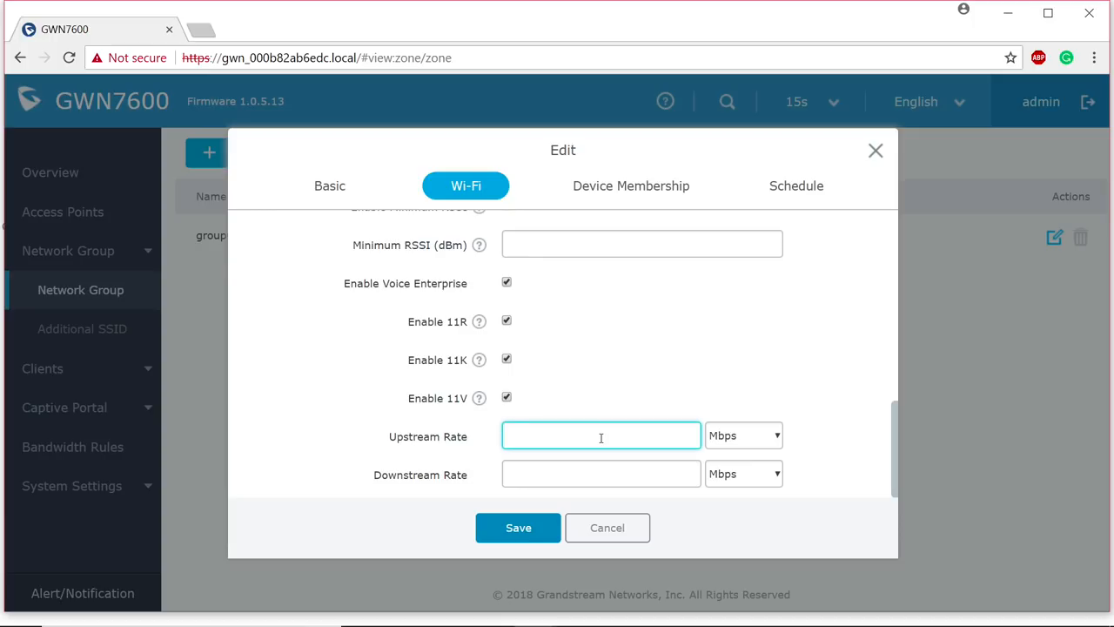
text(250)
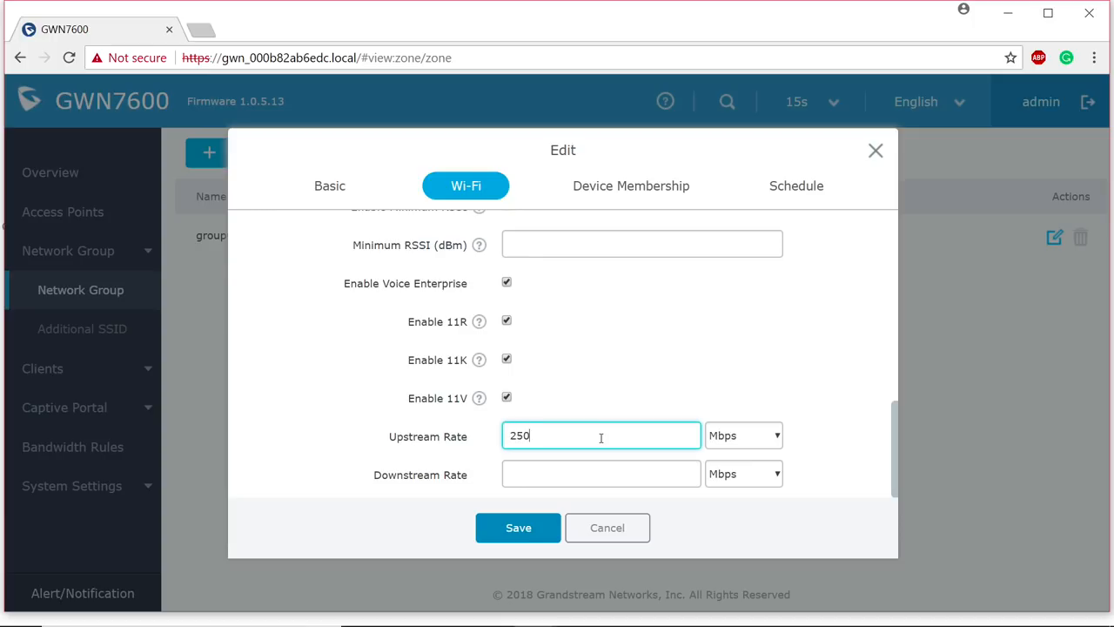
click(600, 473)
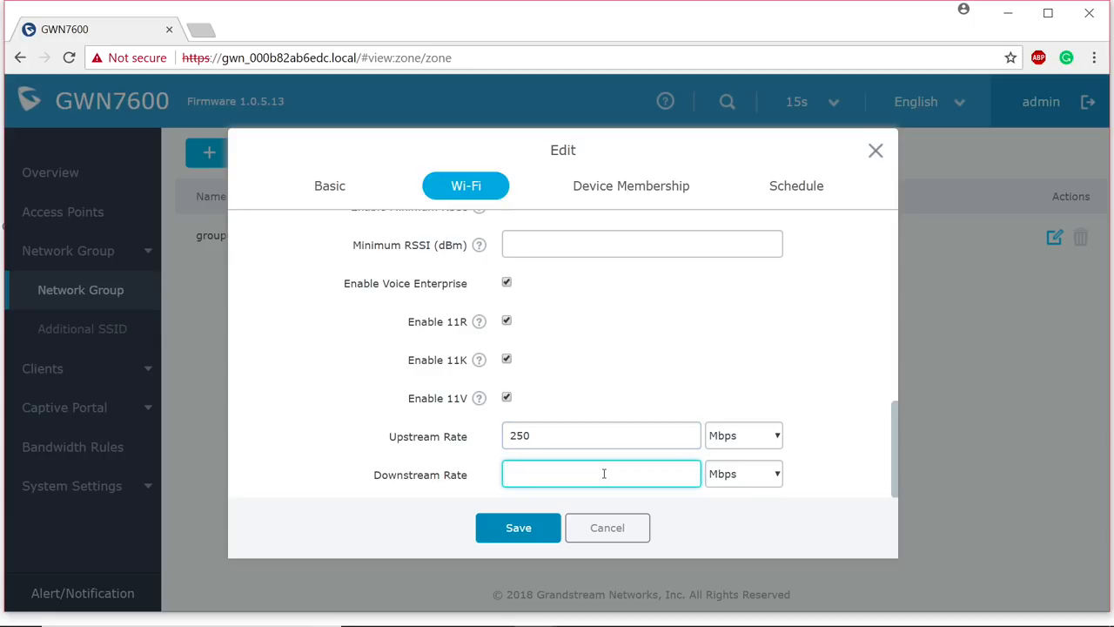
text(250)
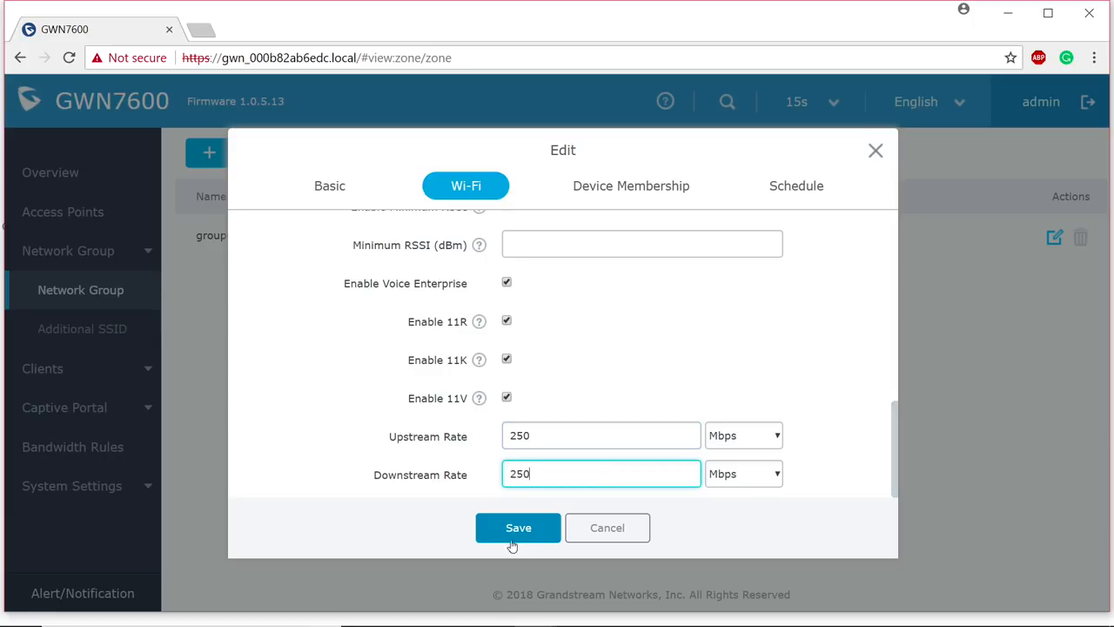
click(518, 528)
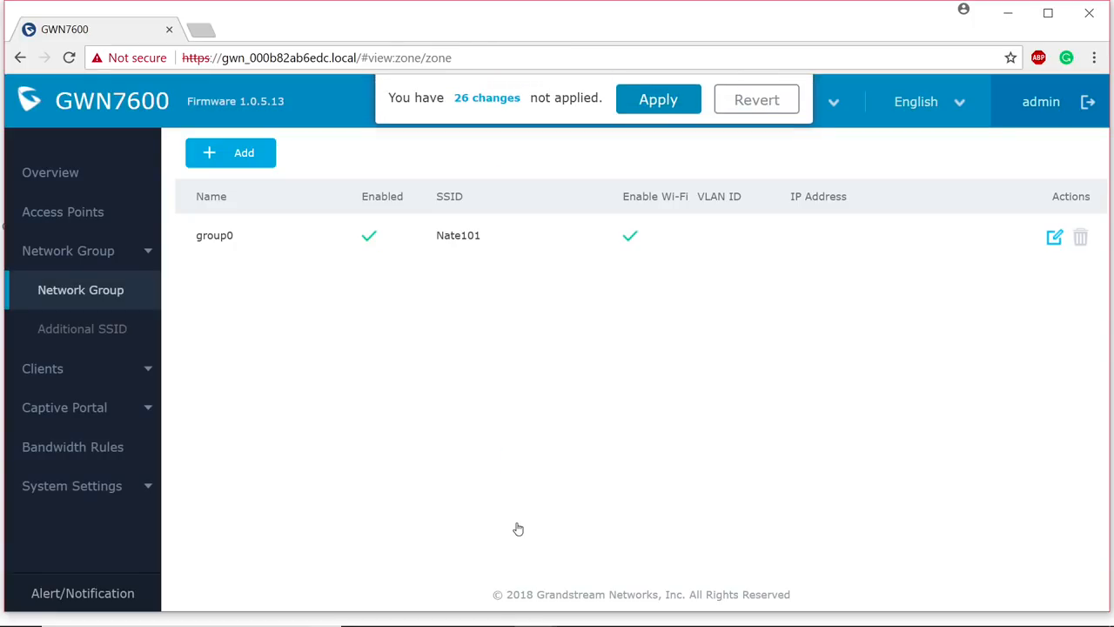
mouse_move(659, 102)
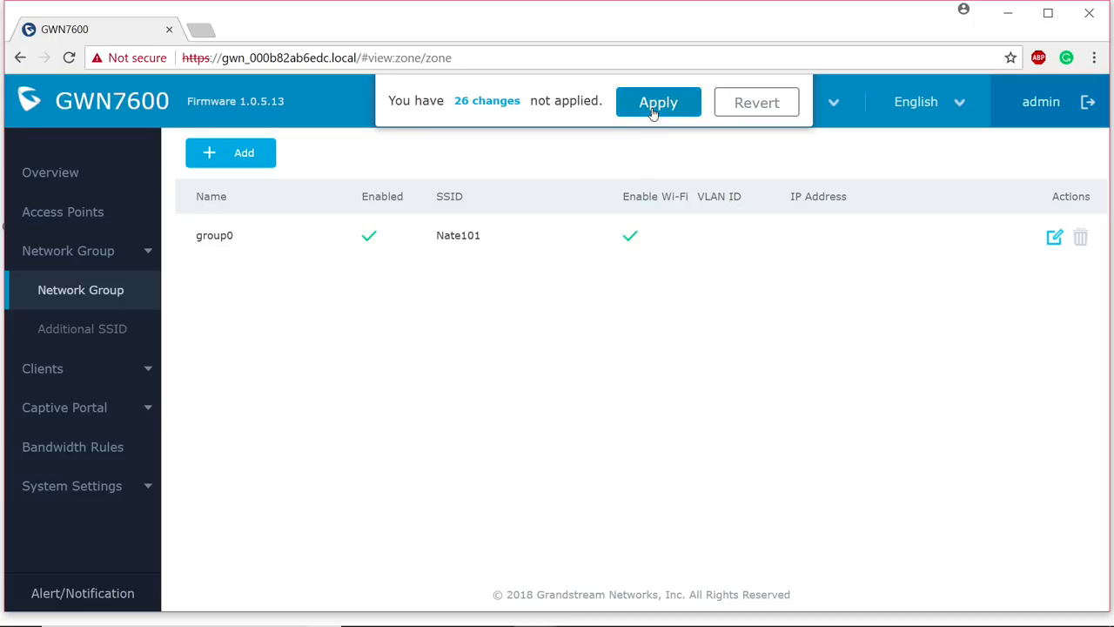
Apply the 26 pending changes from the changes banner
click(658, 102)
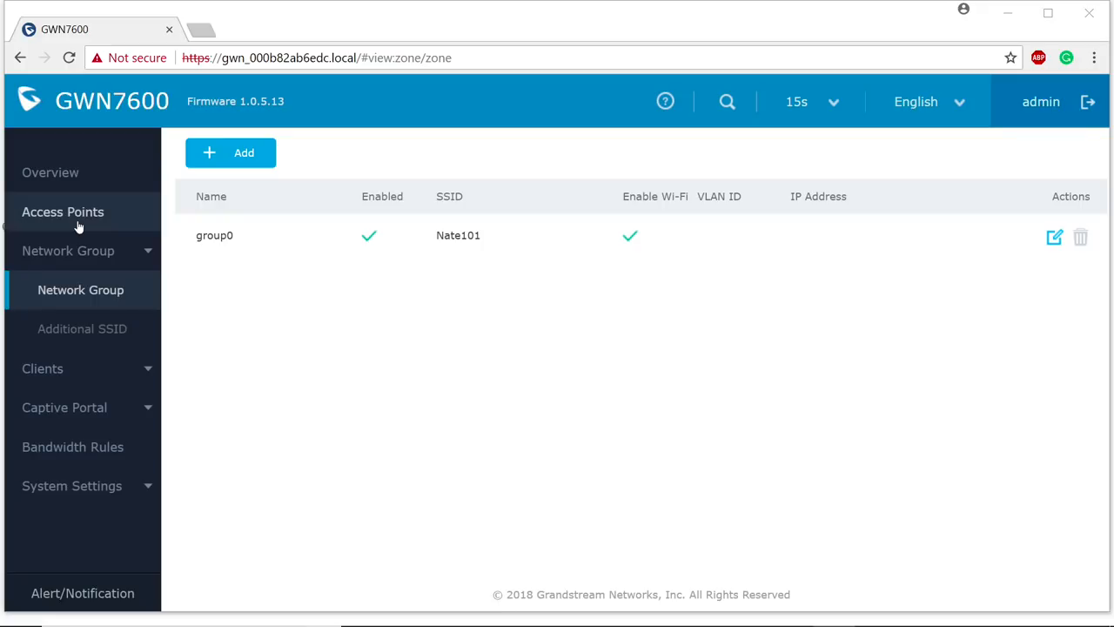
mouse_move(94, 216)
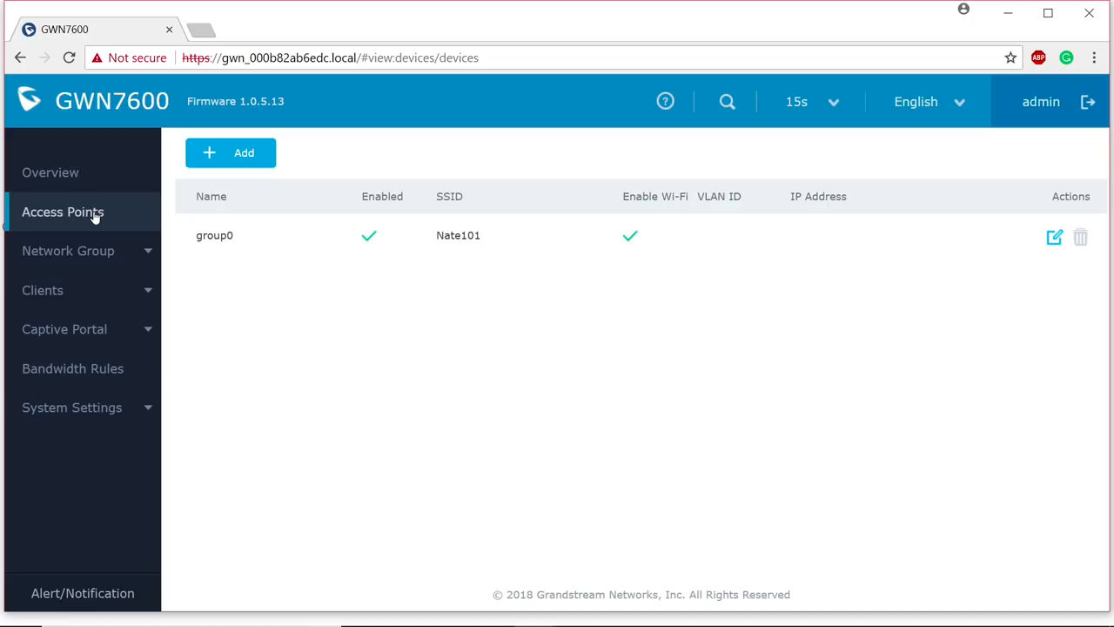
Open the Access Points page listing MasterAP and the two online units
click(62, 211)
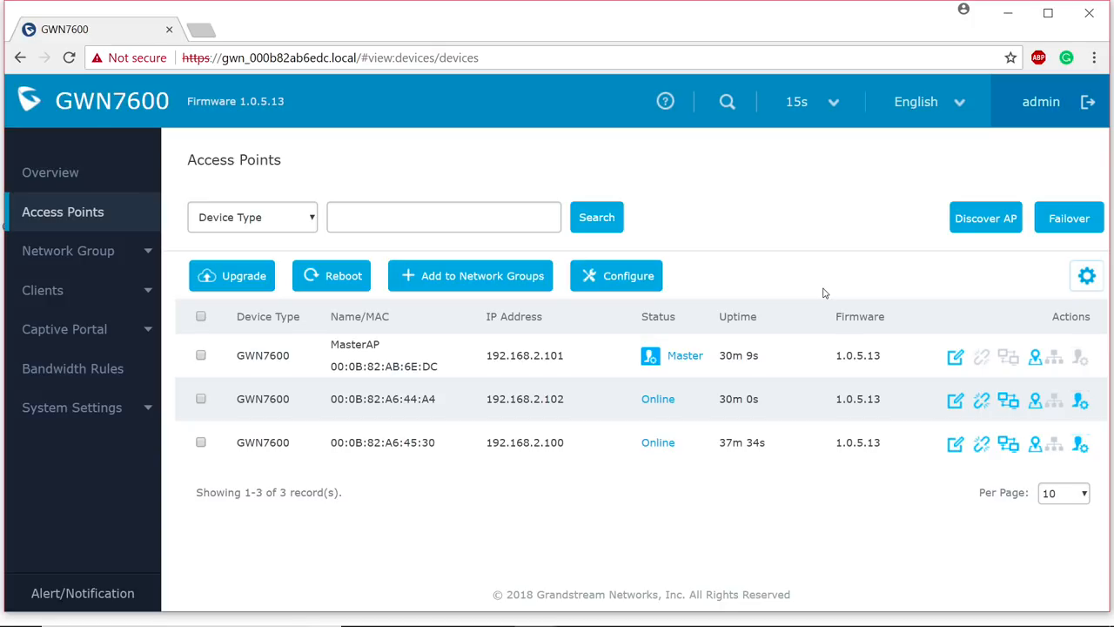
mouse_move(938, 366)
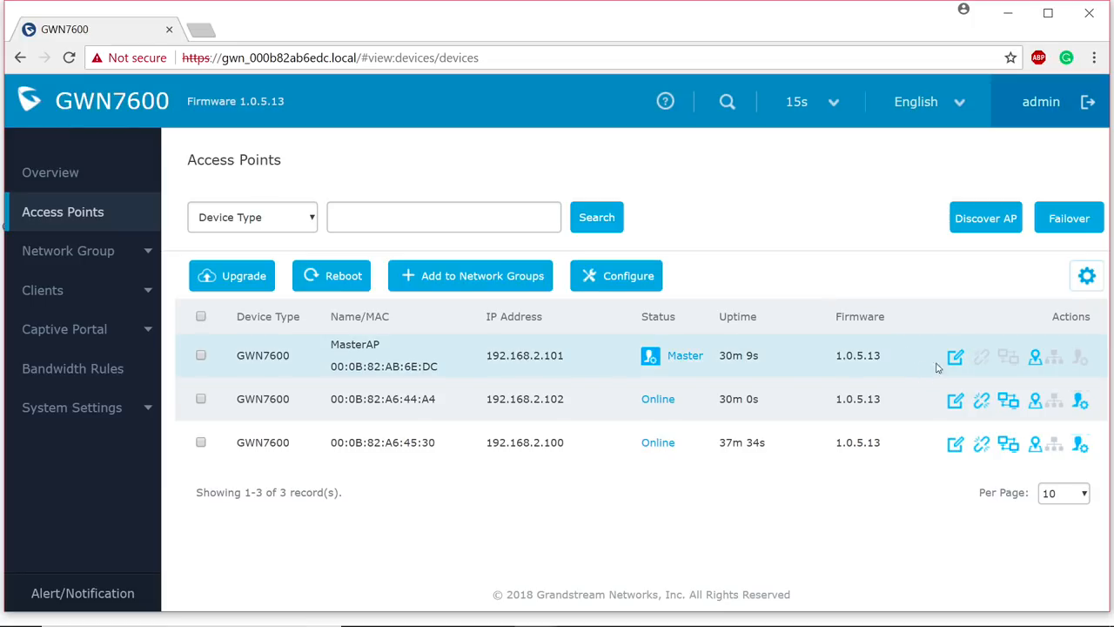
click(955, 356)
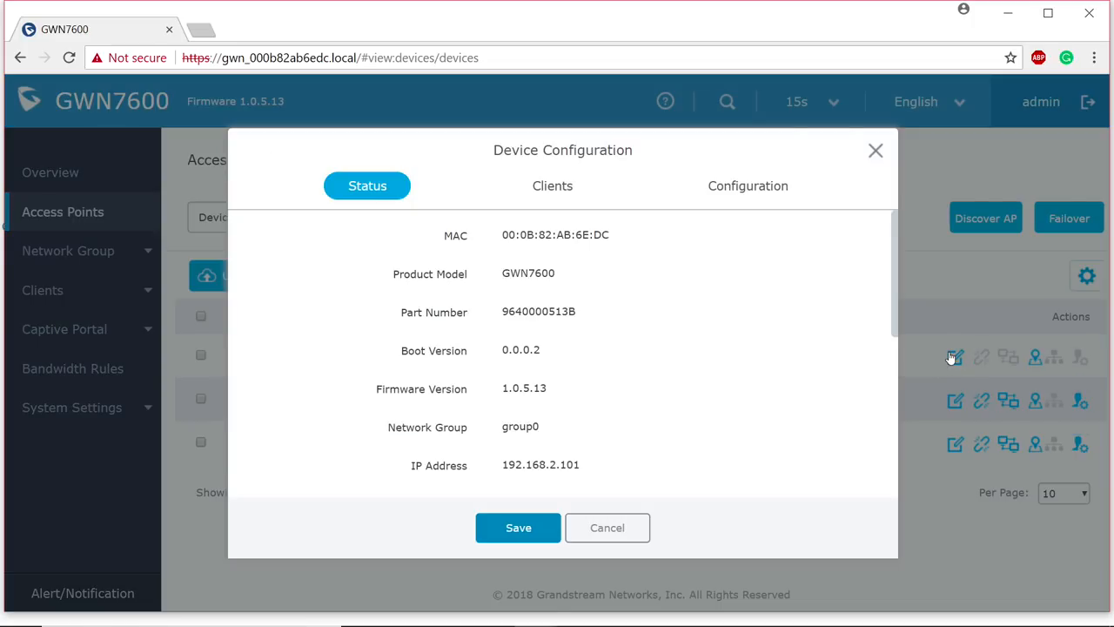
click(747, 186)
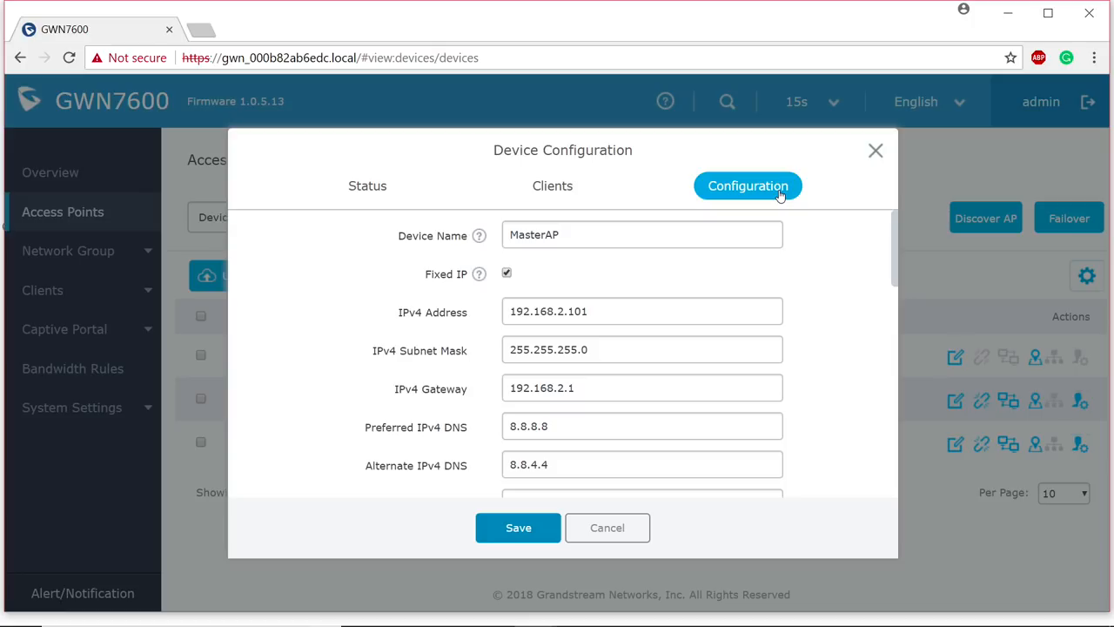
scroll(down, 3)
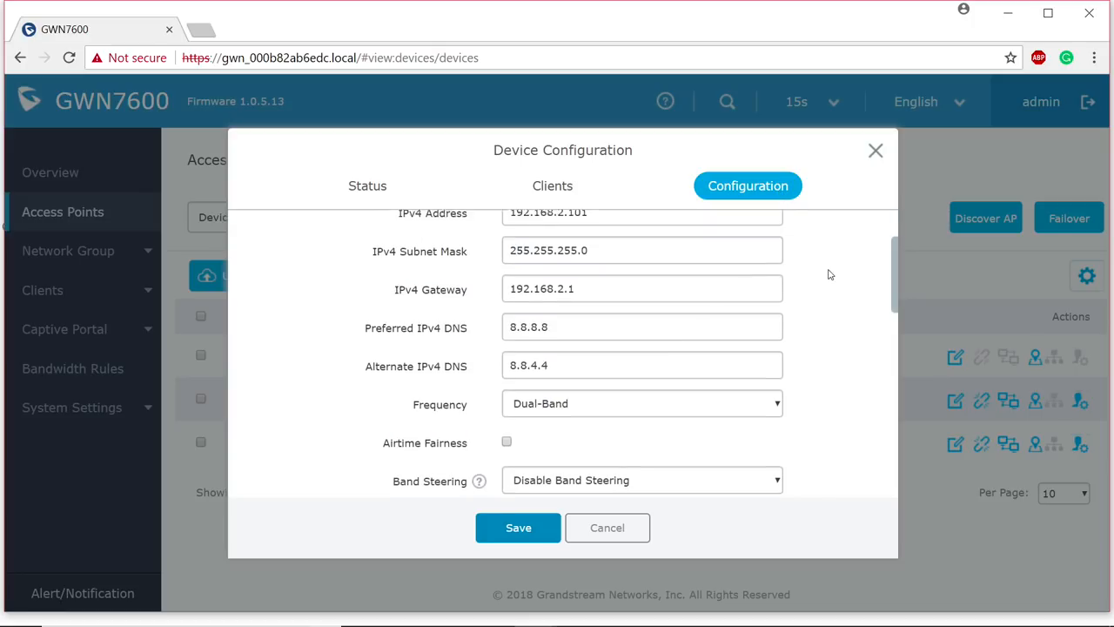
scroll(down, 3)
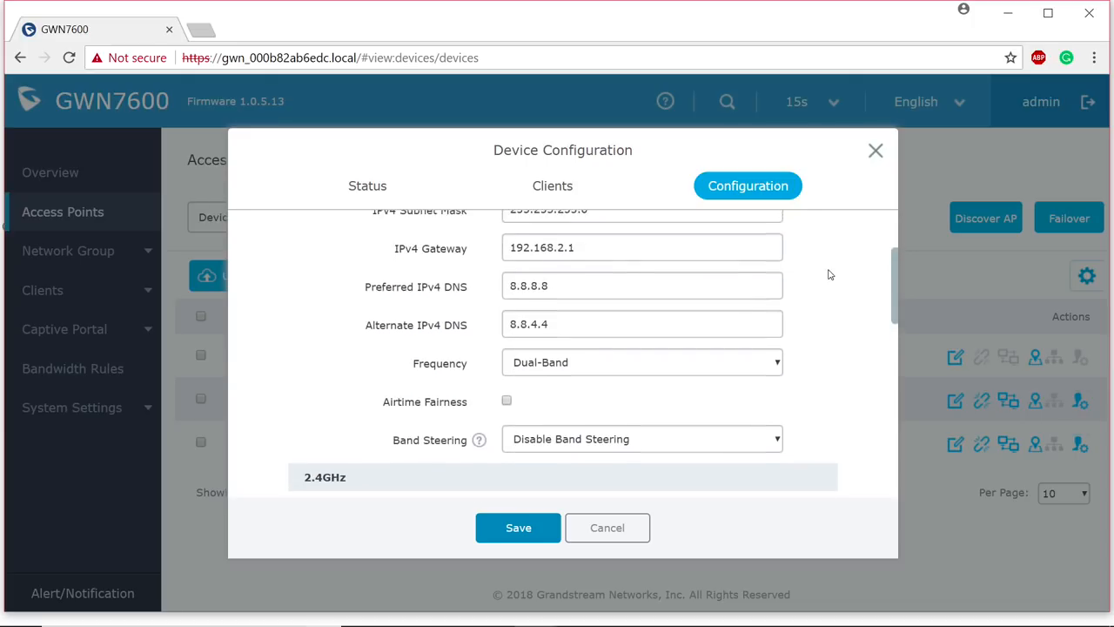
scroll(up, 3)
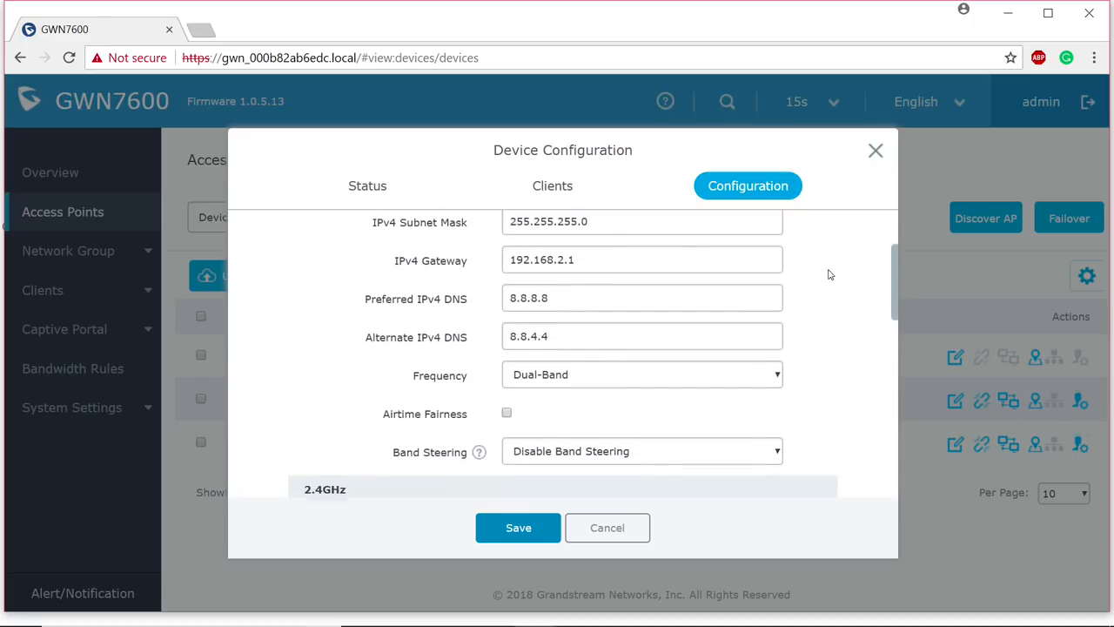
scroll(down, 3)
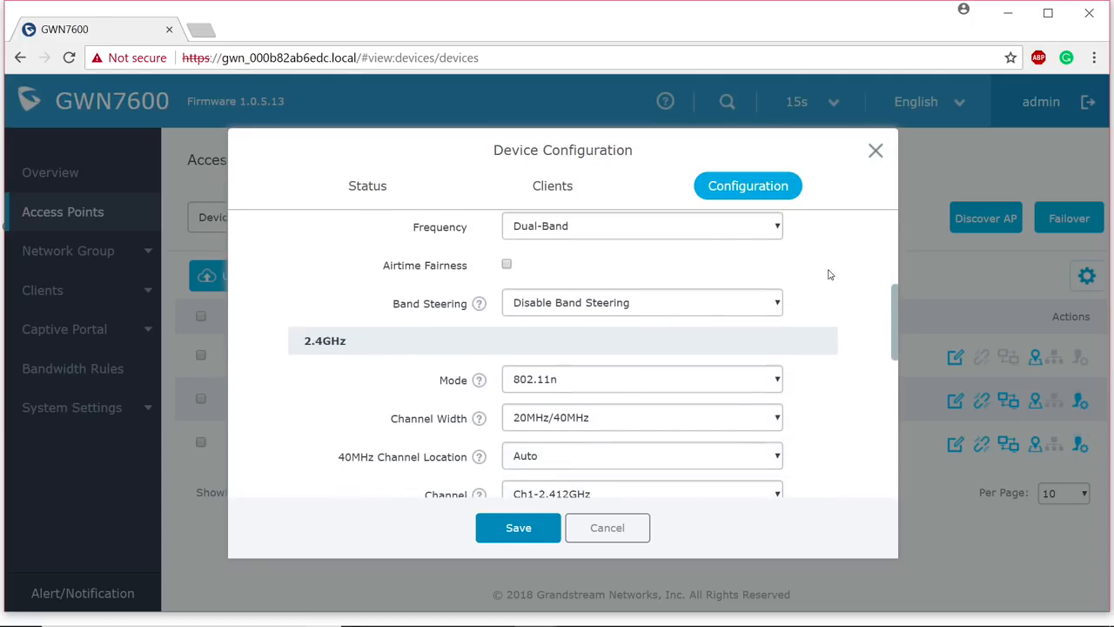
scroll(down, 3)
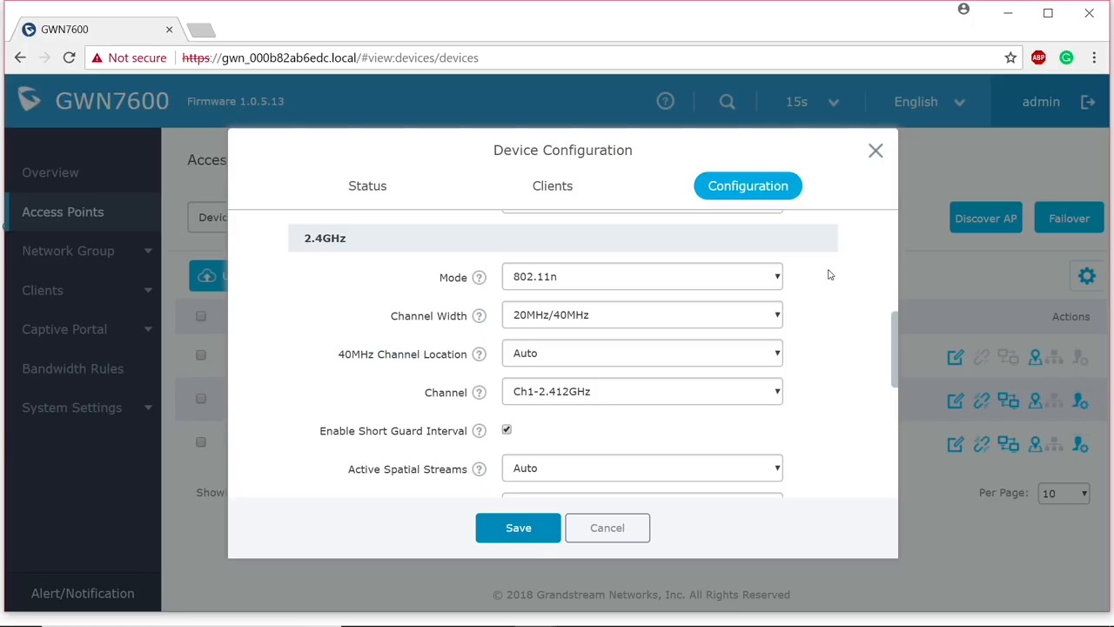
scroll(down, 3)
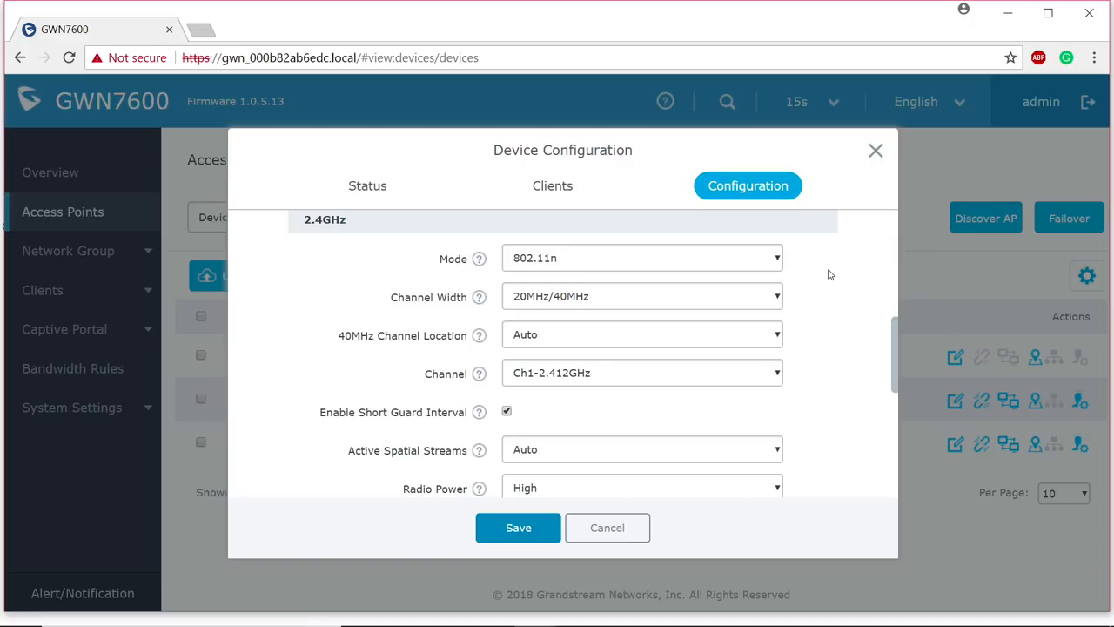
mouse_move(696, 380)
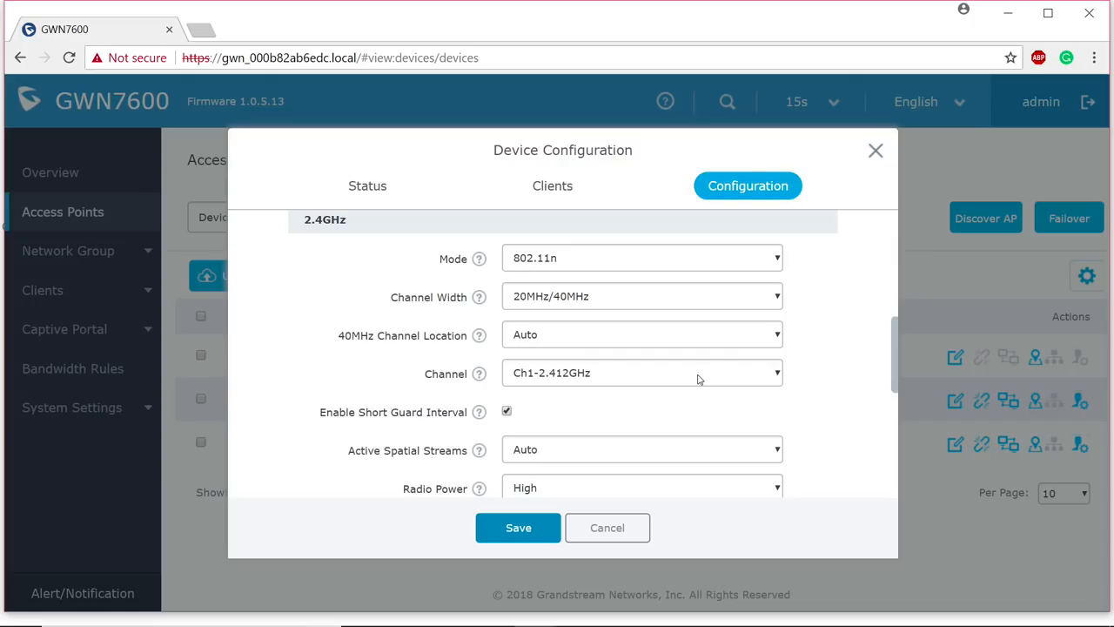
scroll(down, 3)
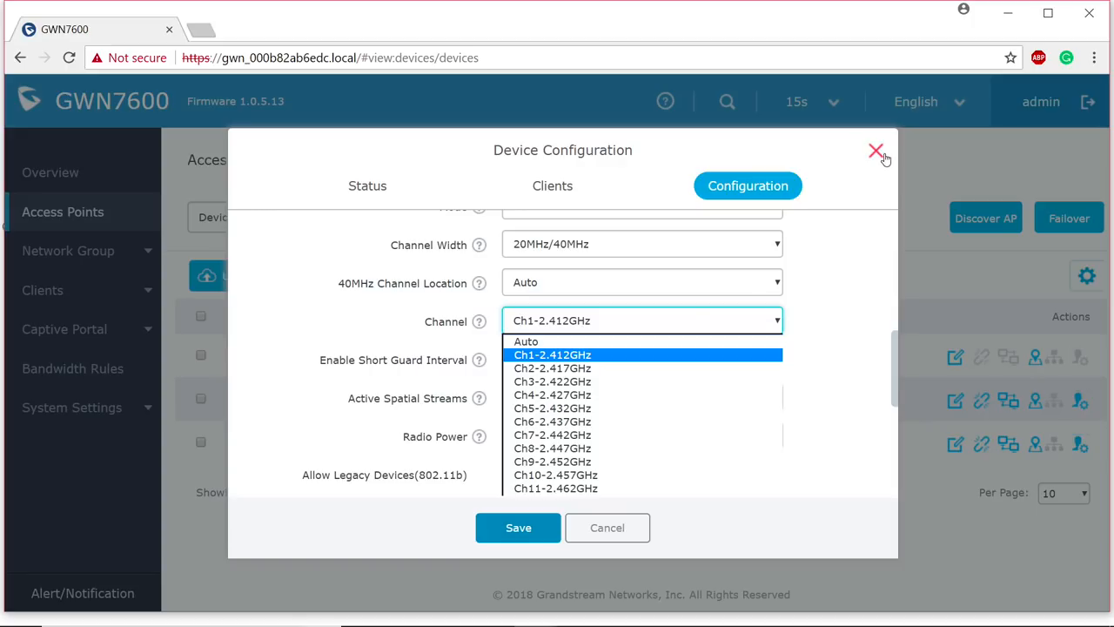
click(876, 151)
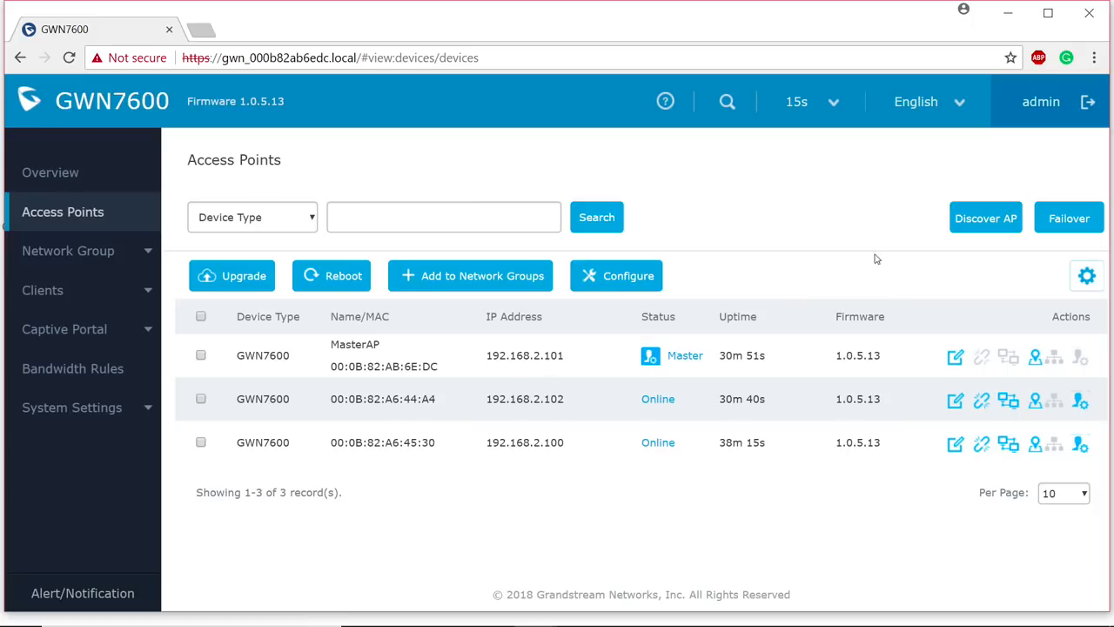
mouse_move(954, 400)
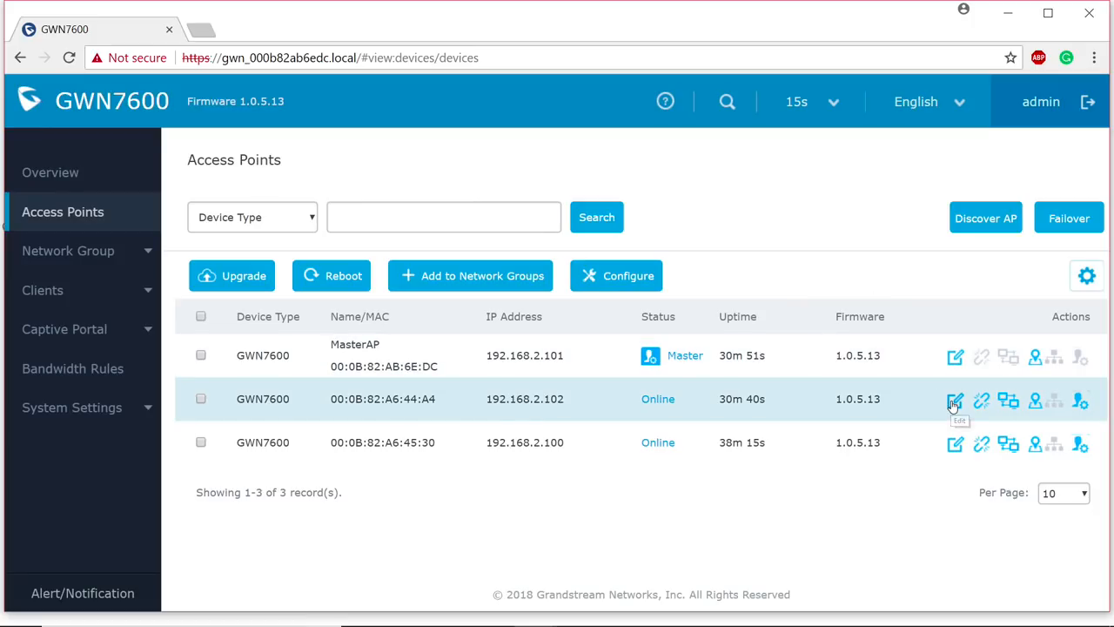
Set access point 00:0B:82:A6:44:A4 to 2.4GHz Ch4 and 5GHz Ch44, and save
click(955, 399)
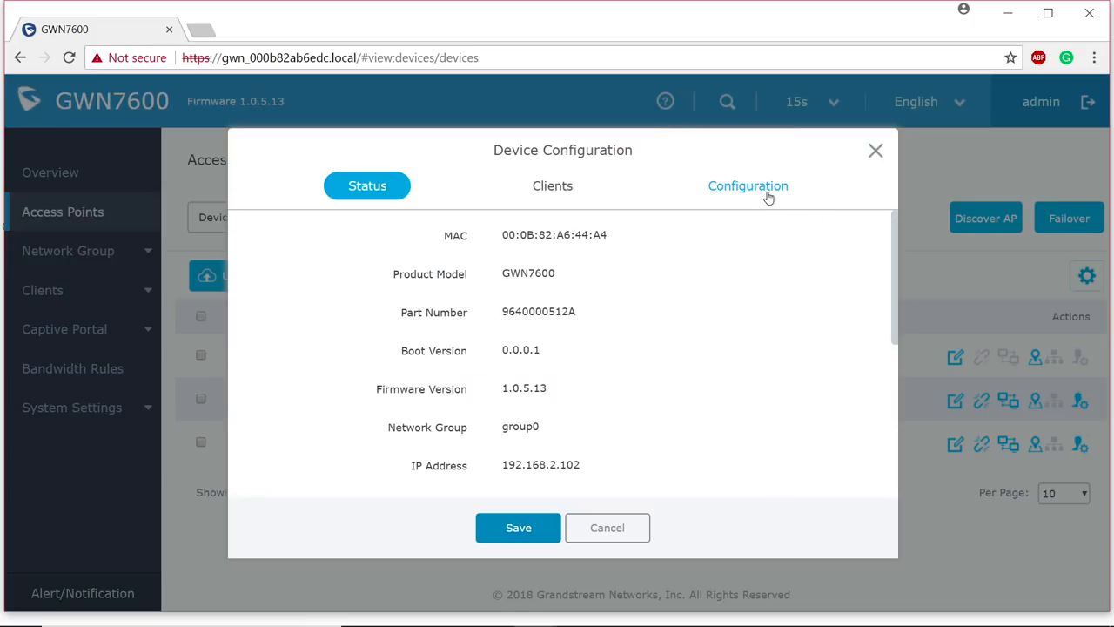
click(747, 186)
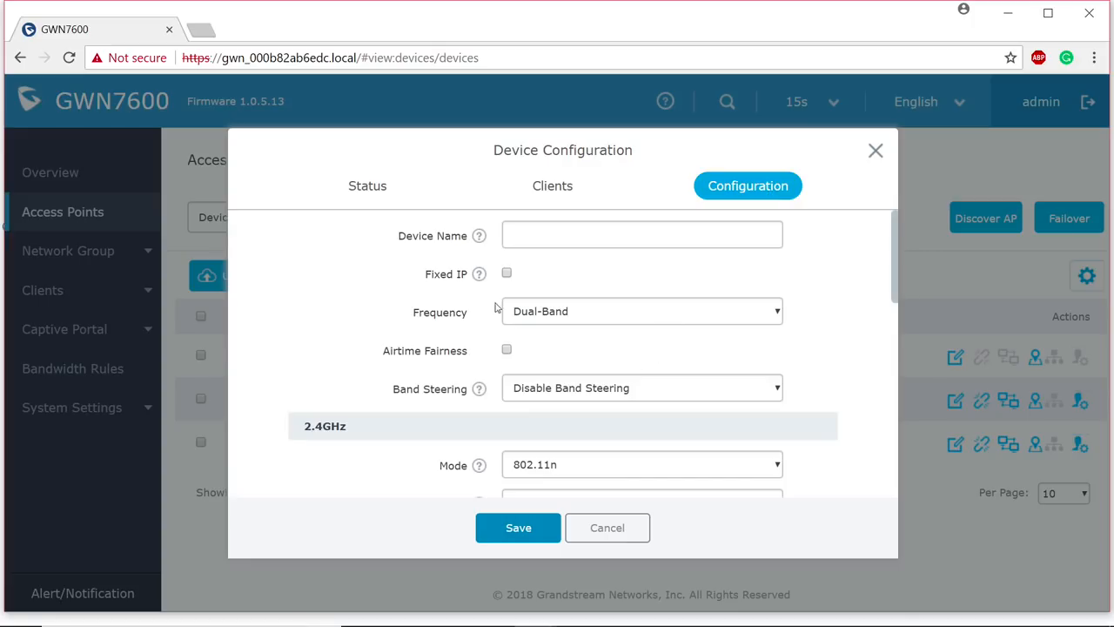
mouse_move(633, 289)
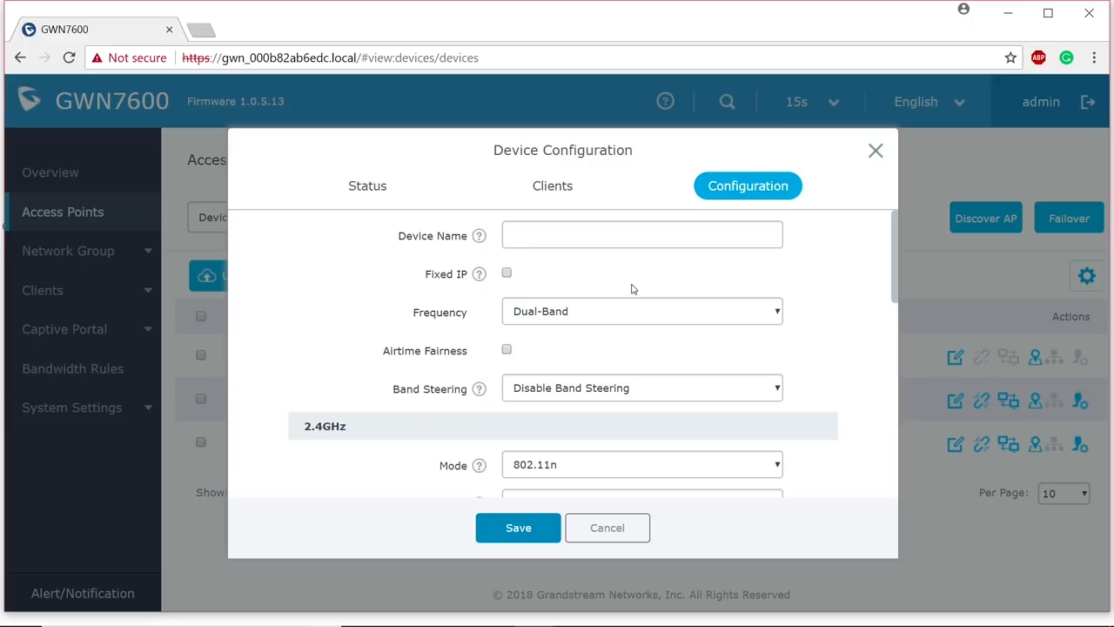
scroll(down, 3)
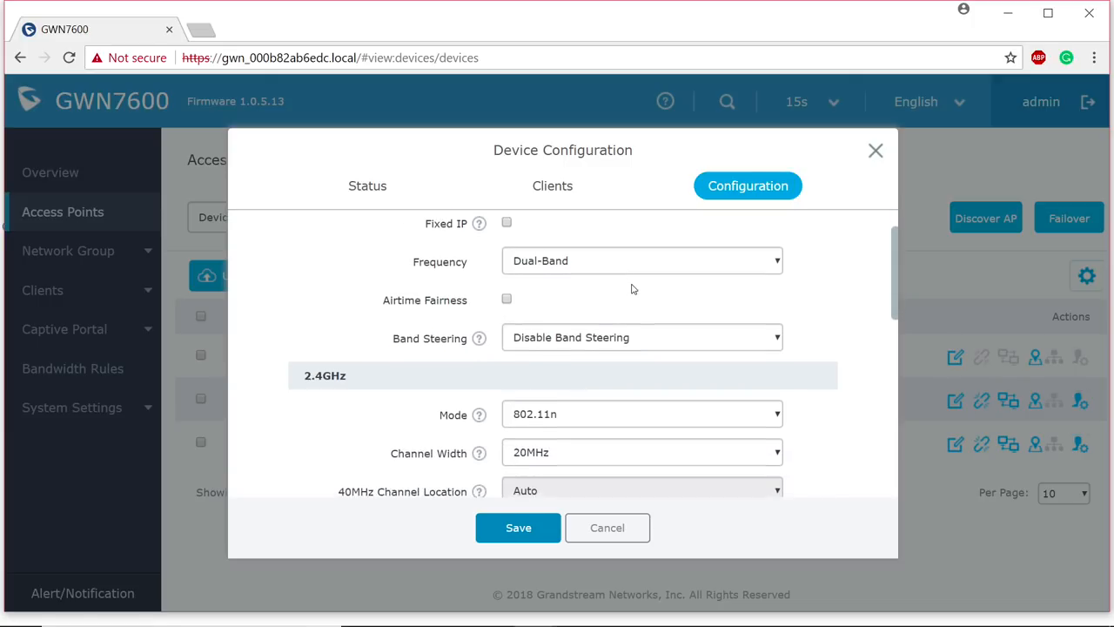
scroll(down, 3)
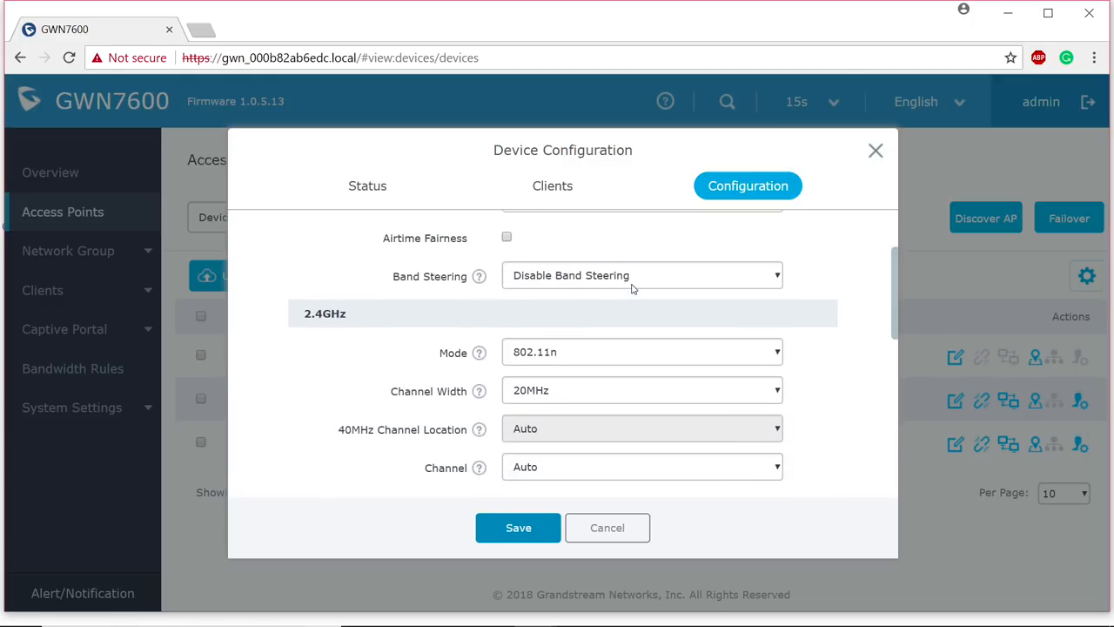
scroll(down, 3)
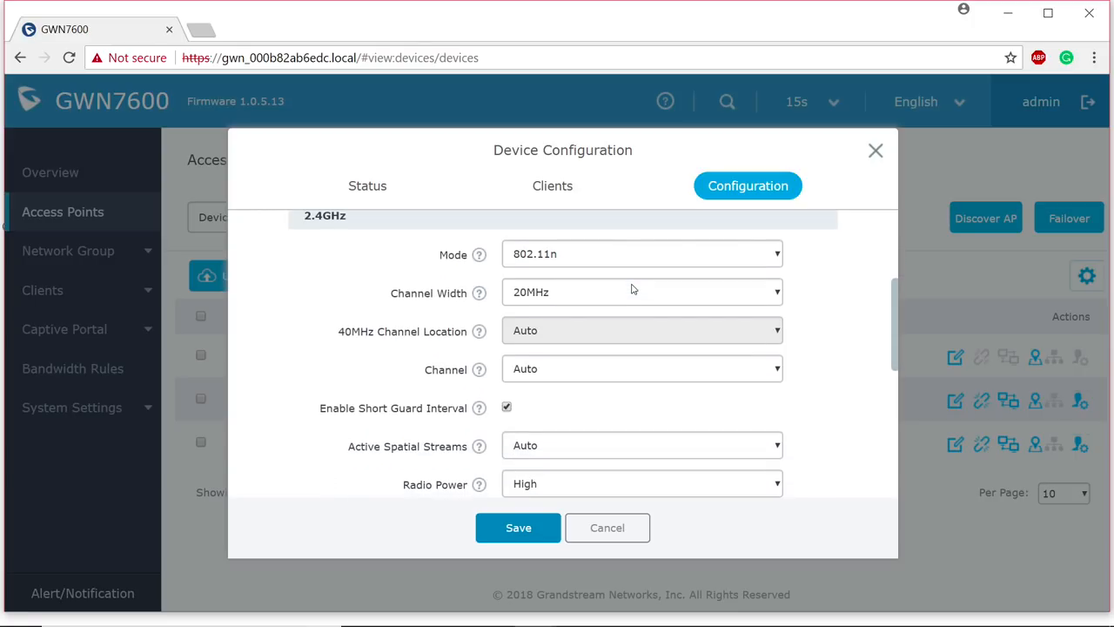
click(641, 368)
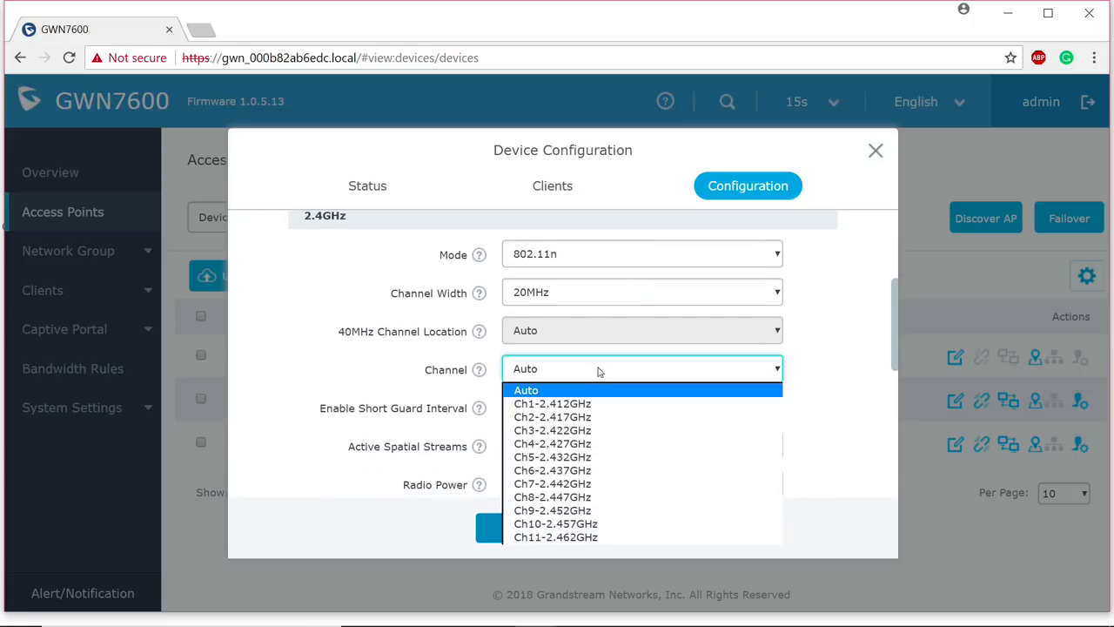
mouse_move(552, 457)
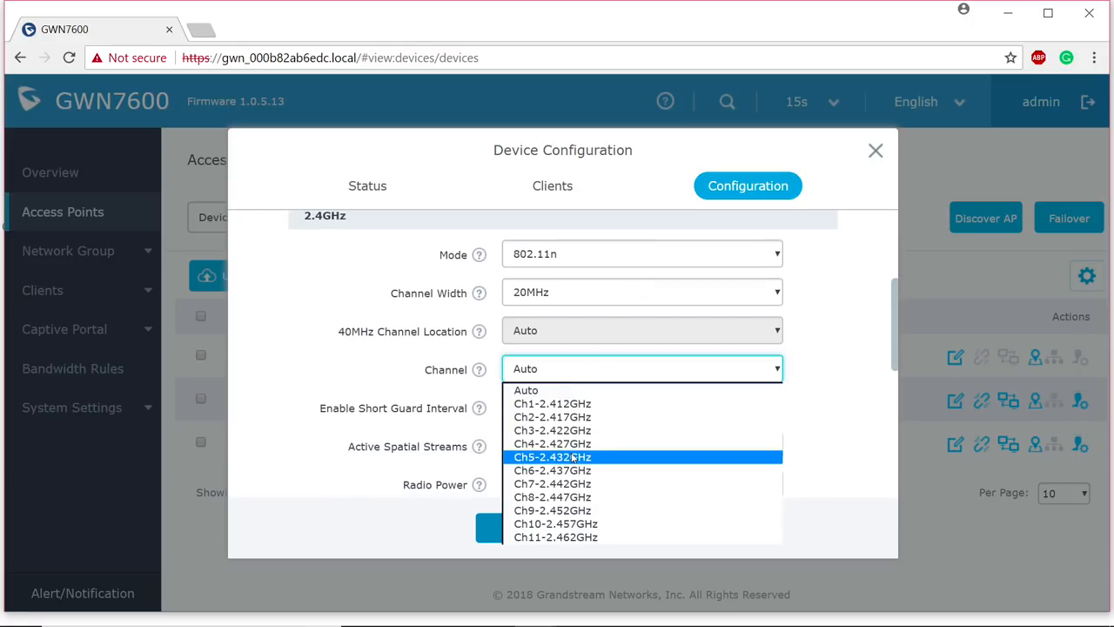
mouse_move(551, 443)
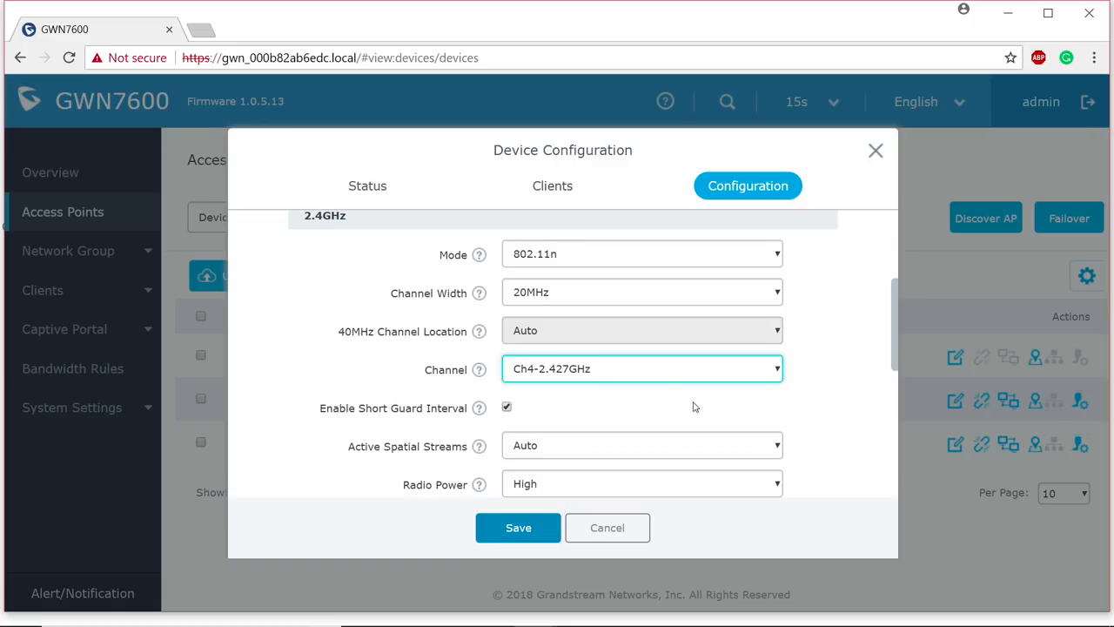
scroll(down, 3)
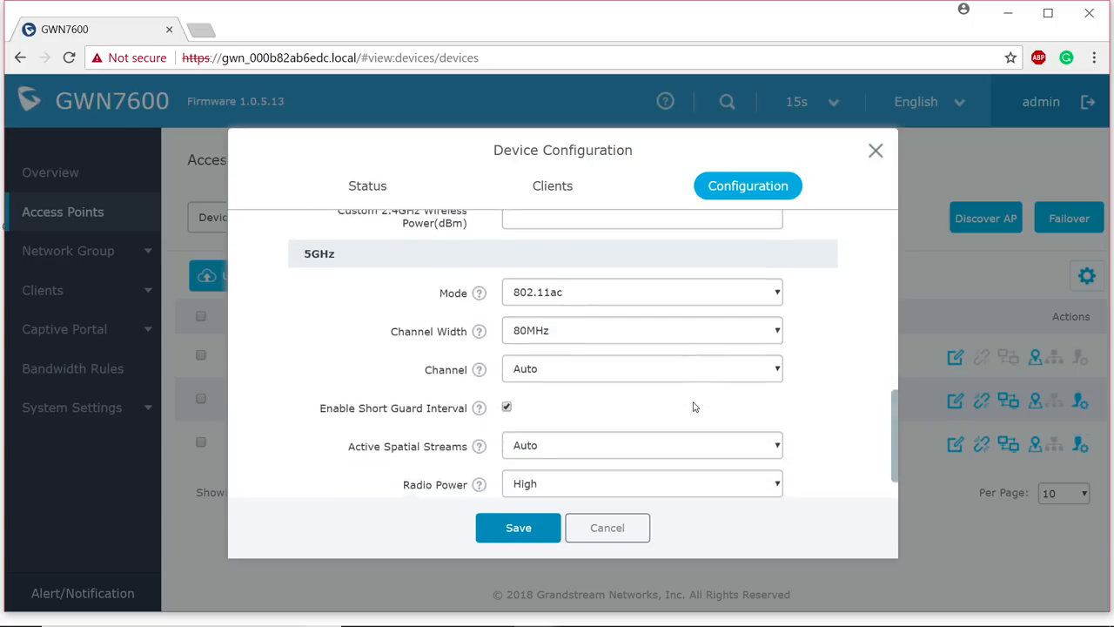
scroll(down, 3)
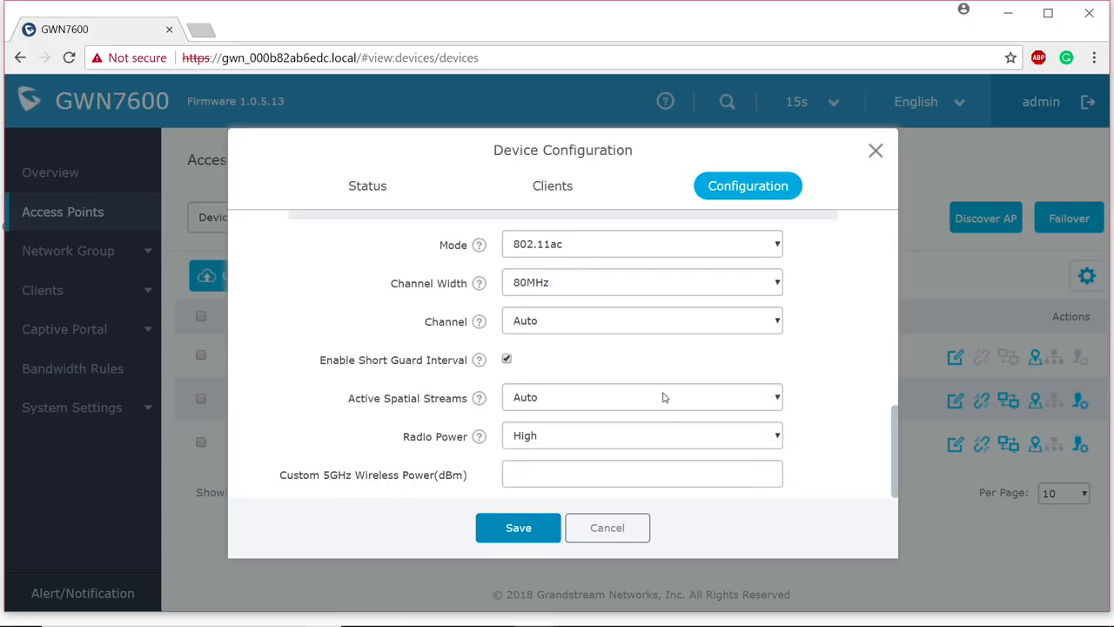
mouse_move(692, 325)
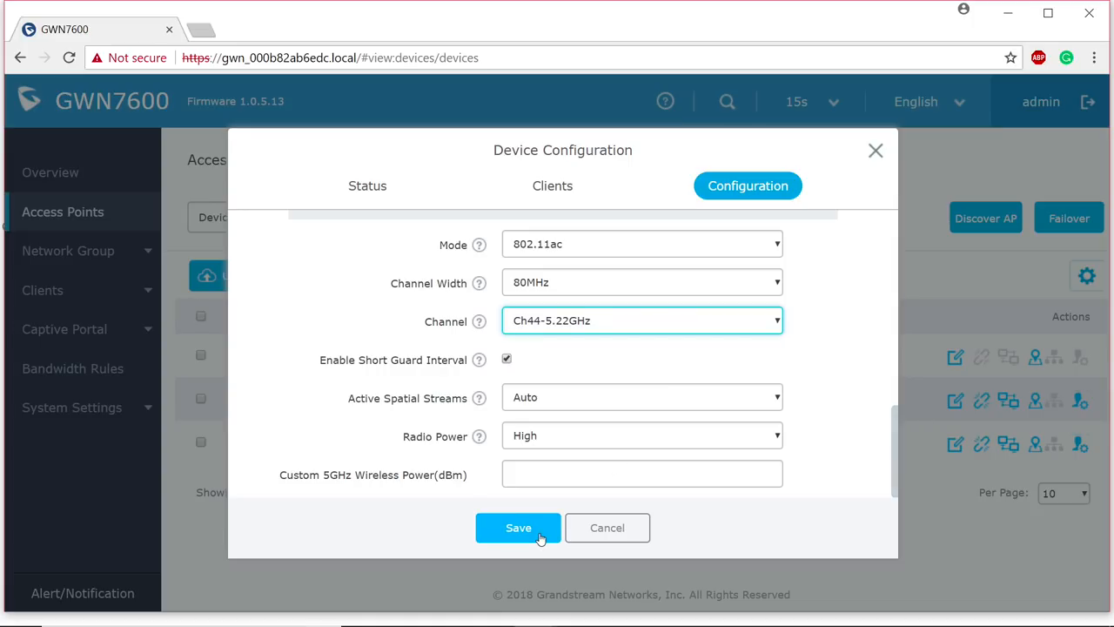
click(518, 527)
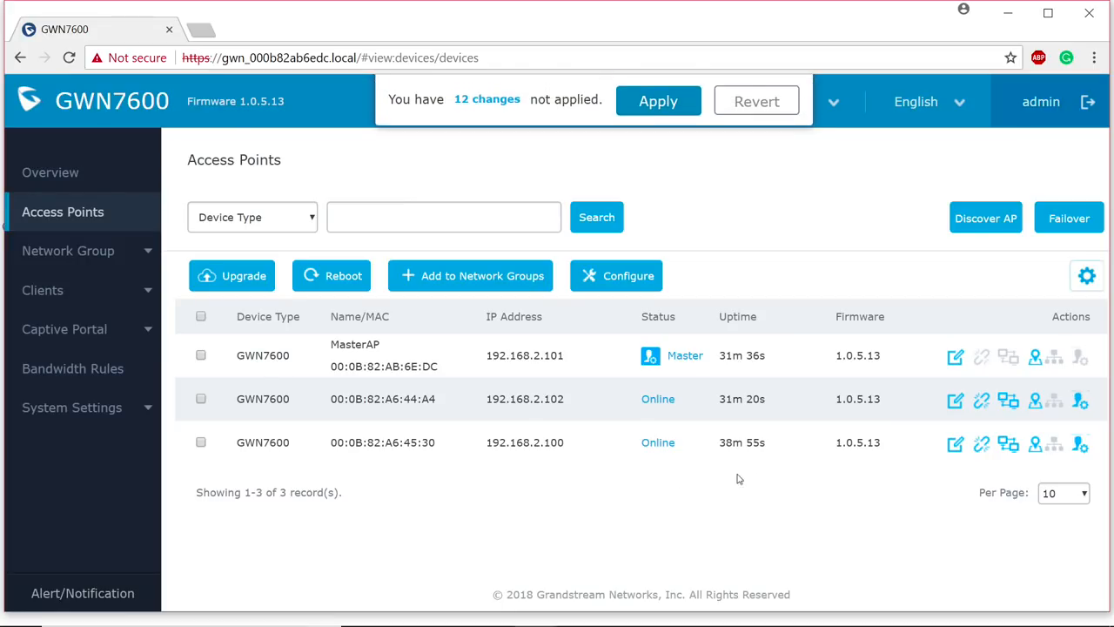
mouse_move(955, 444)
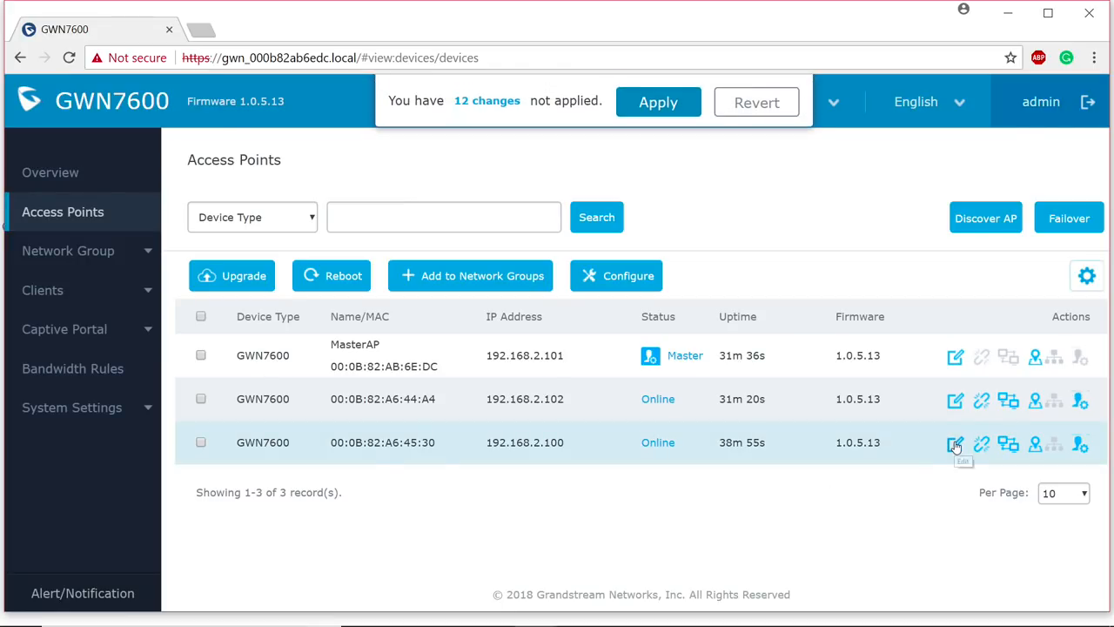
Give access point 00:0B:82:A6:45:30 5GHz channel Ch153-5.765GHz and save
click(955, 444)
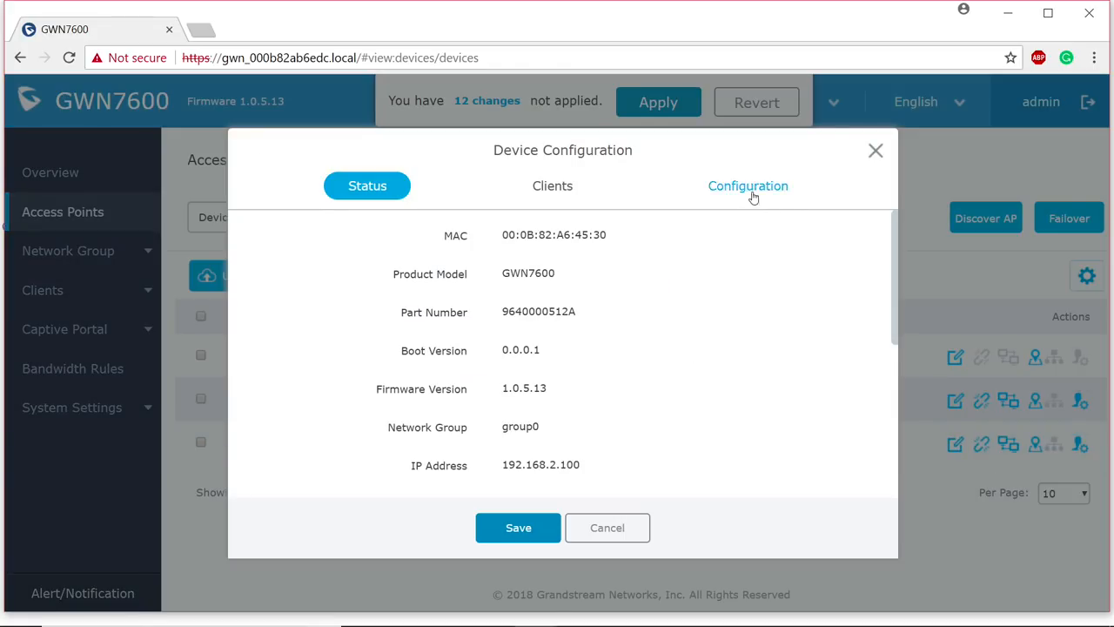
click(748, 186)
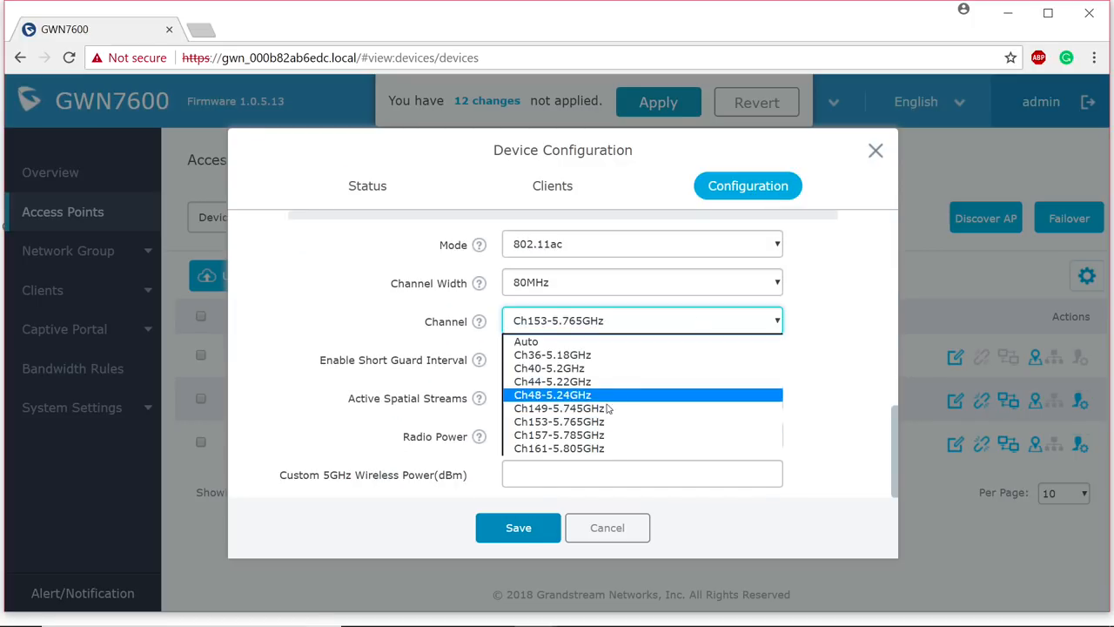
click(559, 421)
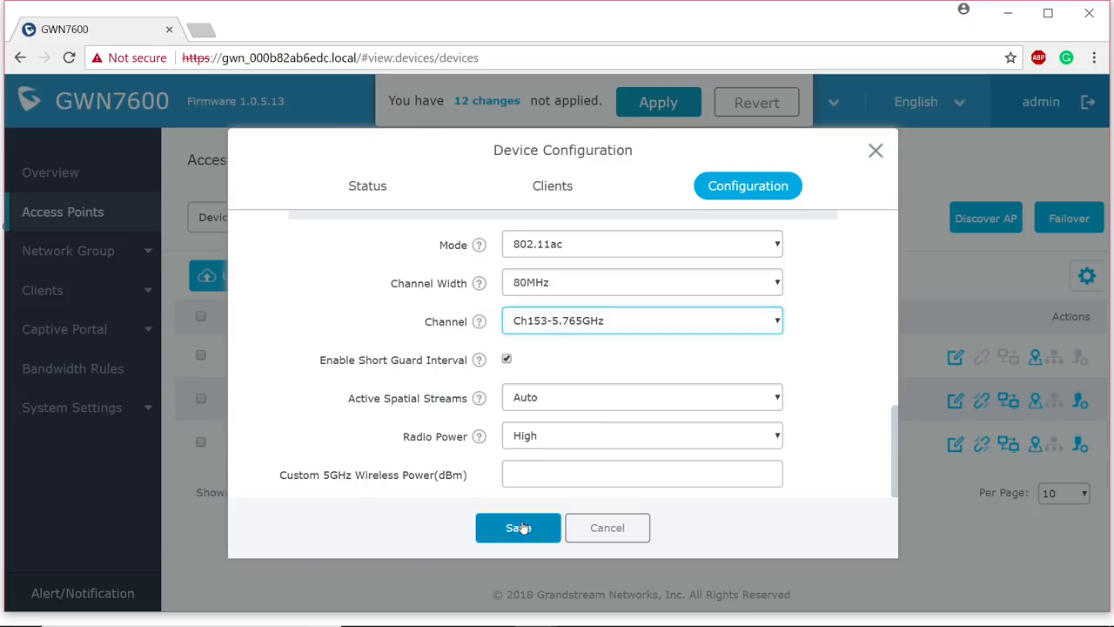
click(518, 527)
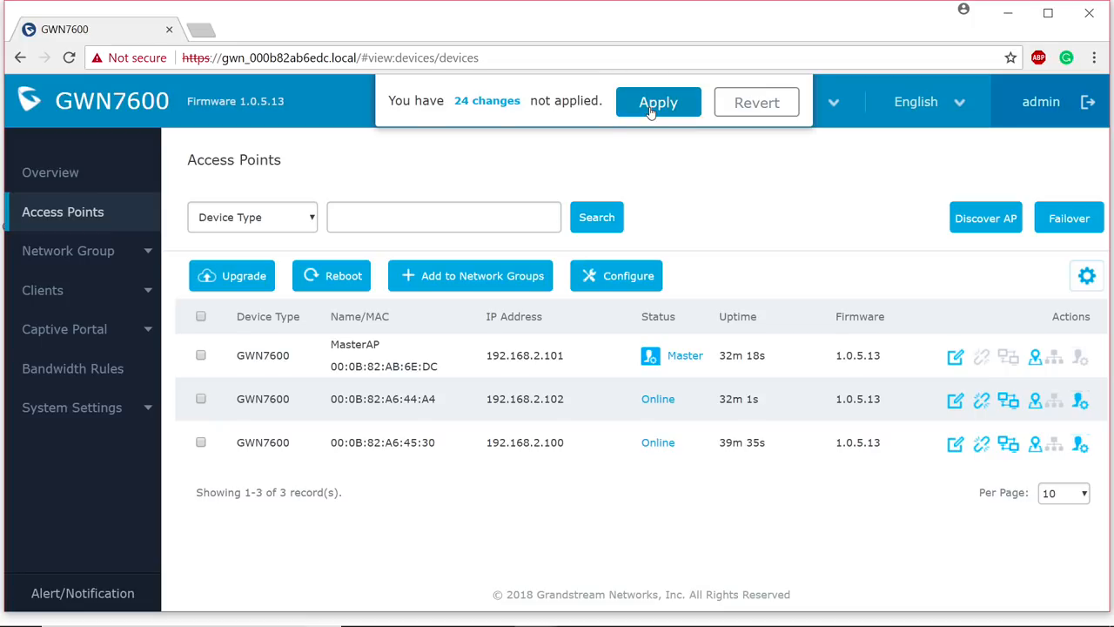
Apply the 24 pending changes and wait for applying to finish
click(658, 102)
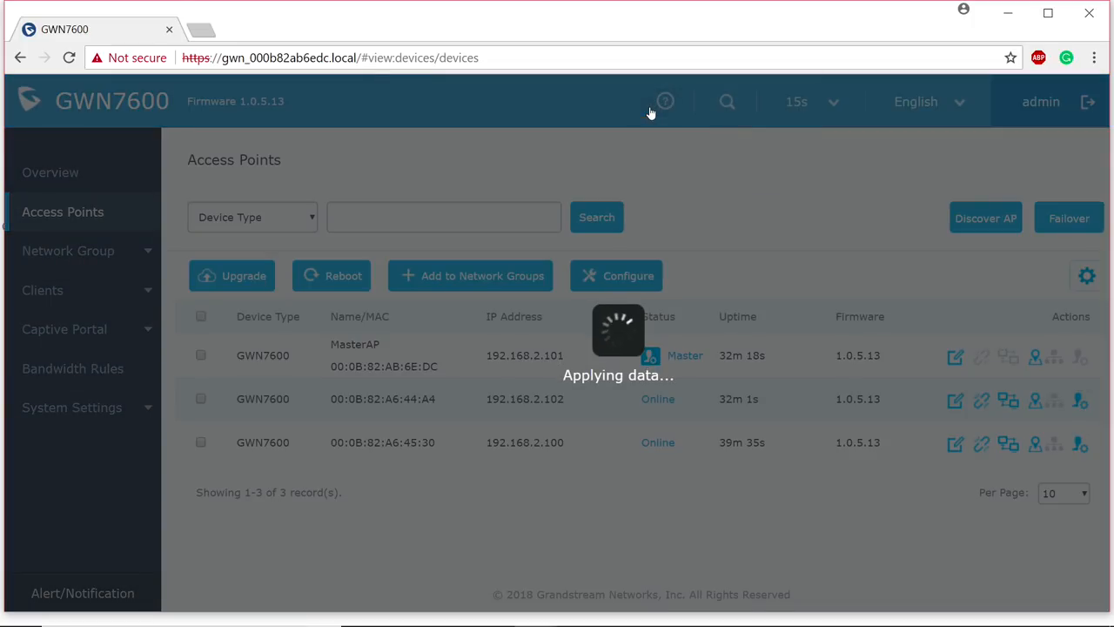
click(665, 101)
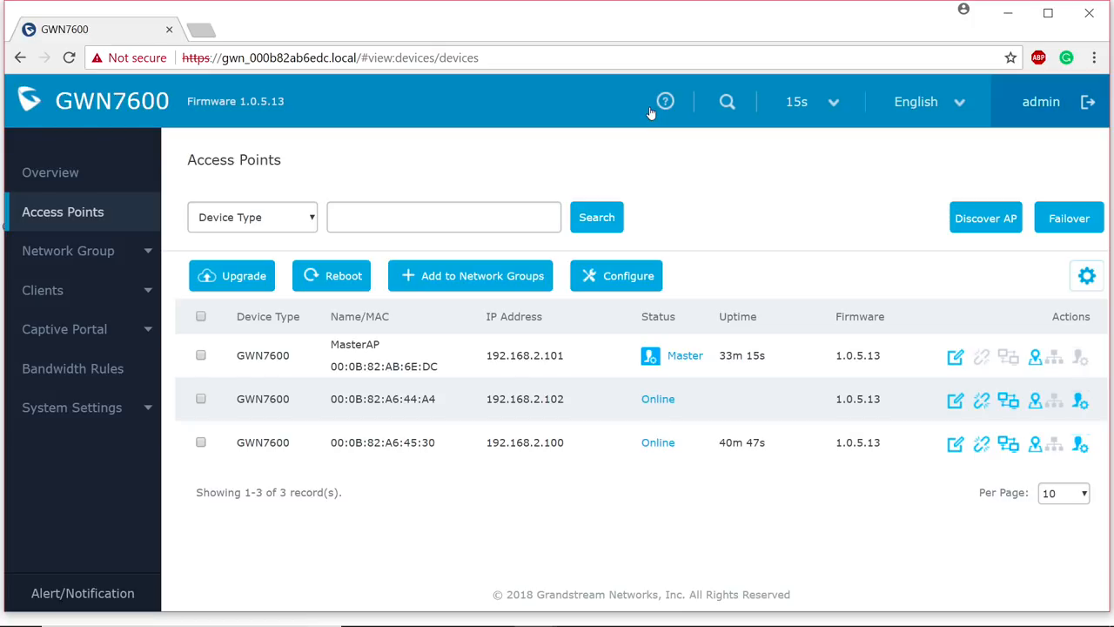
mouse_move(754, 237)
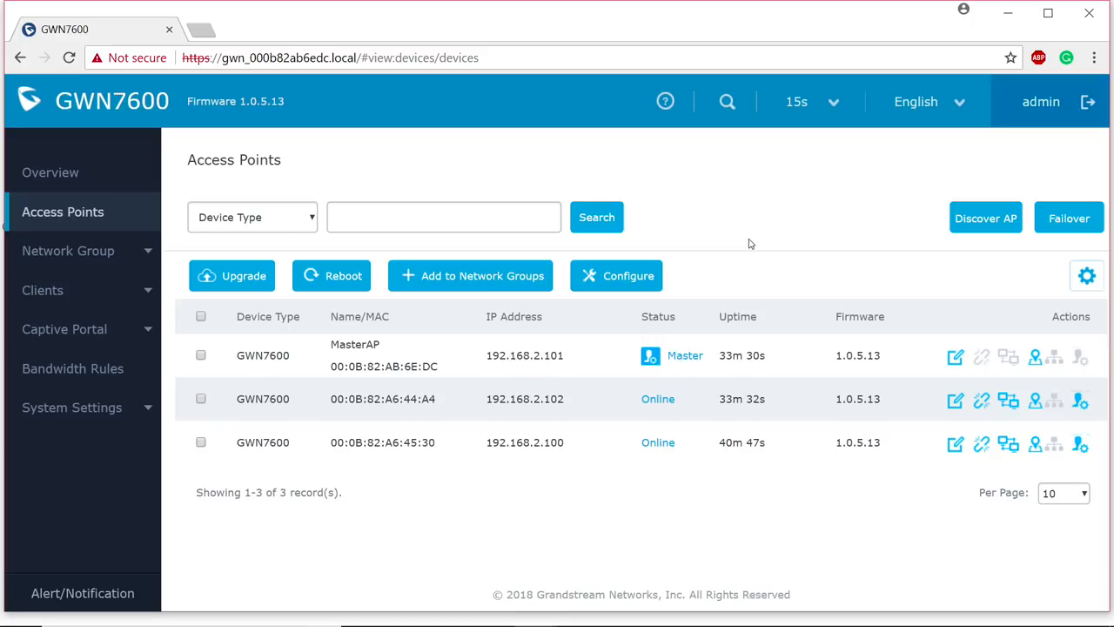
mouse_move(137, 273)
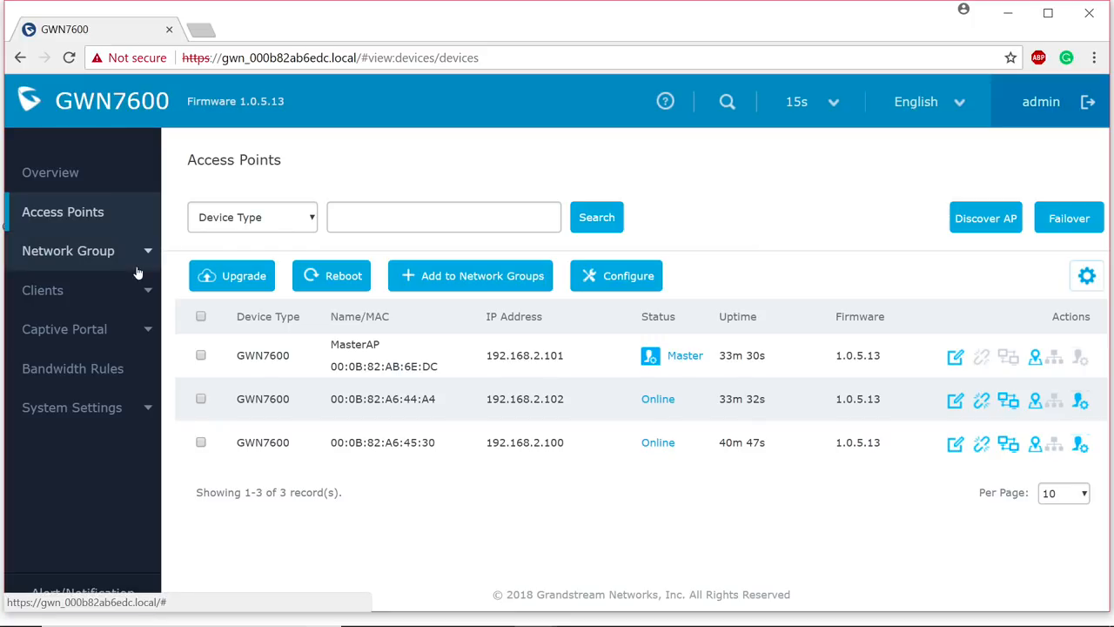
mouse_move(72, 408)
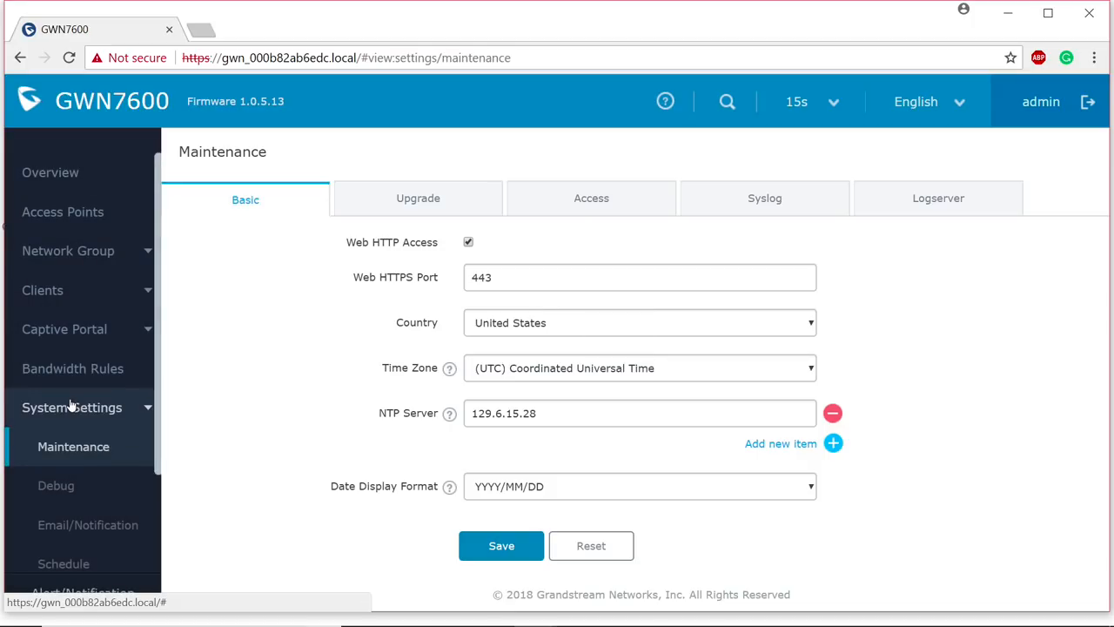
Open the Mesh settings page showing 5G mesh on, 3 cascades, 300-second scan
scroll(down, 3)
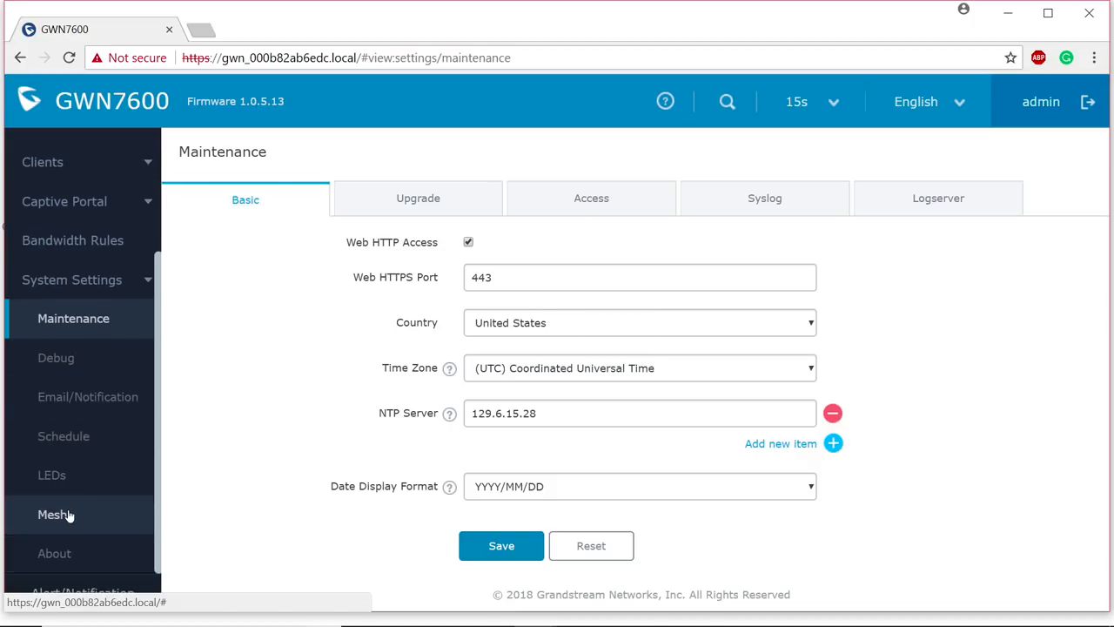
click(52, 514)
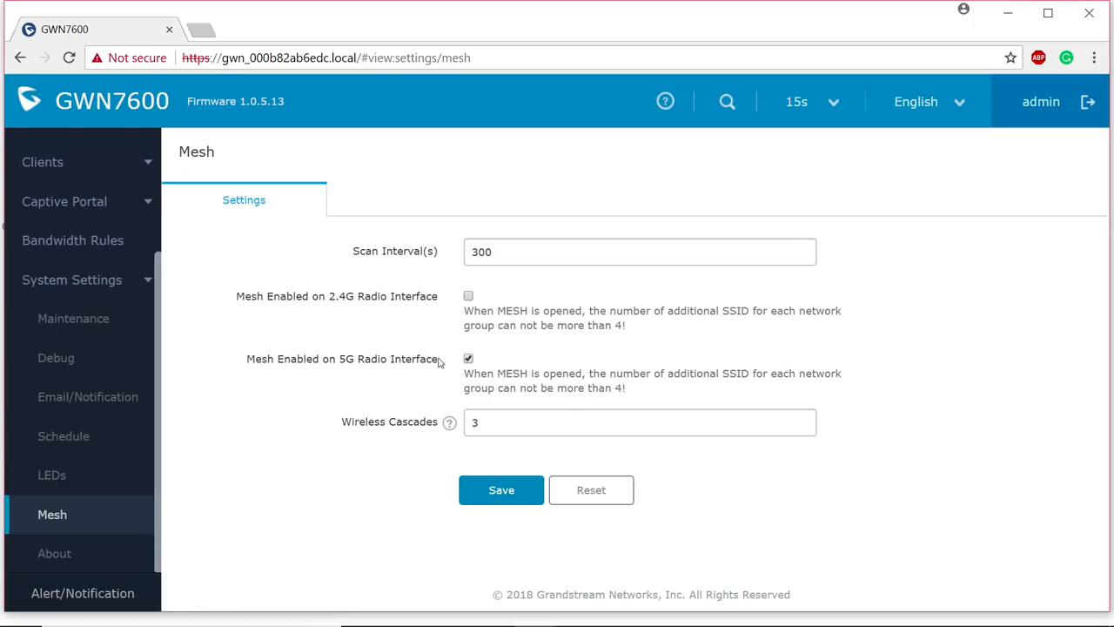
mouse_move(300, 395)
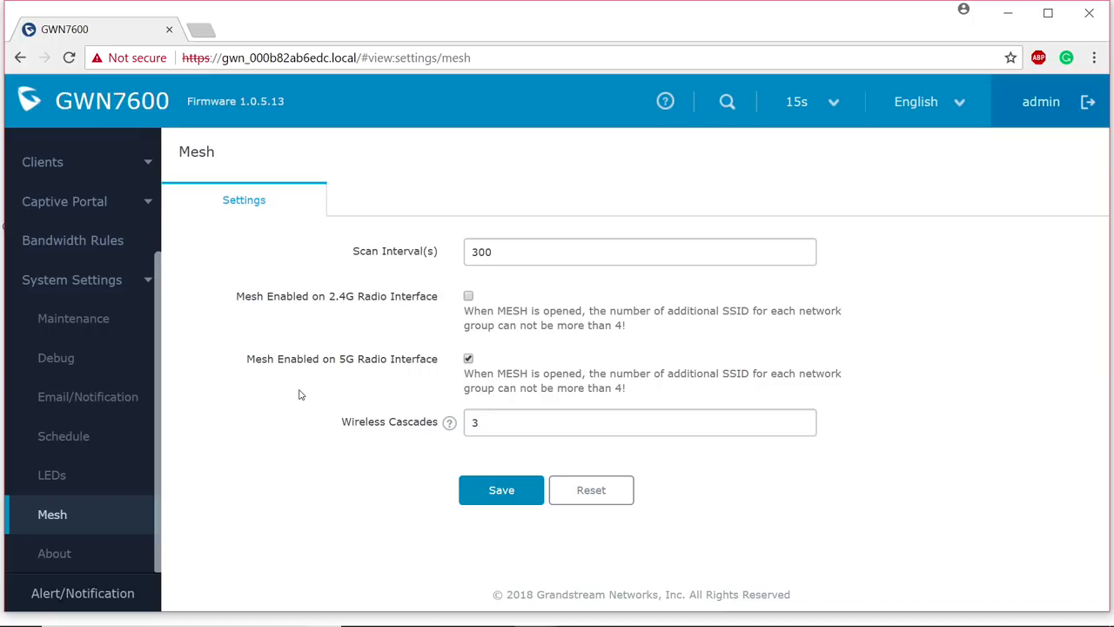
mouse_move(411, 464)
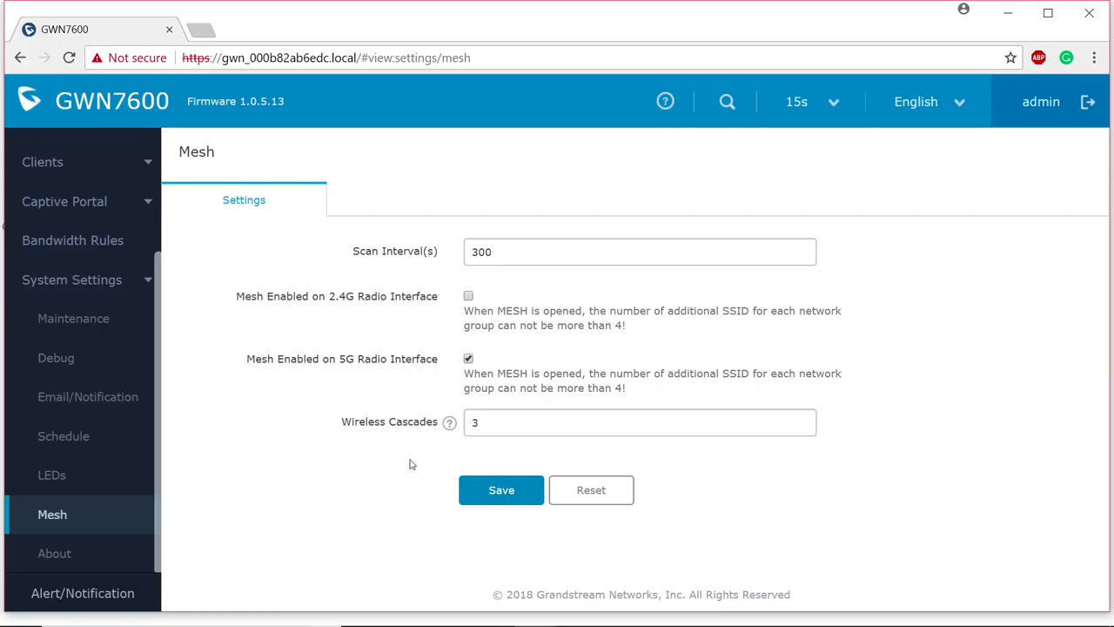
mouse_move(476, 497)
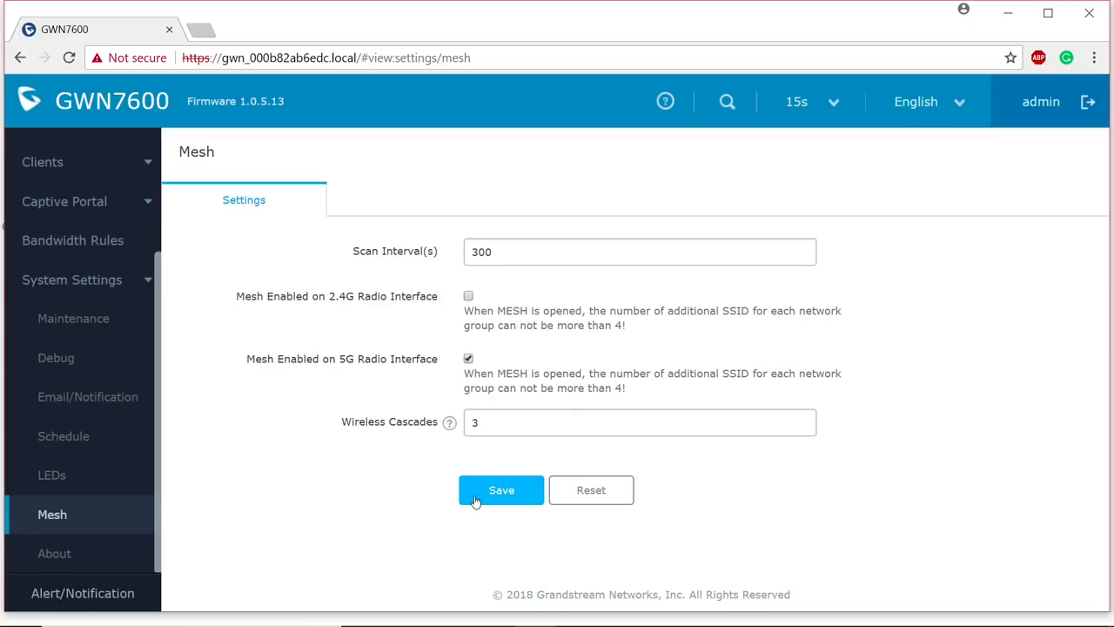
mouse_move(79, 240)
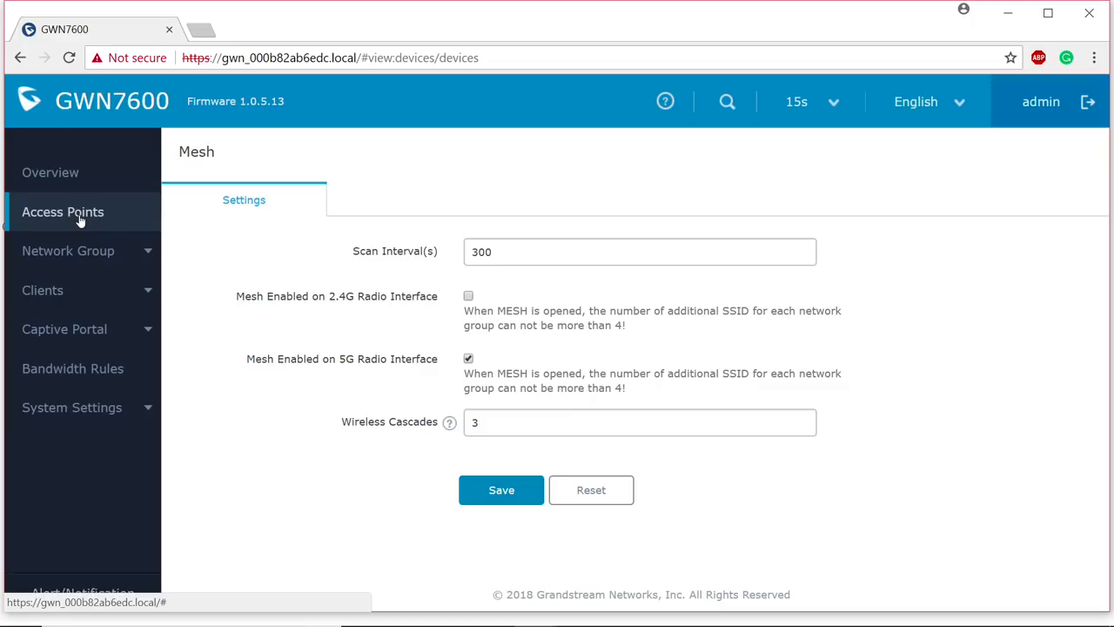
Return to the Access Points list and sort it by Status
click(63, 212)
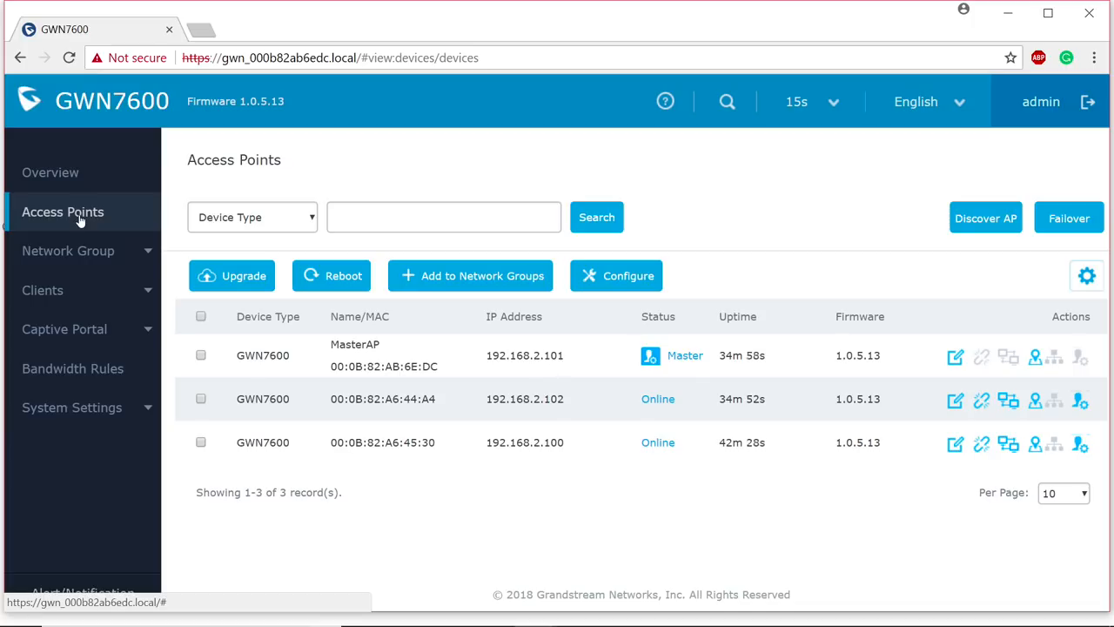
click(658, 316)
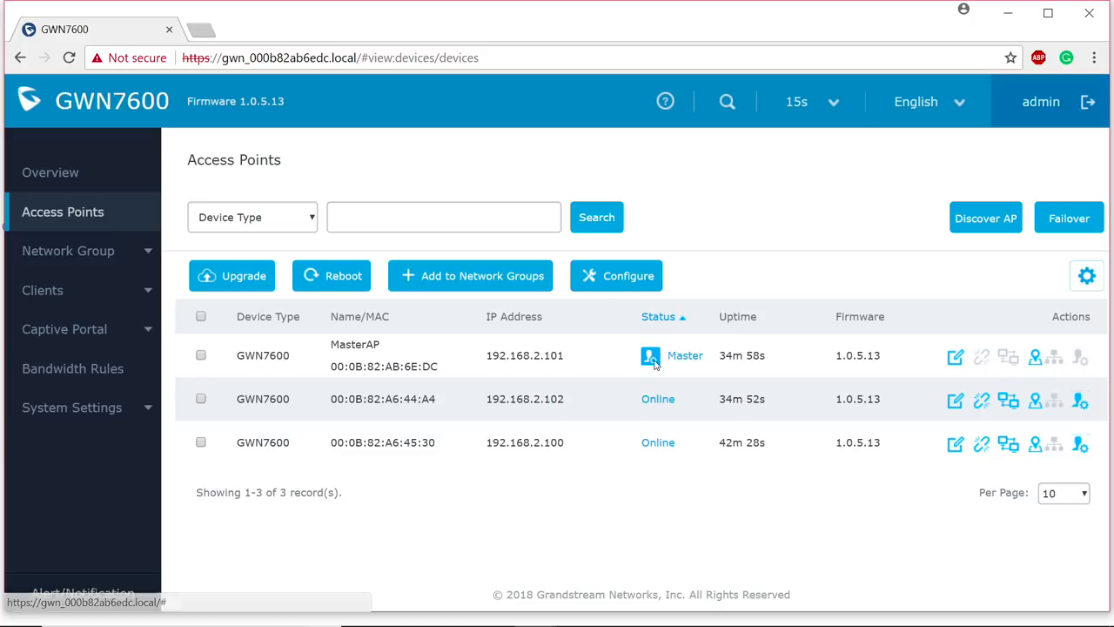
mouse_move(1054, 400)
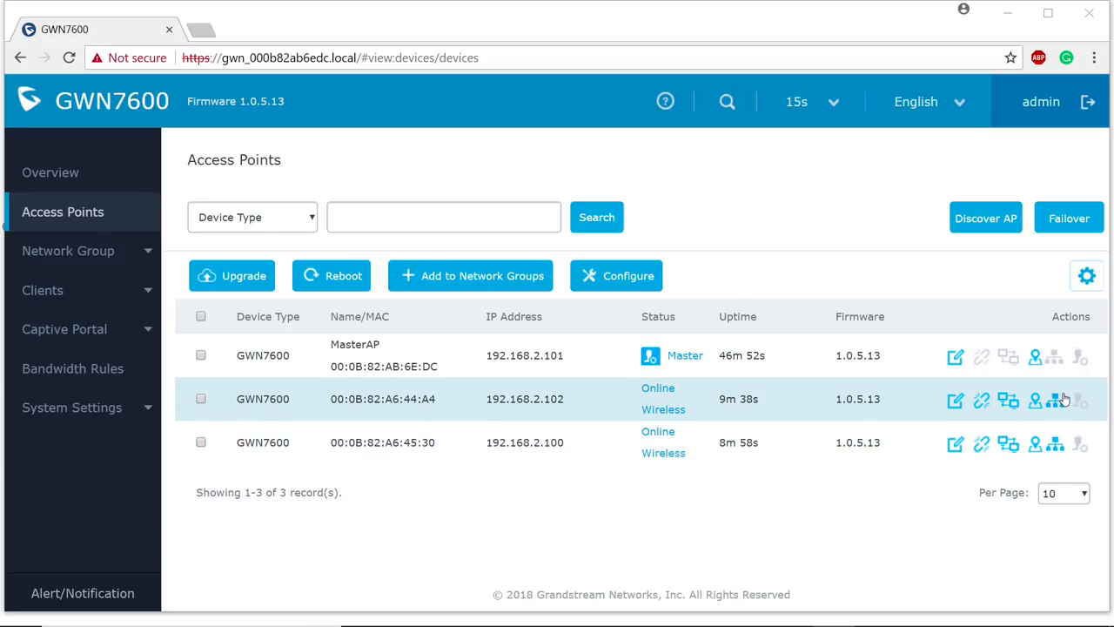
Show the mesh topology for access point 00:0B:82:A6:44:A4 beneath MasterAP
click(1054, 400)
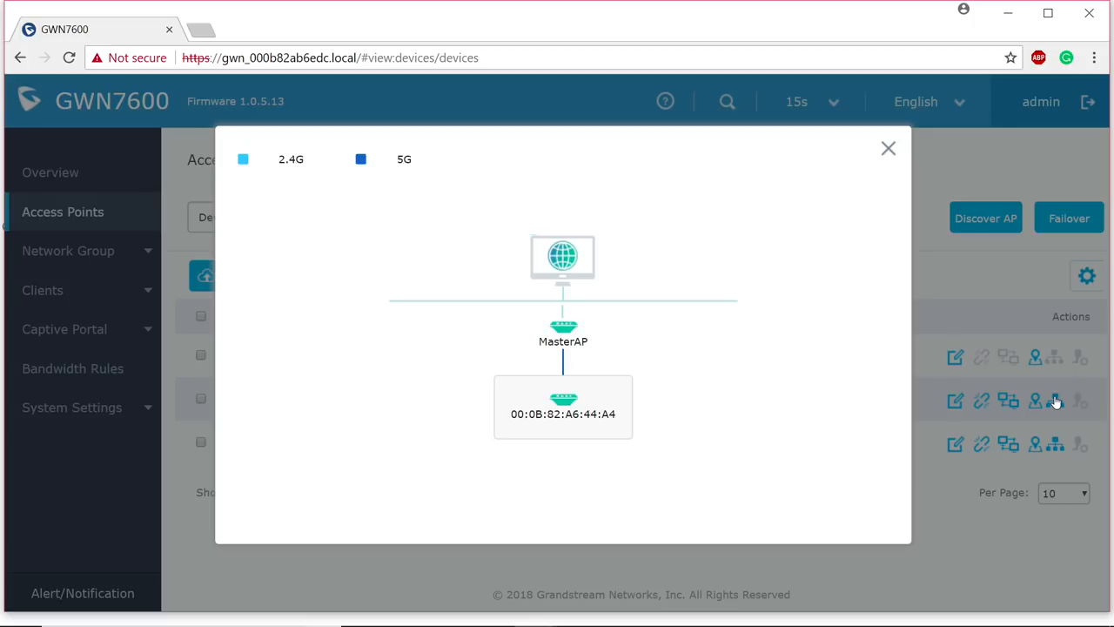
mouse_move(890, 170)
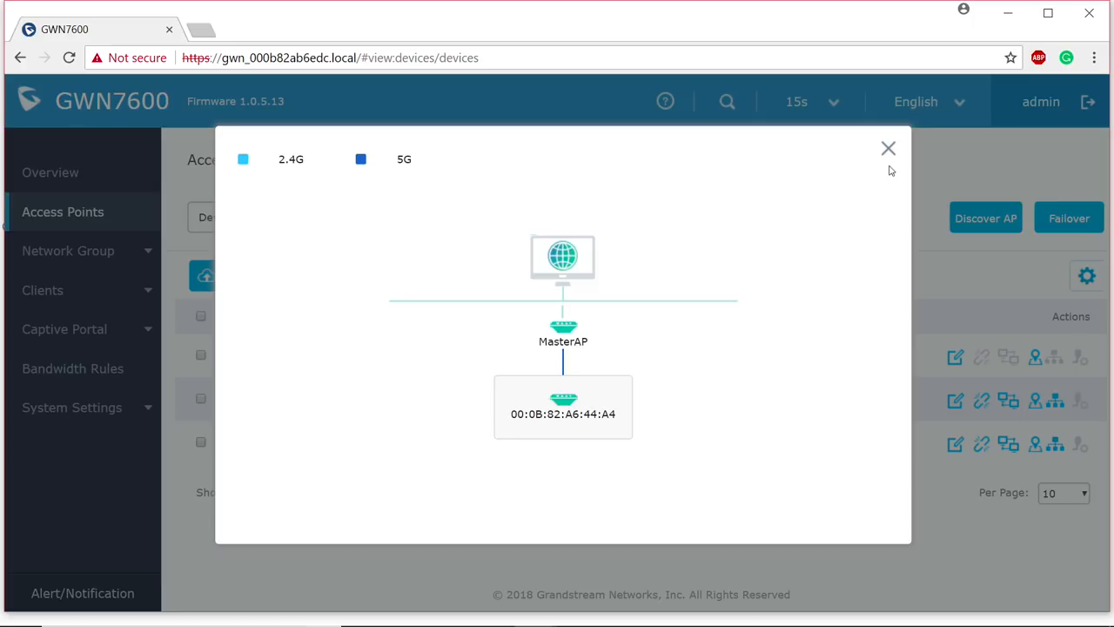
click(889, 148)
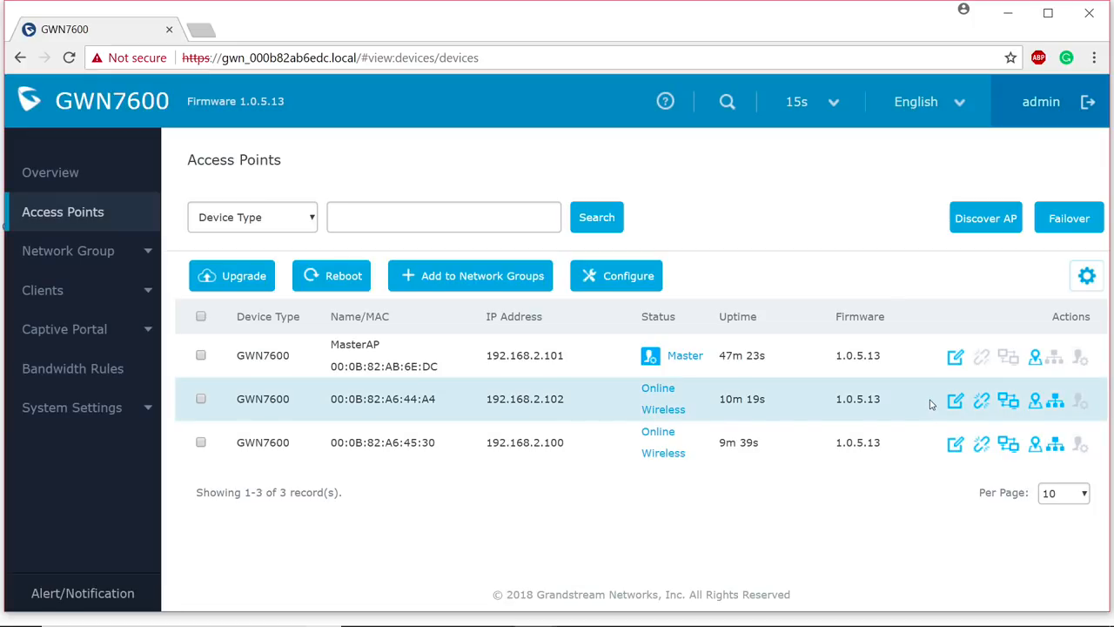
click(955, 400)
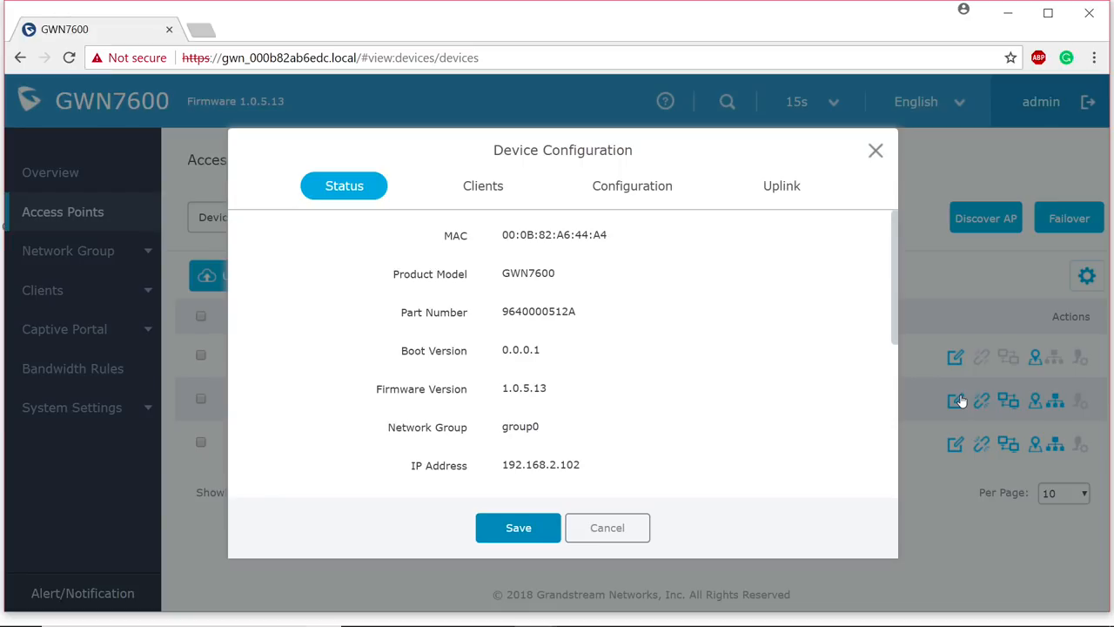
mouse_move(632, 185)
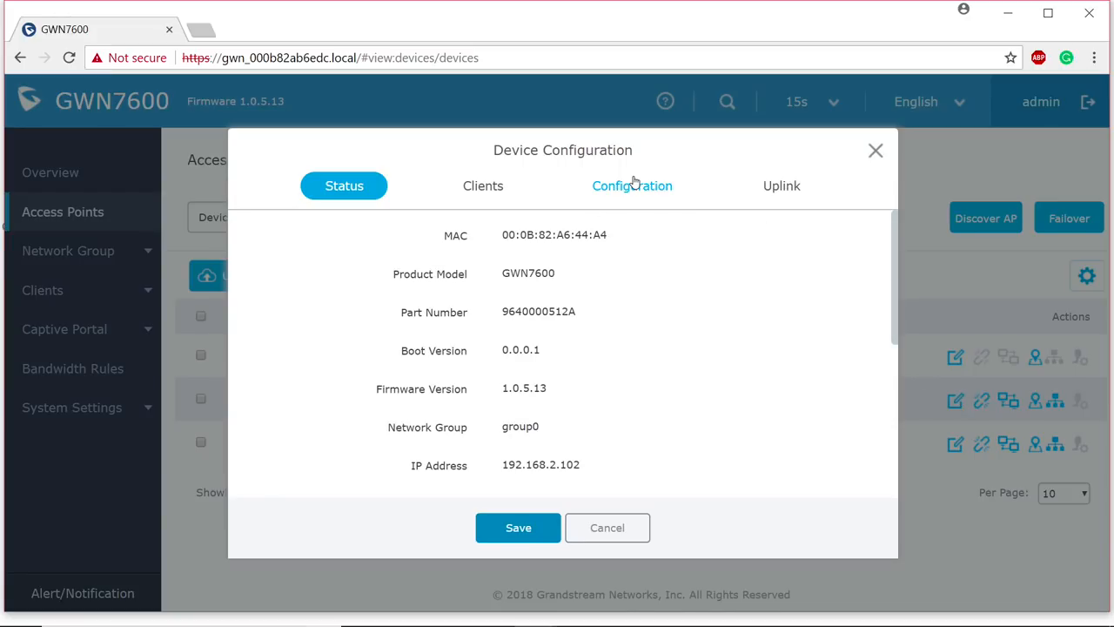
click(632, 185)
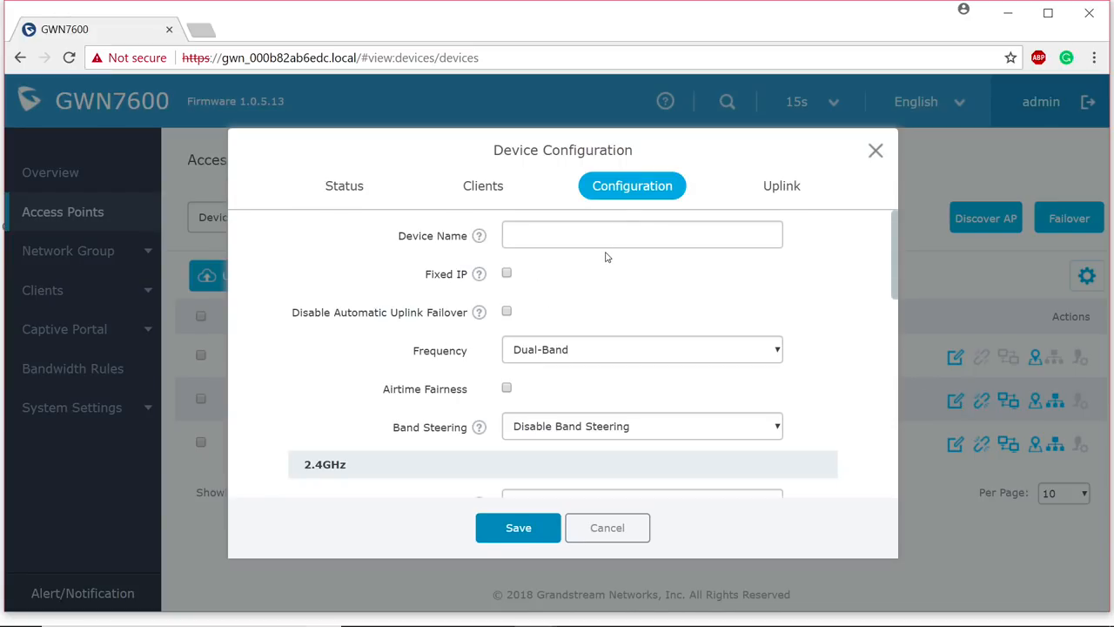
click(642, 234)
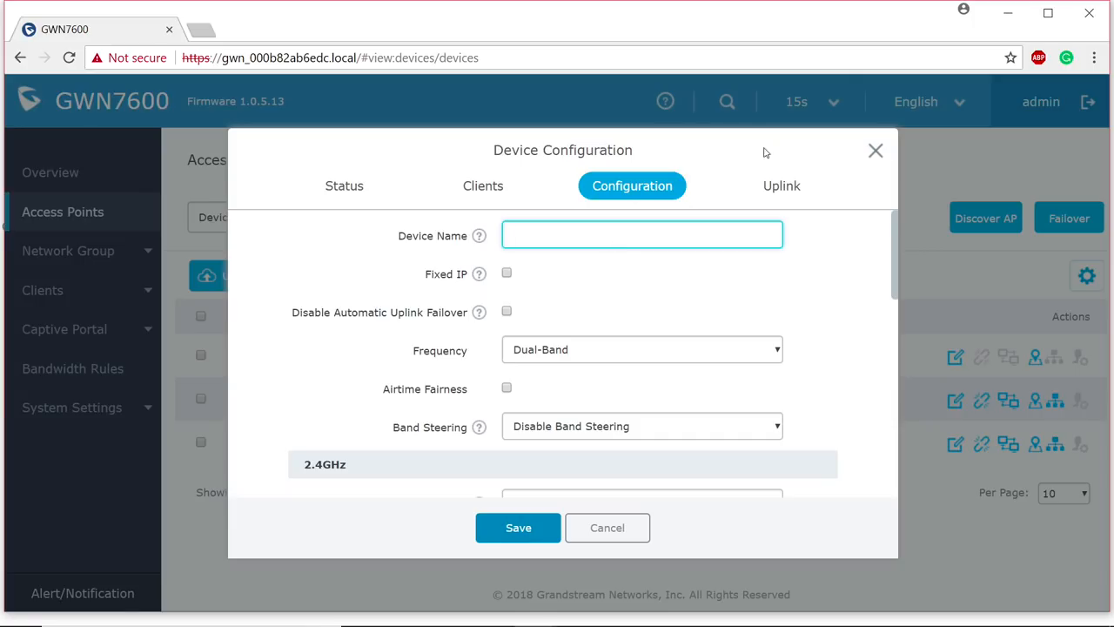
click(876, 151)
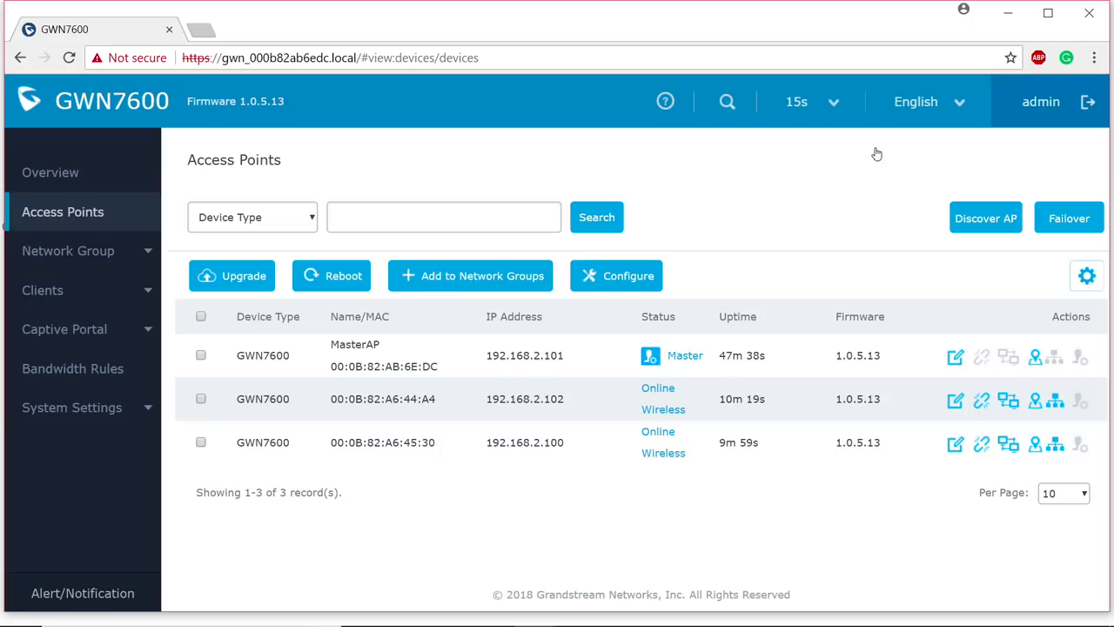
mouse_move(1054, 402)
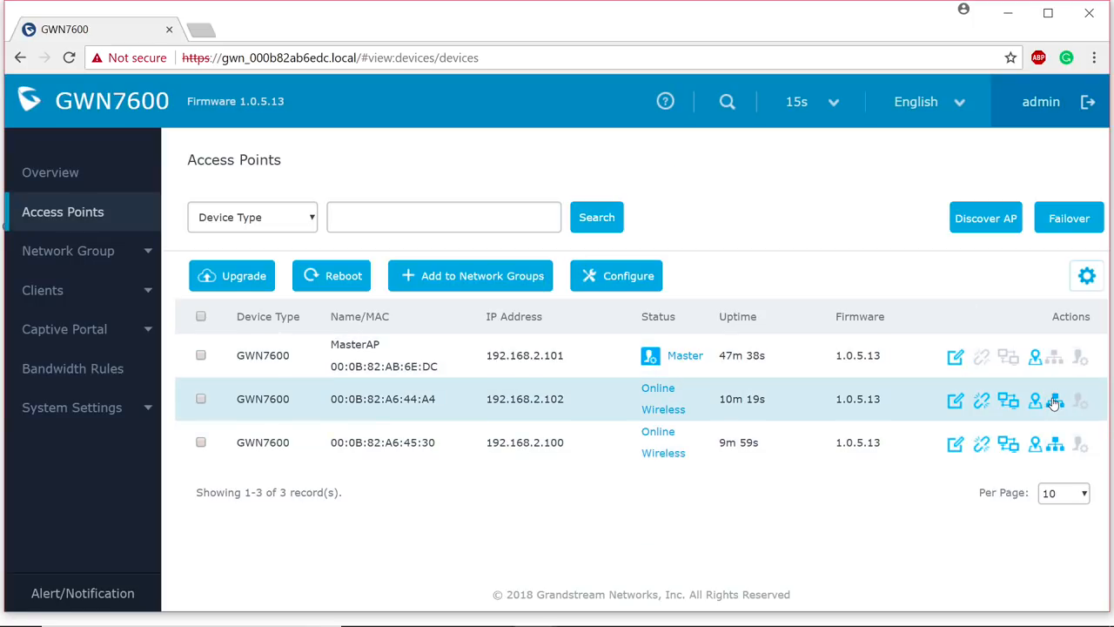
click(1054, 402)
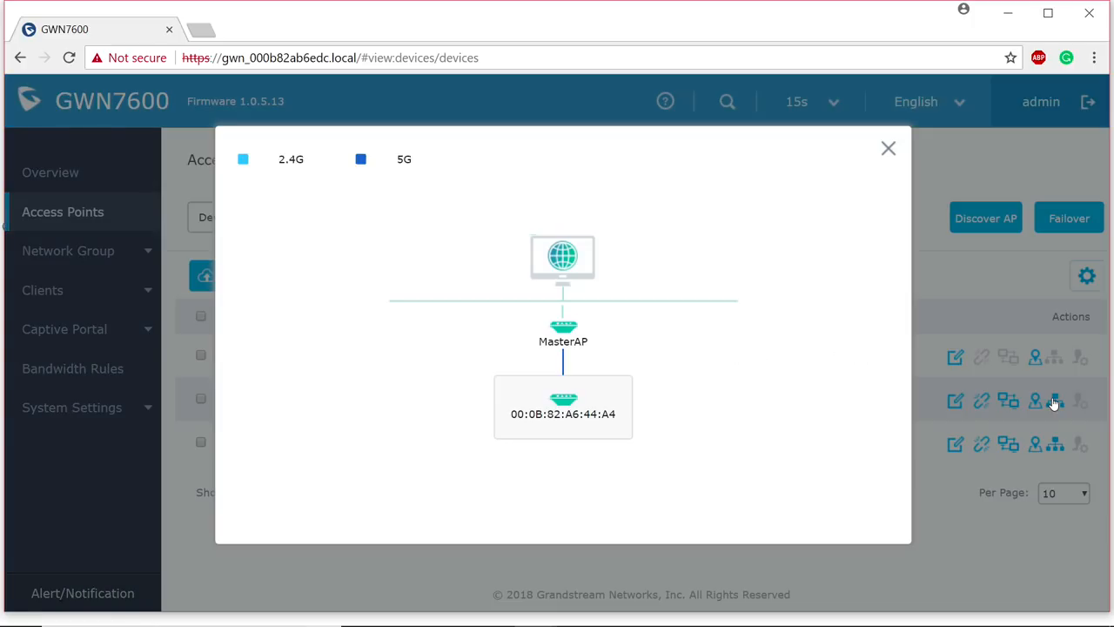
mouse_move(566, 411)
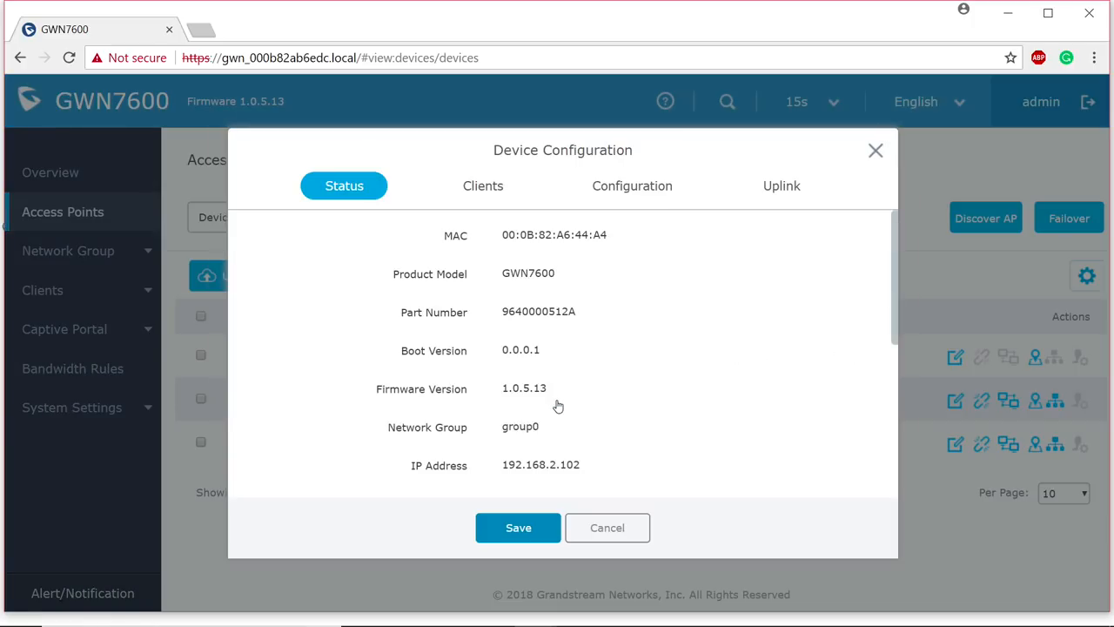
click(632, 185)
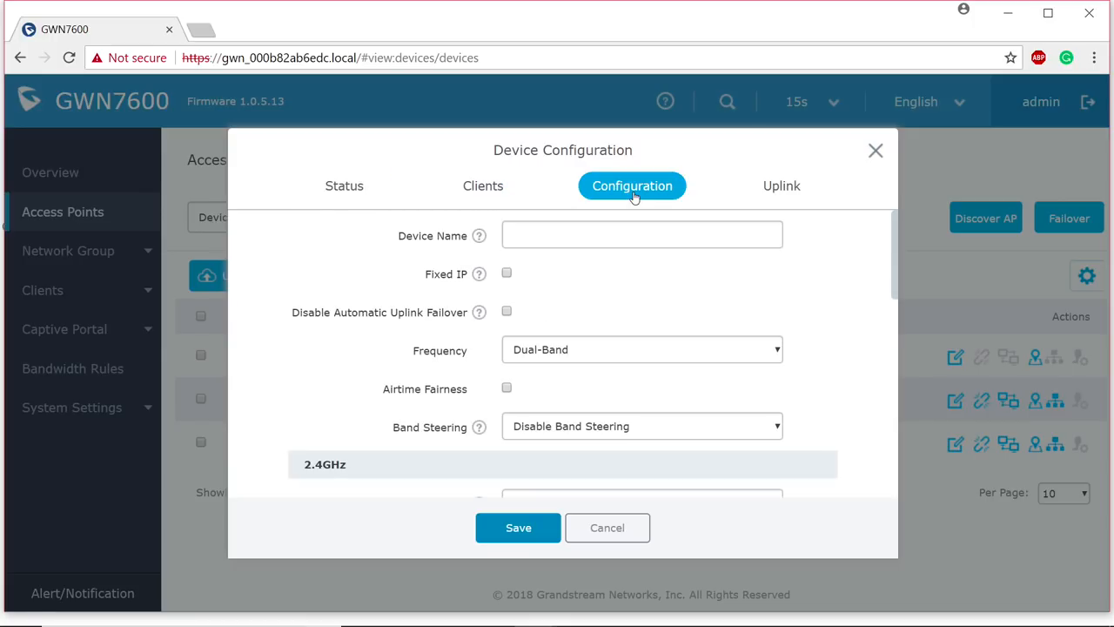
mouse_move(665, 269)
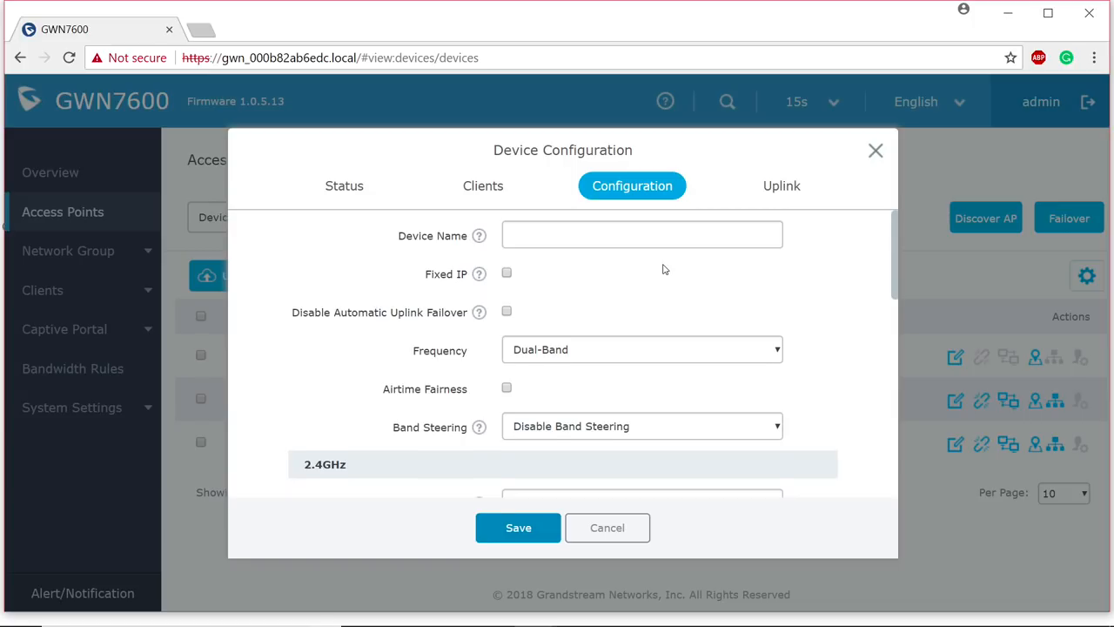
scroll(down, 3)
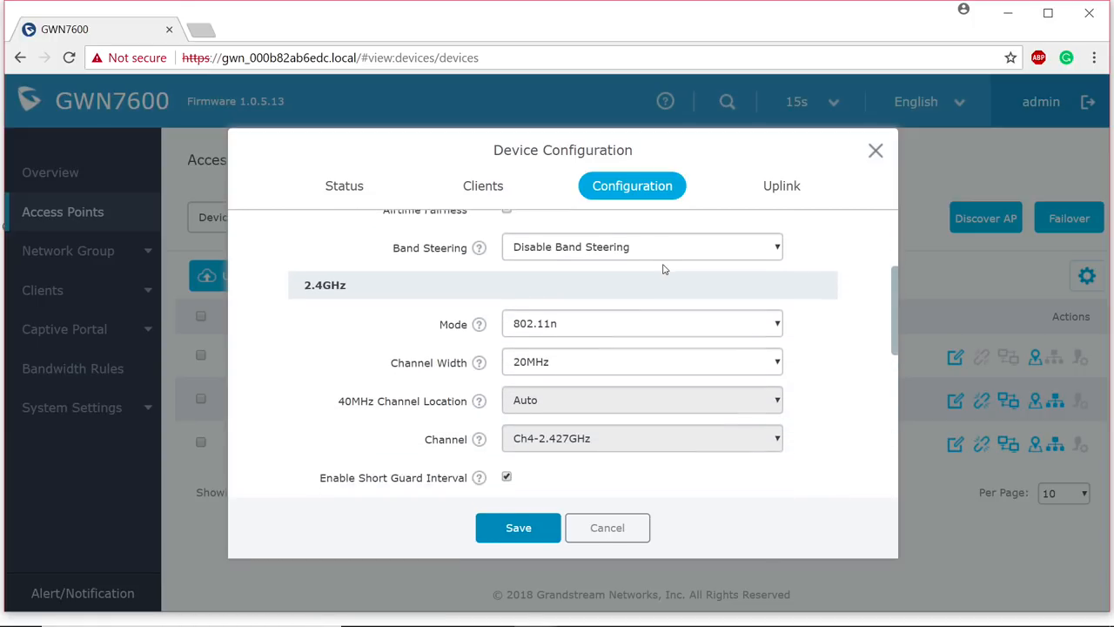
scroll(down, 3)
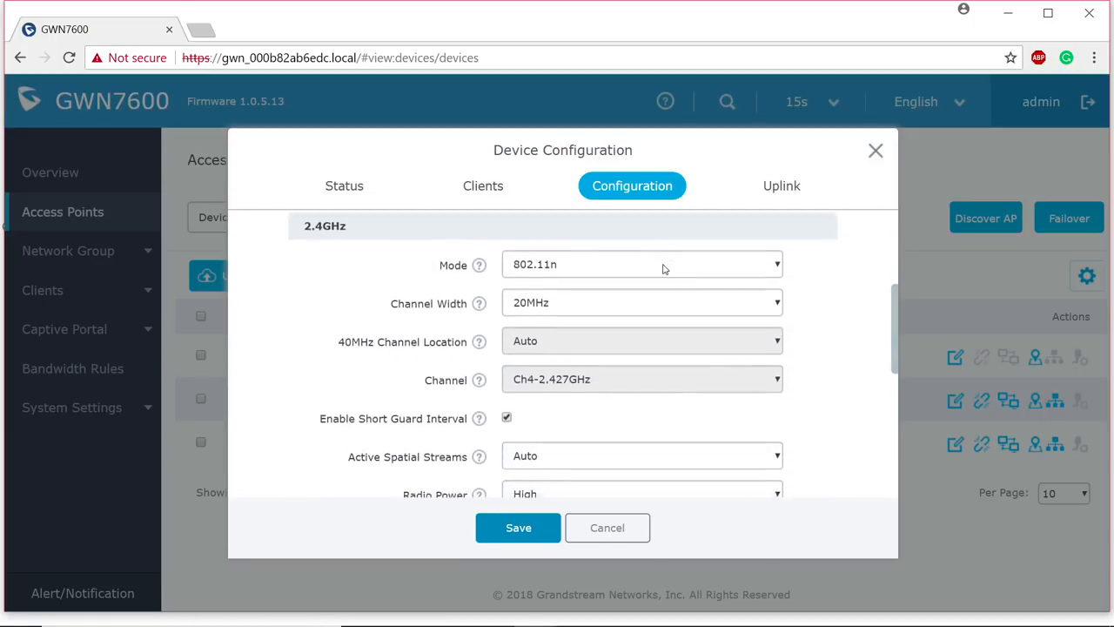
scroll(down, 3)
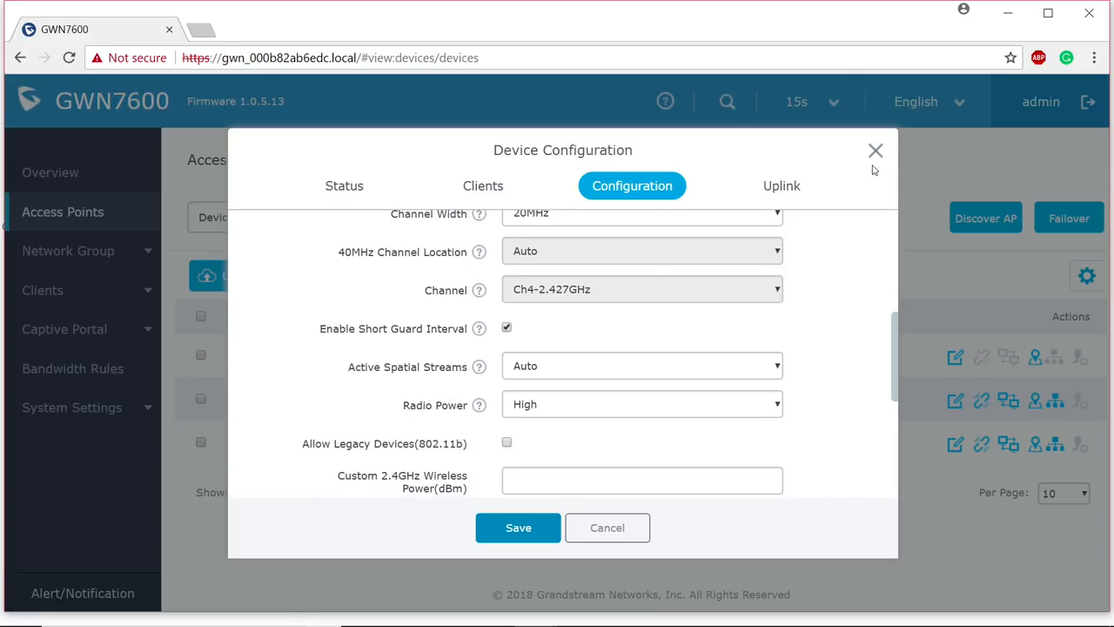
click(876, 151)
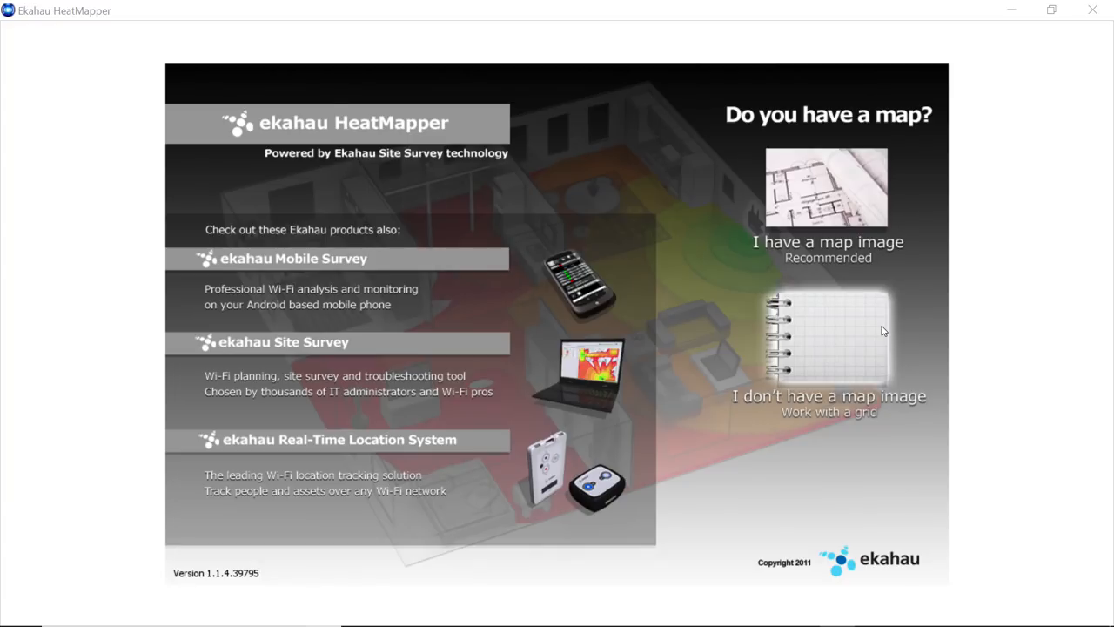
Choose 'I have a map image' to start a survey from a floor plan
click(827, 187)
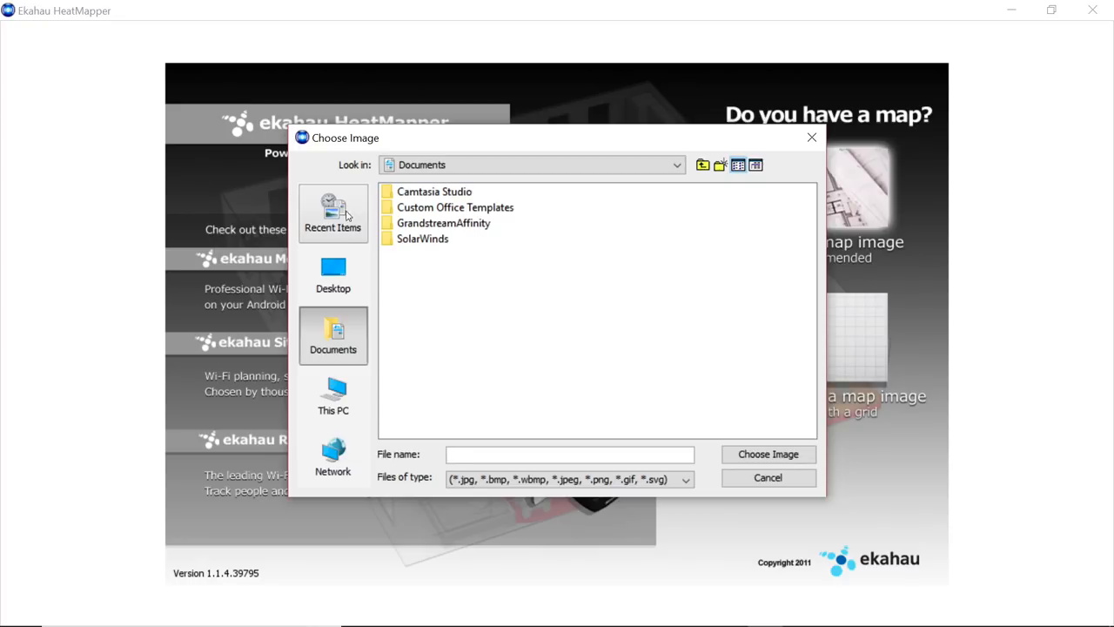
Load the IMG_3718 floor plan from the Desktop as the survey map
click(333, 274)
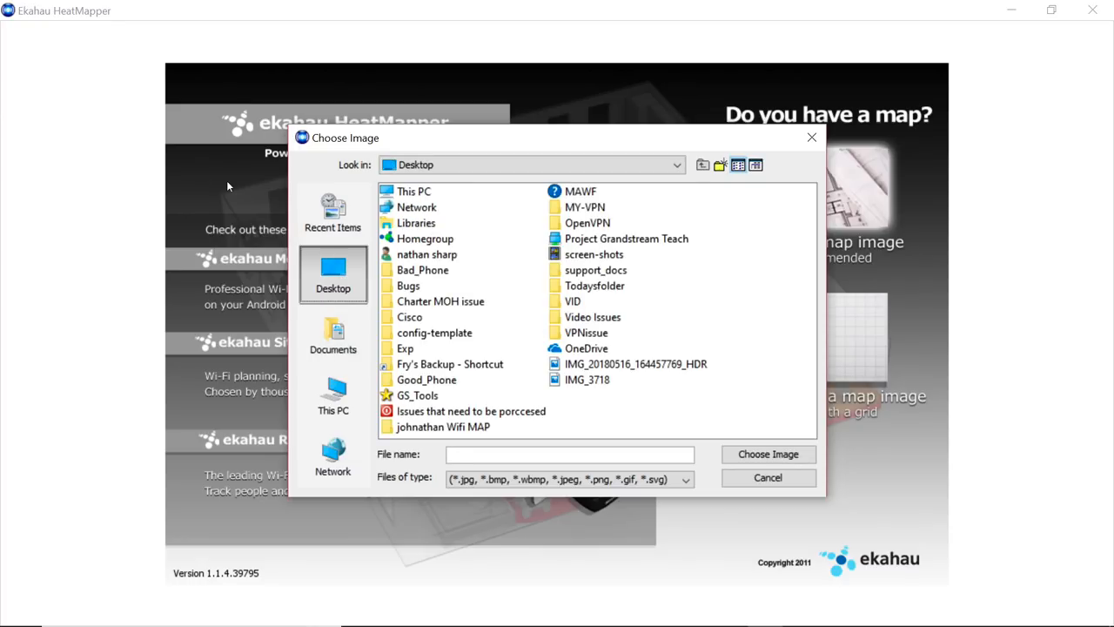
mouse_move(576, 376)
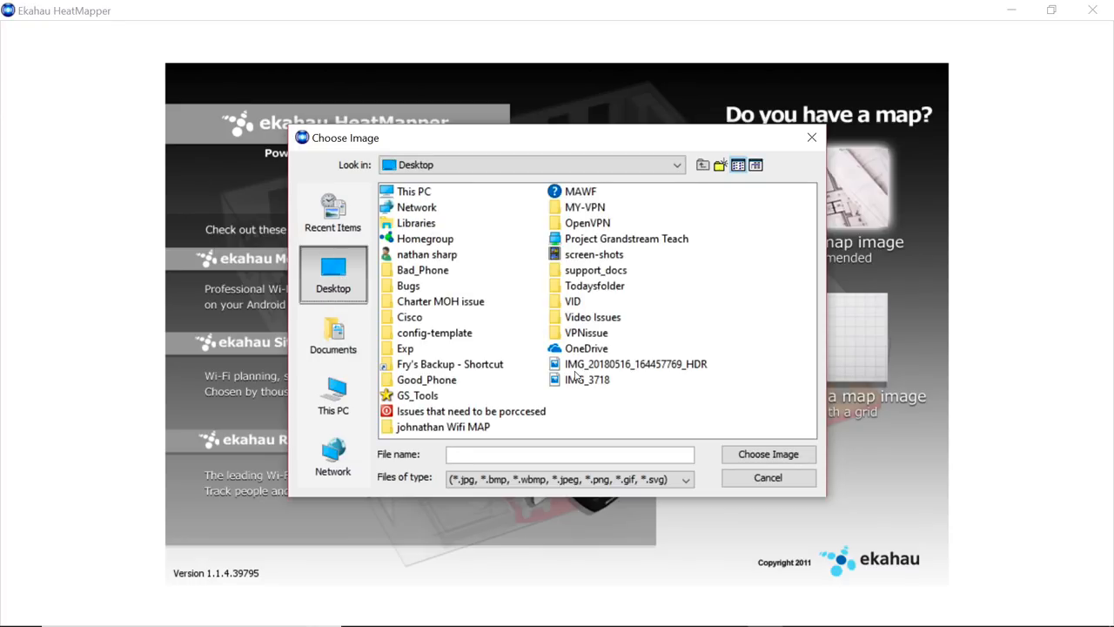
click(767, 477)
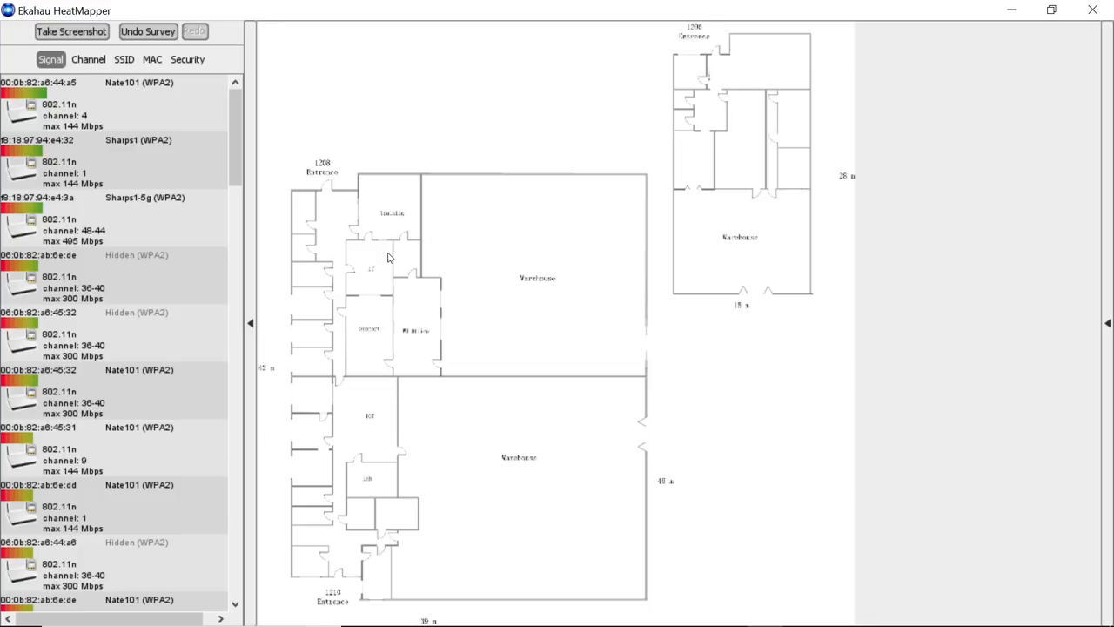
Mark the survey start at the 1206 Entrance and the next position below it
scroll(up, 3)
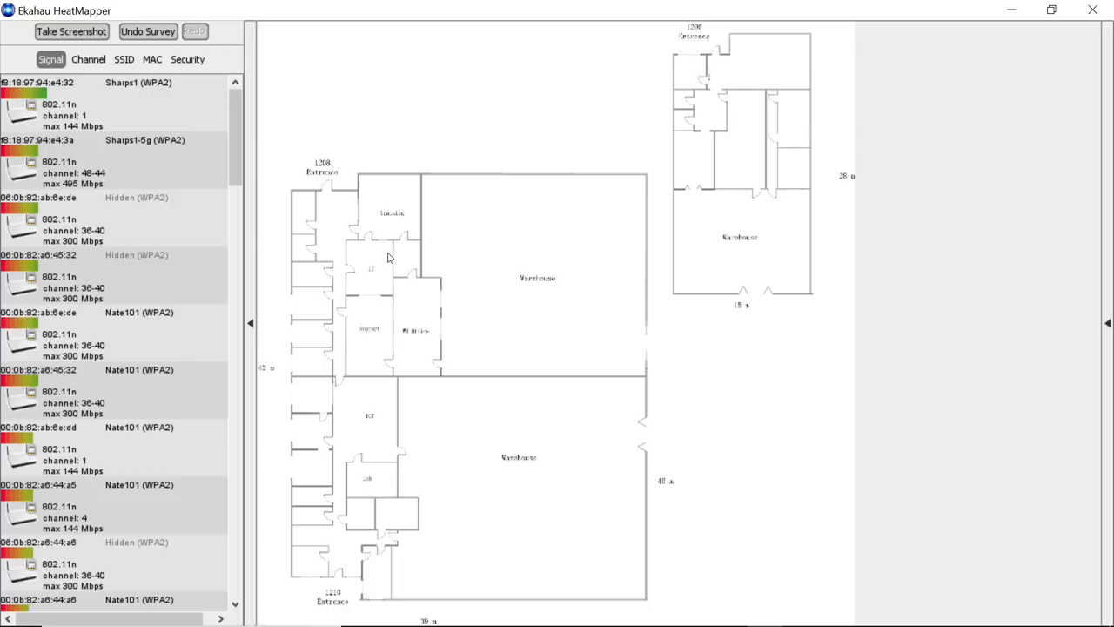
mouse_move(778, 256)
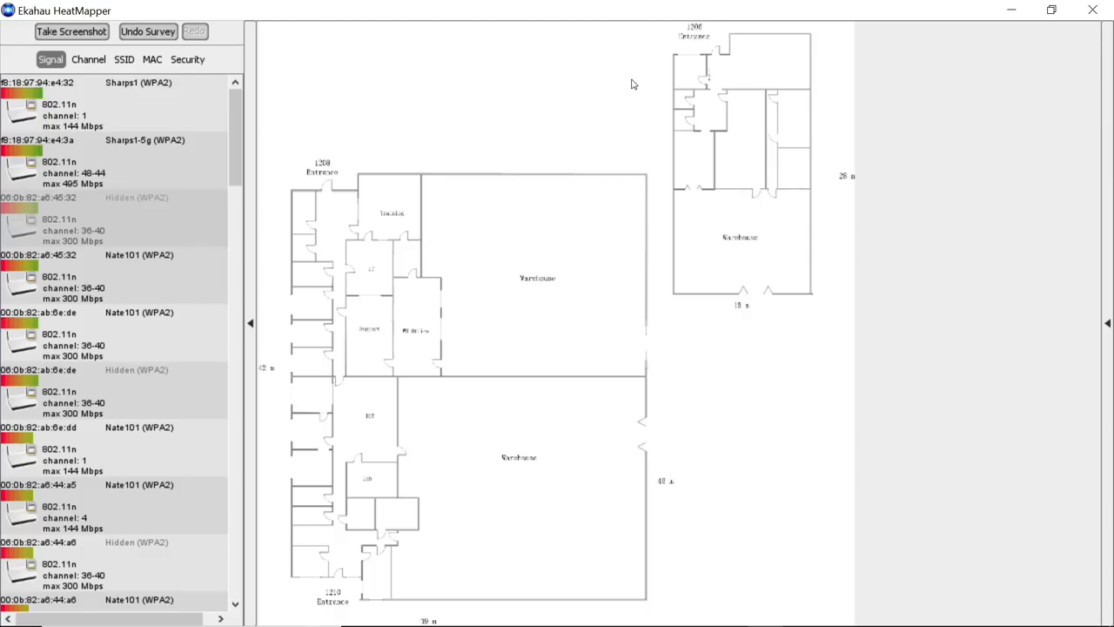
mouse_move(719, 54)
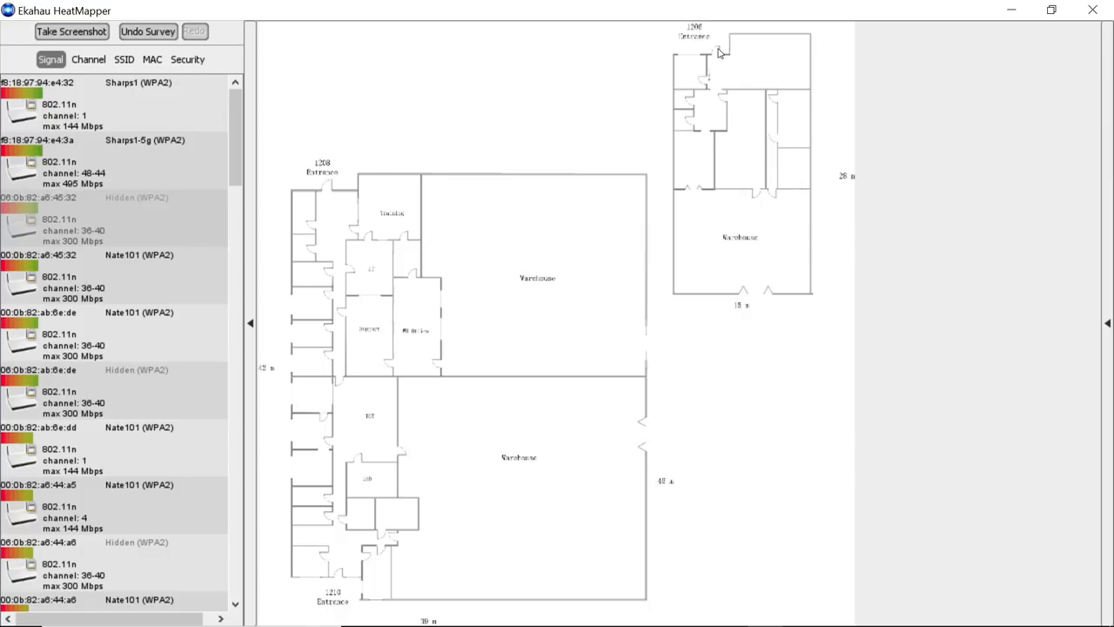
click(718, 49)
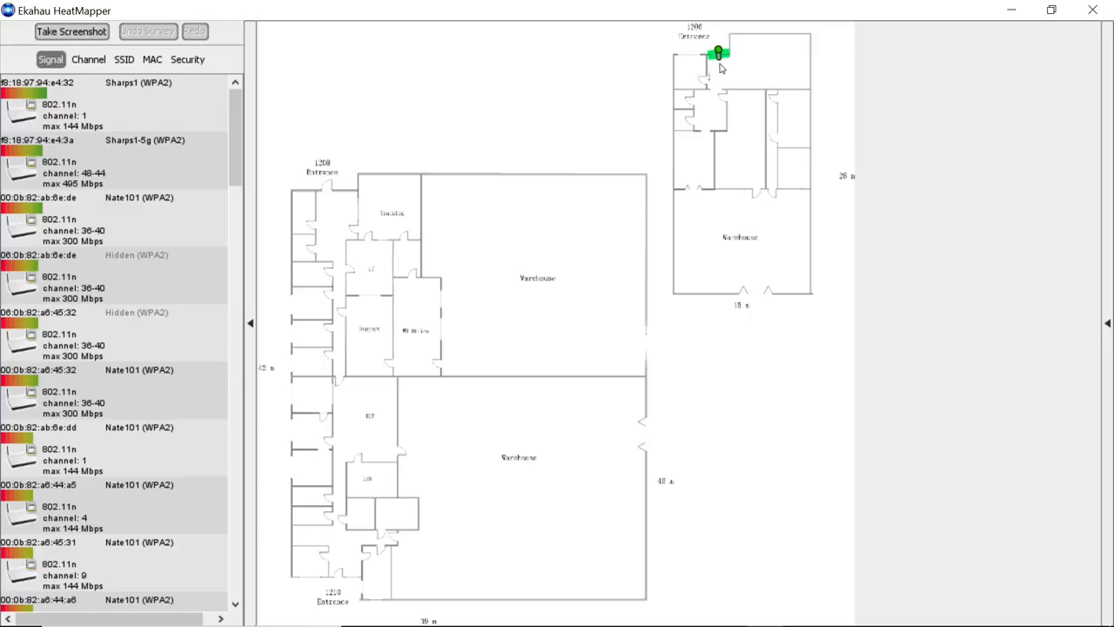
click(718, 76)
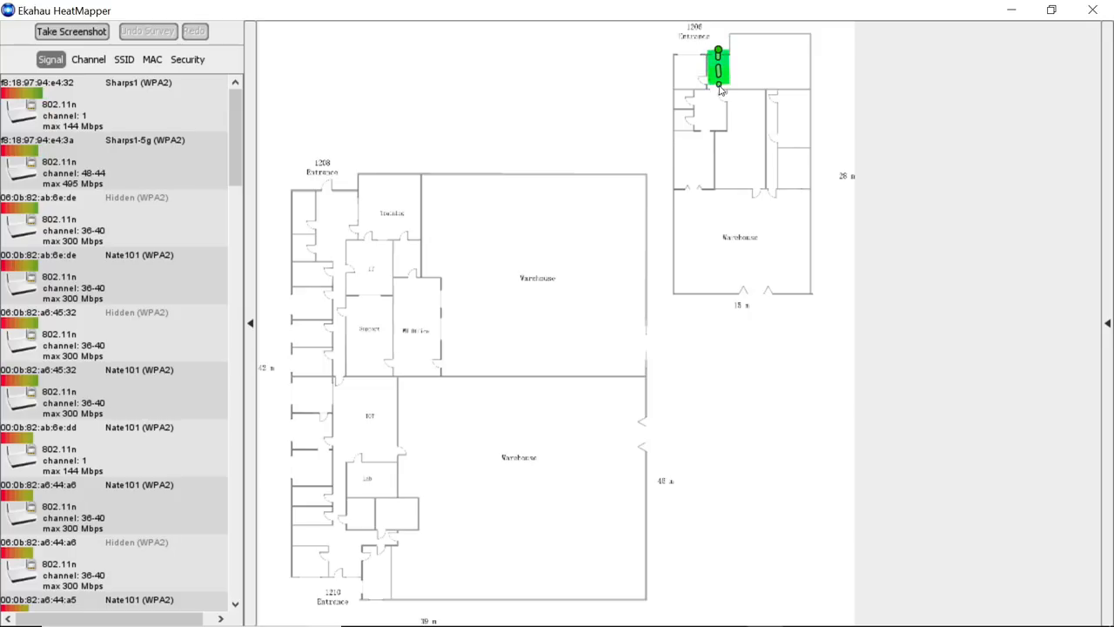
mouse_move(719, 93)
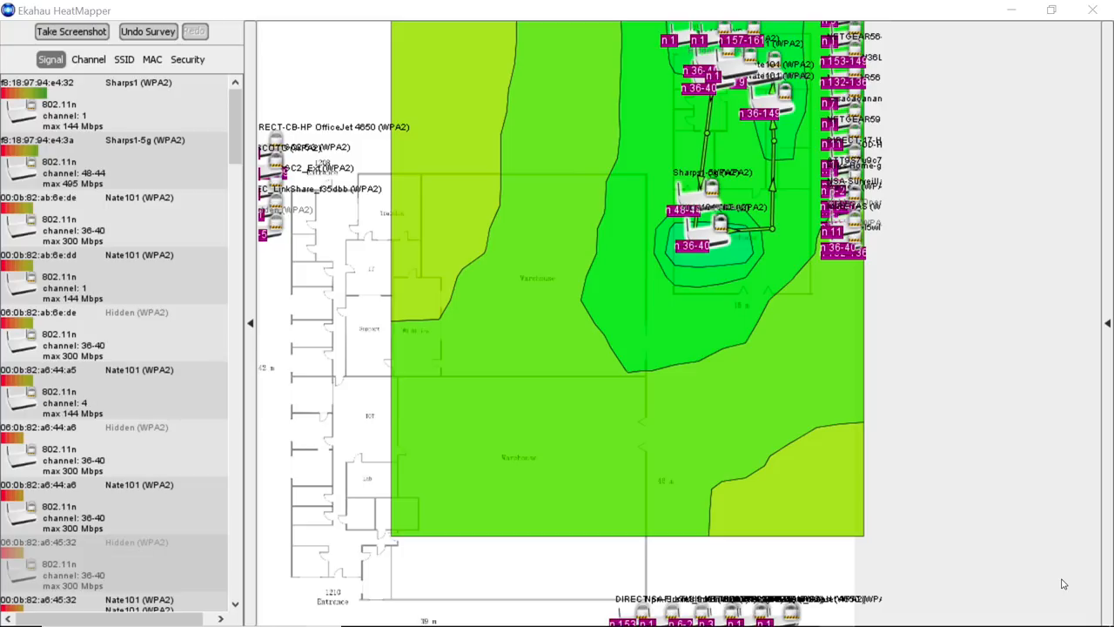
mouse_move(757, 274)
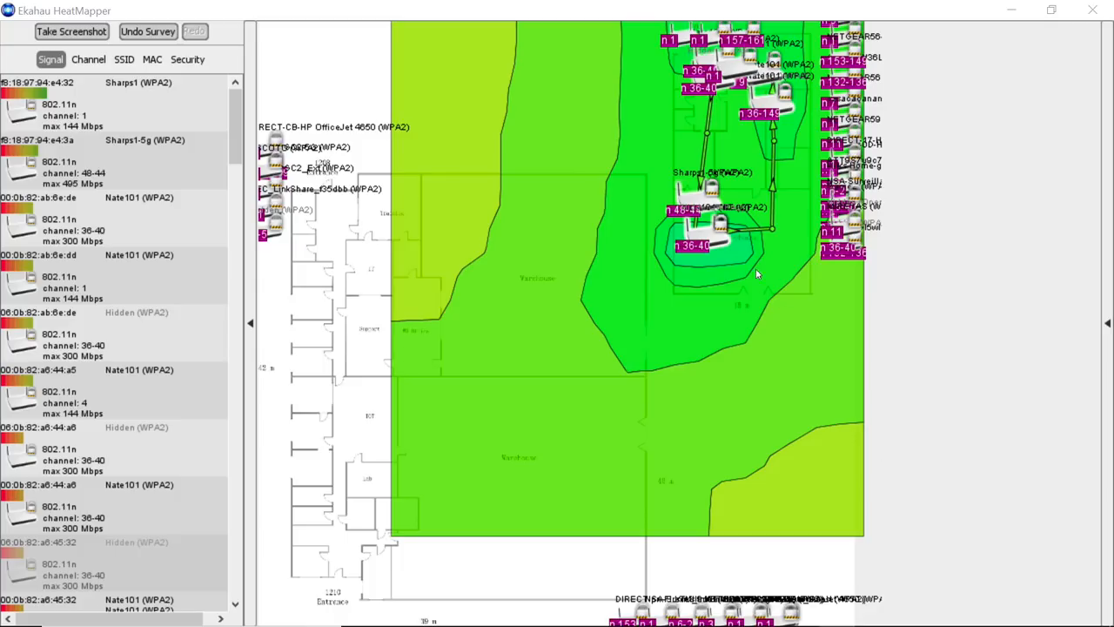
mouse_move(722, 243)
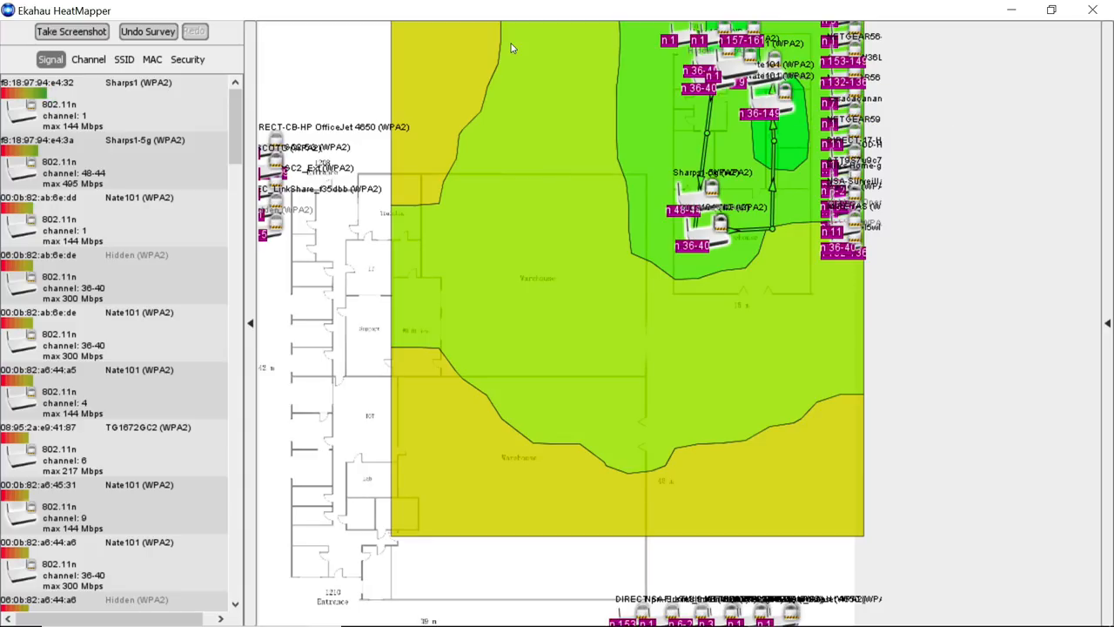
Add another survey point inside the warehouse to extend the heat map
click(731, 355)
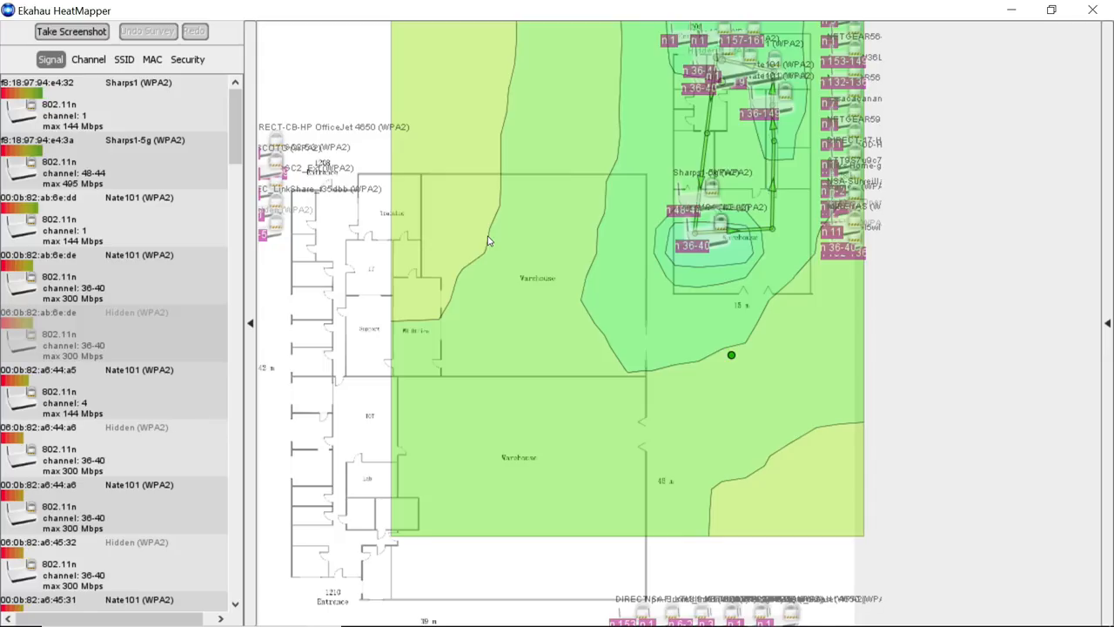